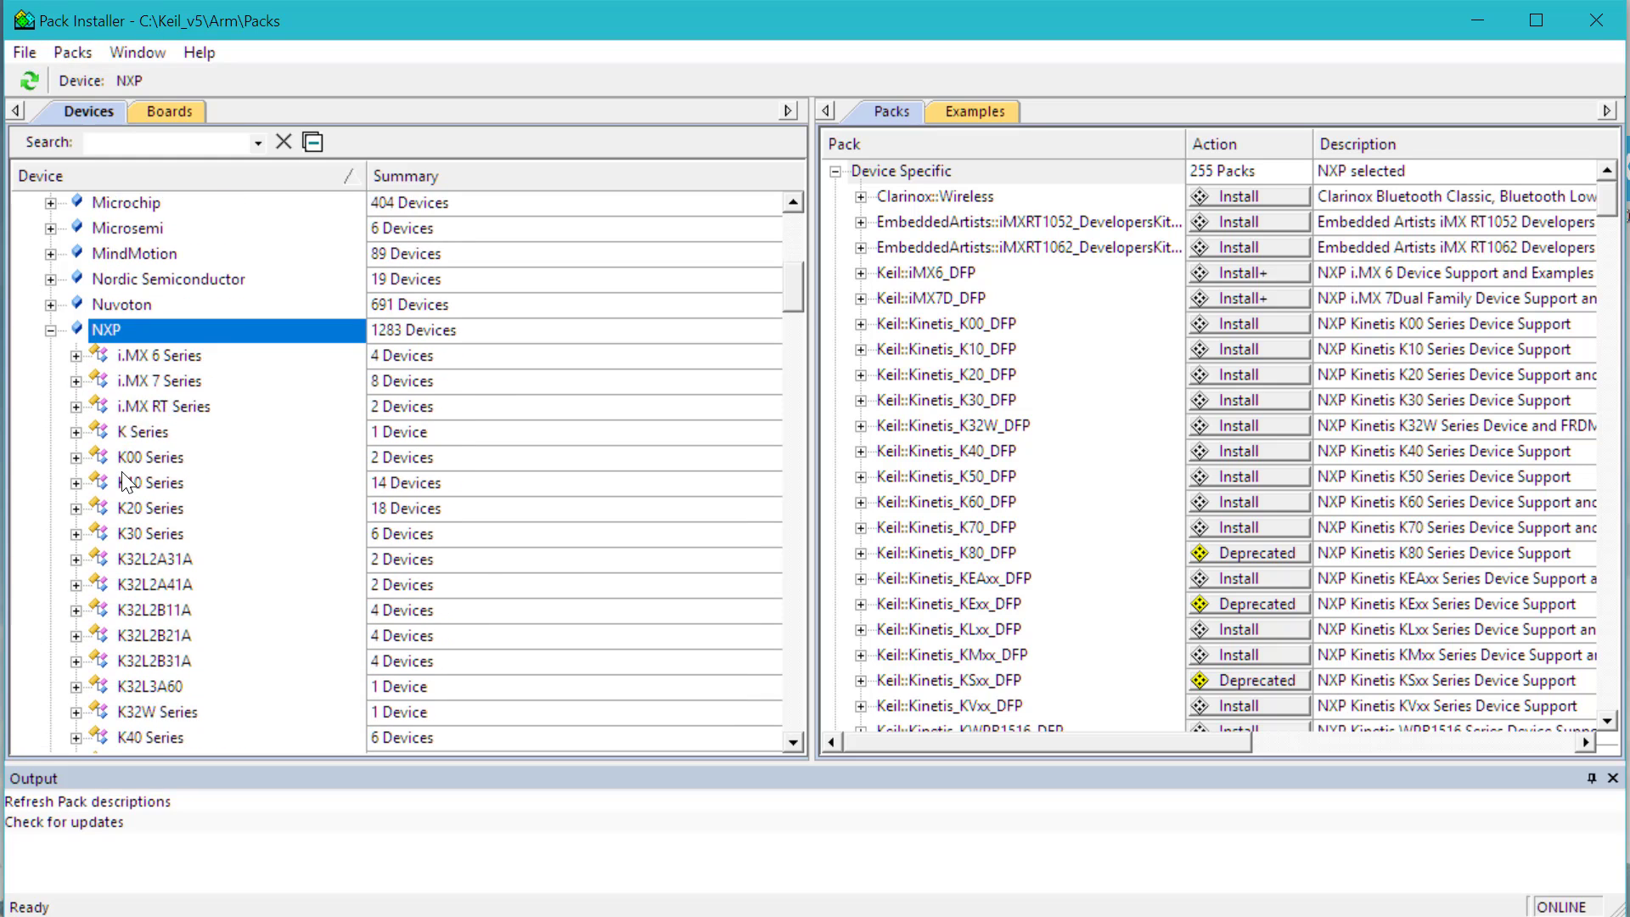
mouse_move(146, 340)
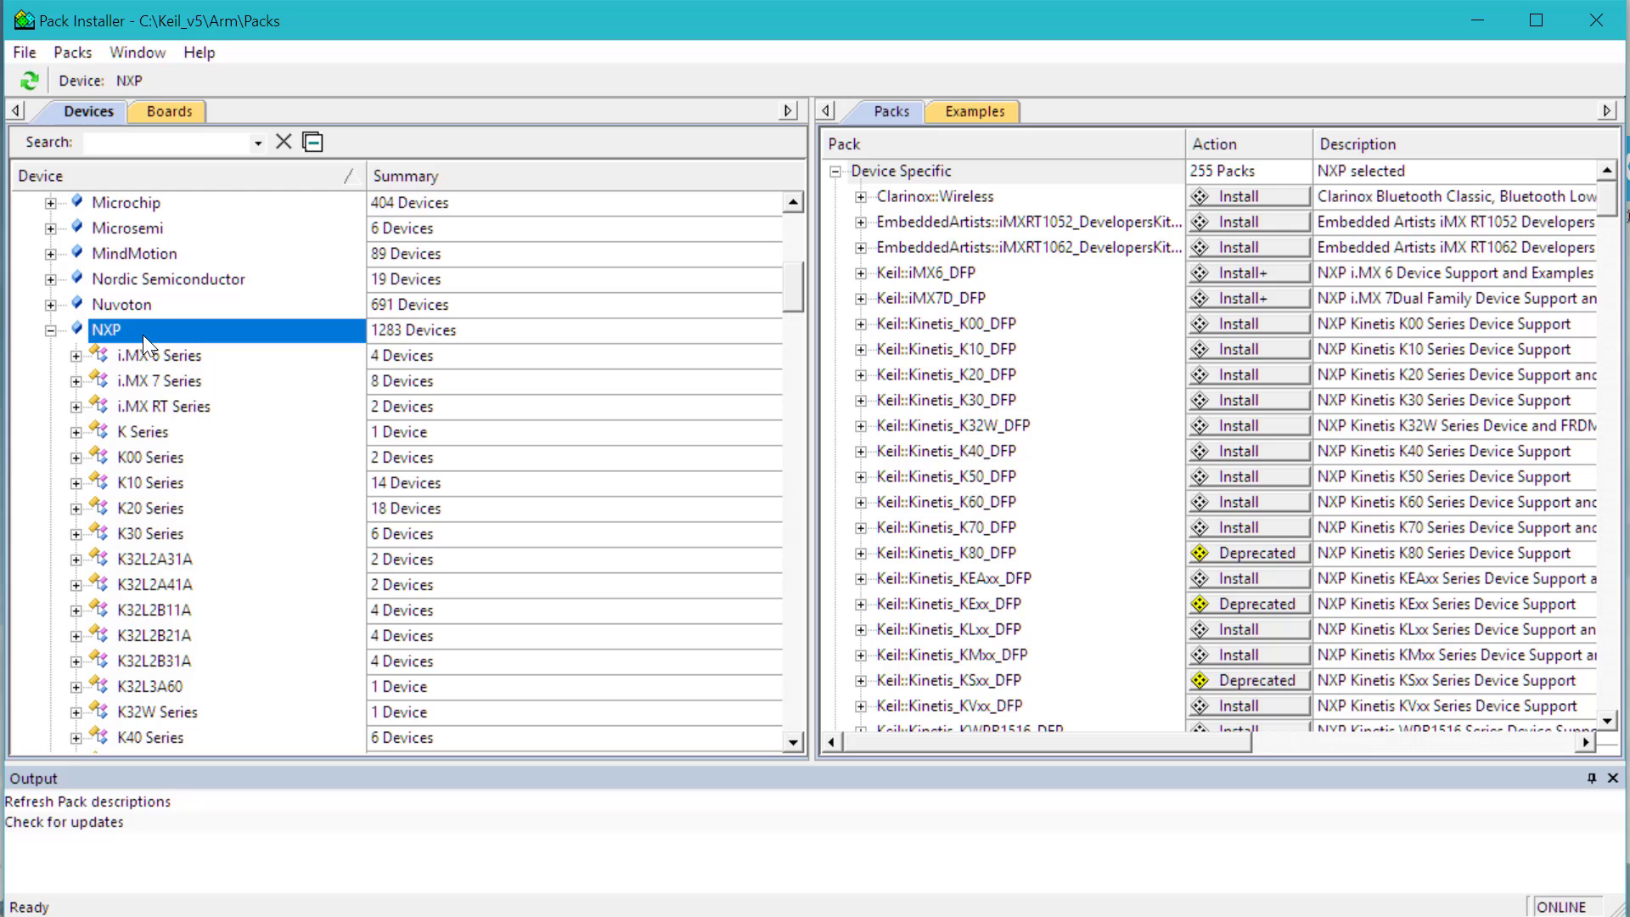
mouse_move(1020, 243)
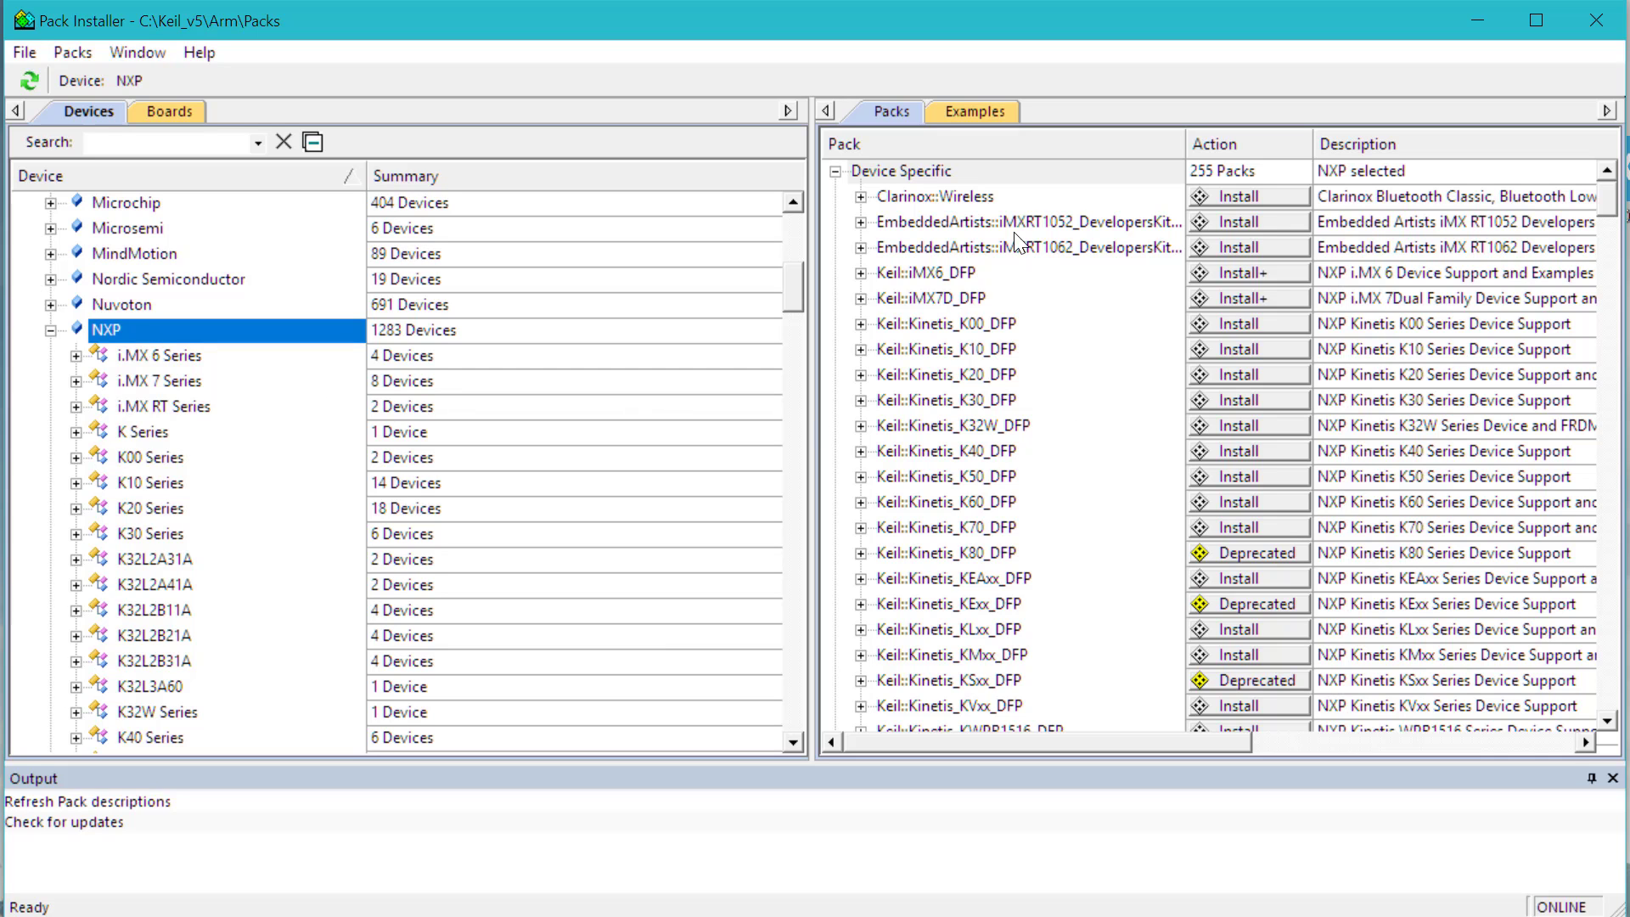
- Filter the Pack Installer board list by 'imxrt1' to find EVKB-IMXRT1050
scroll(down, 3)
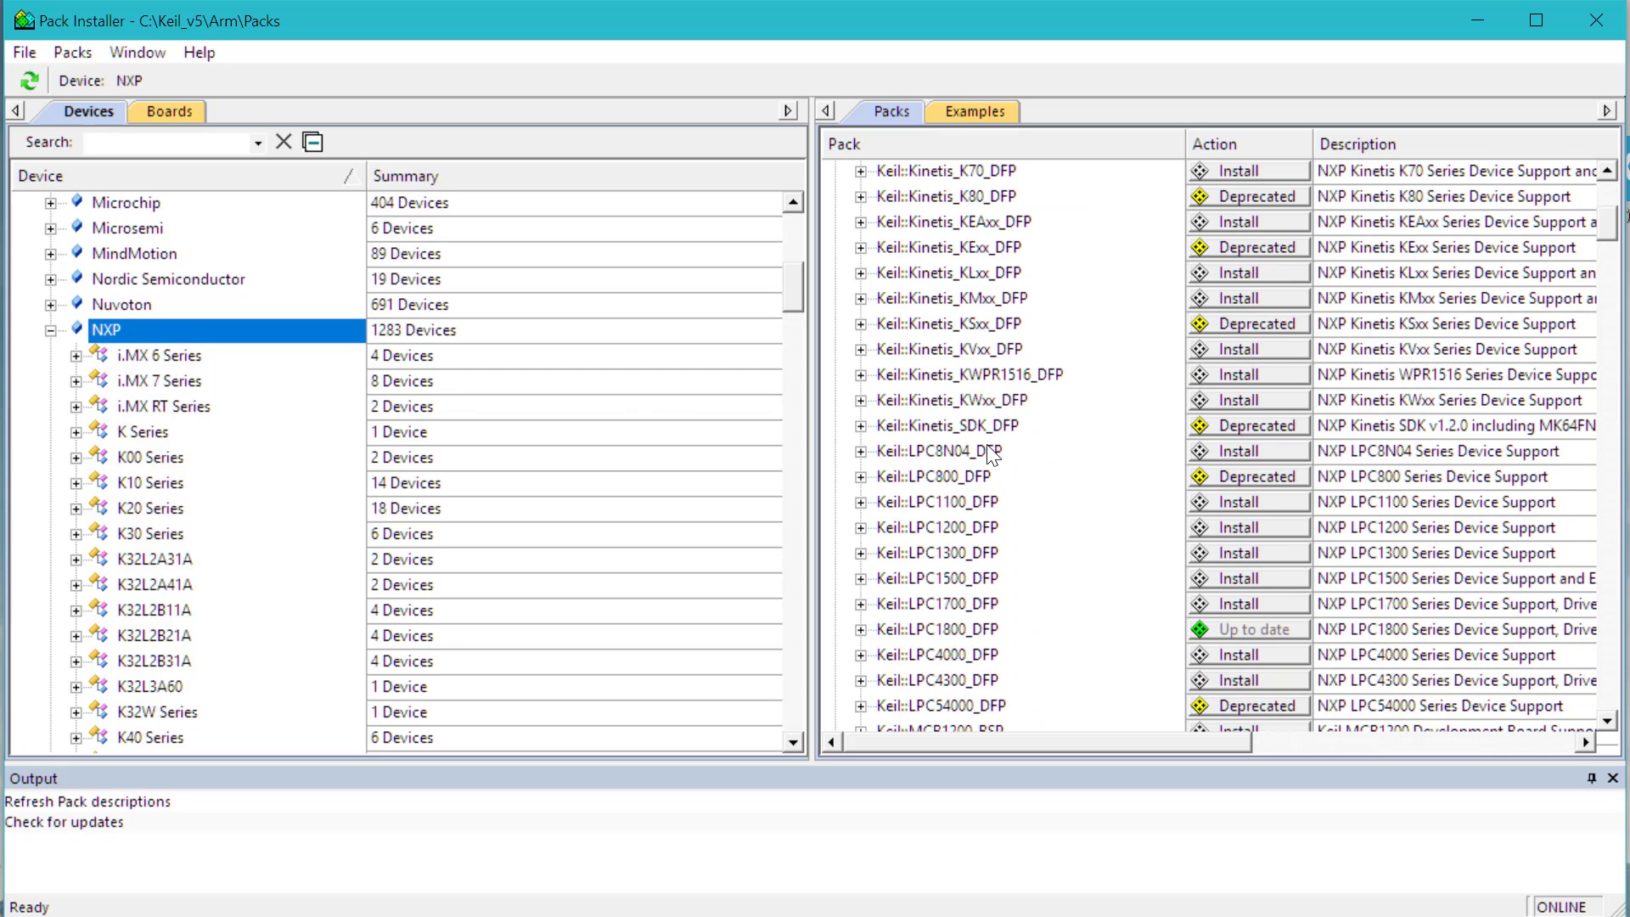
scroll(down, 3)
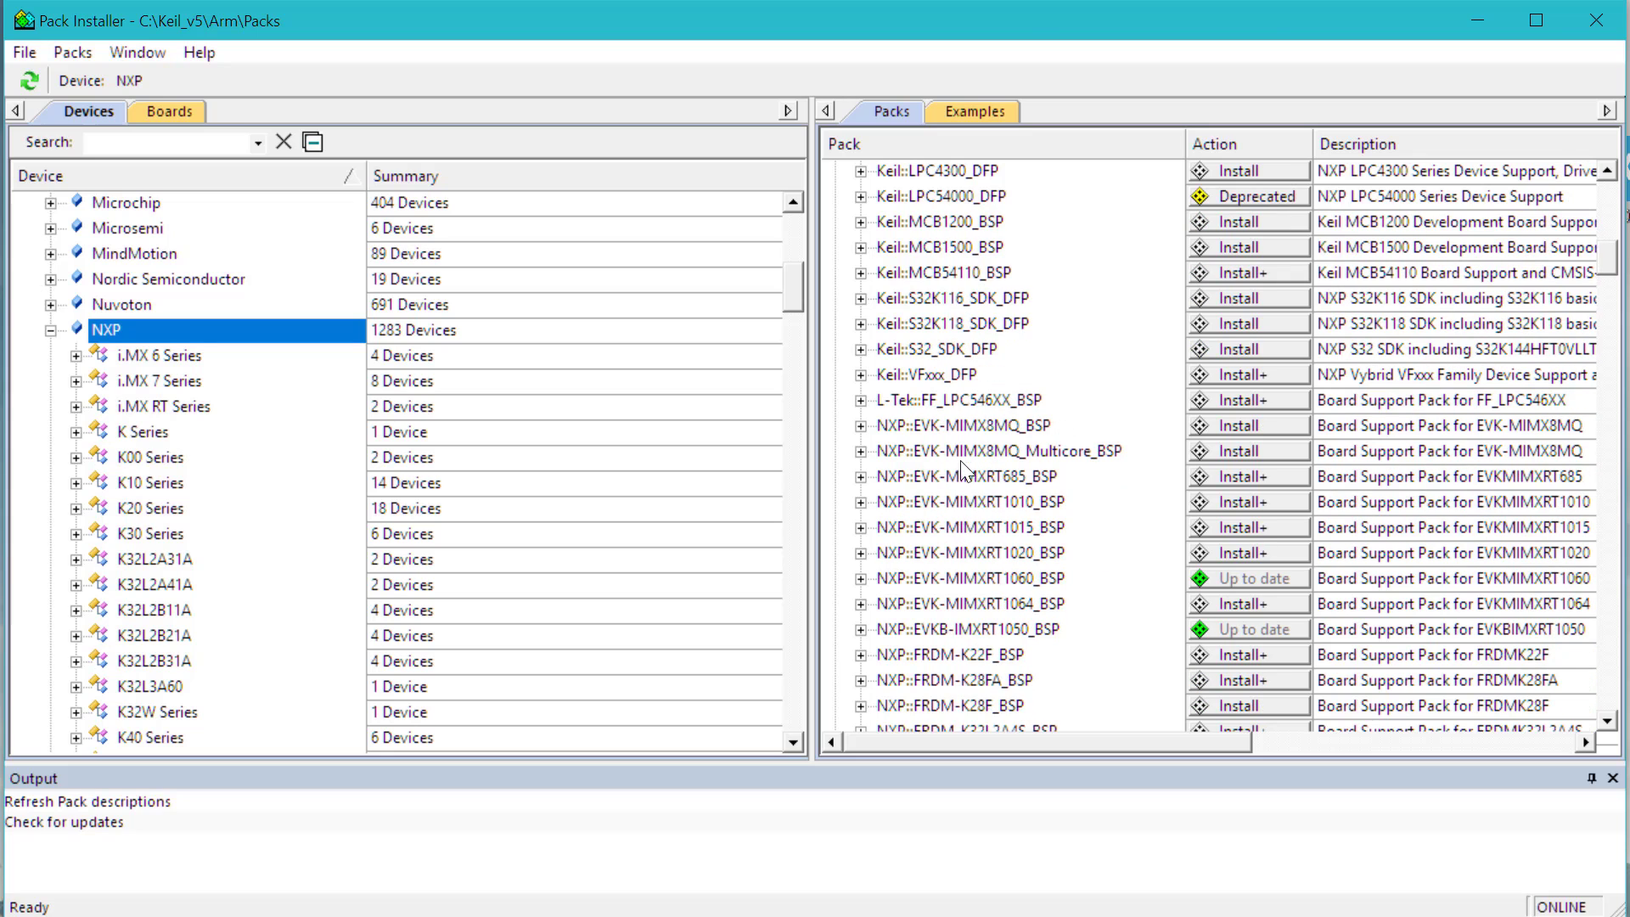
scroll(down, 3)
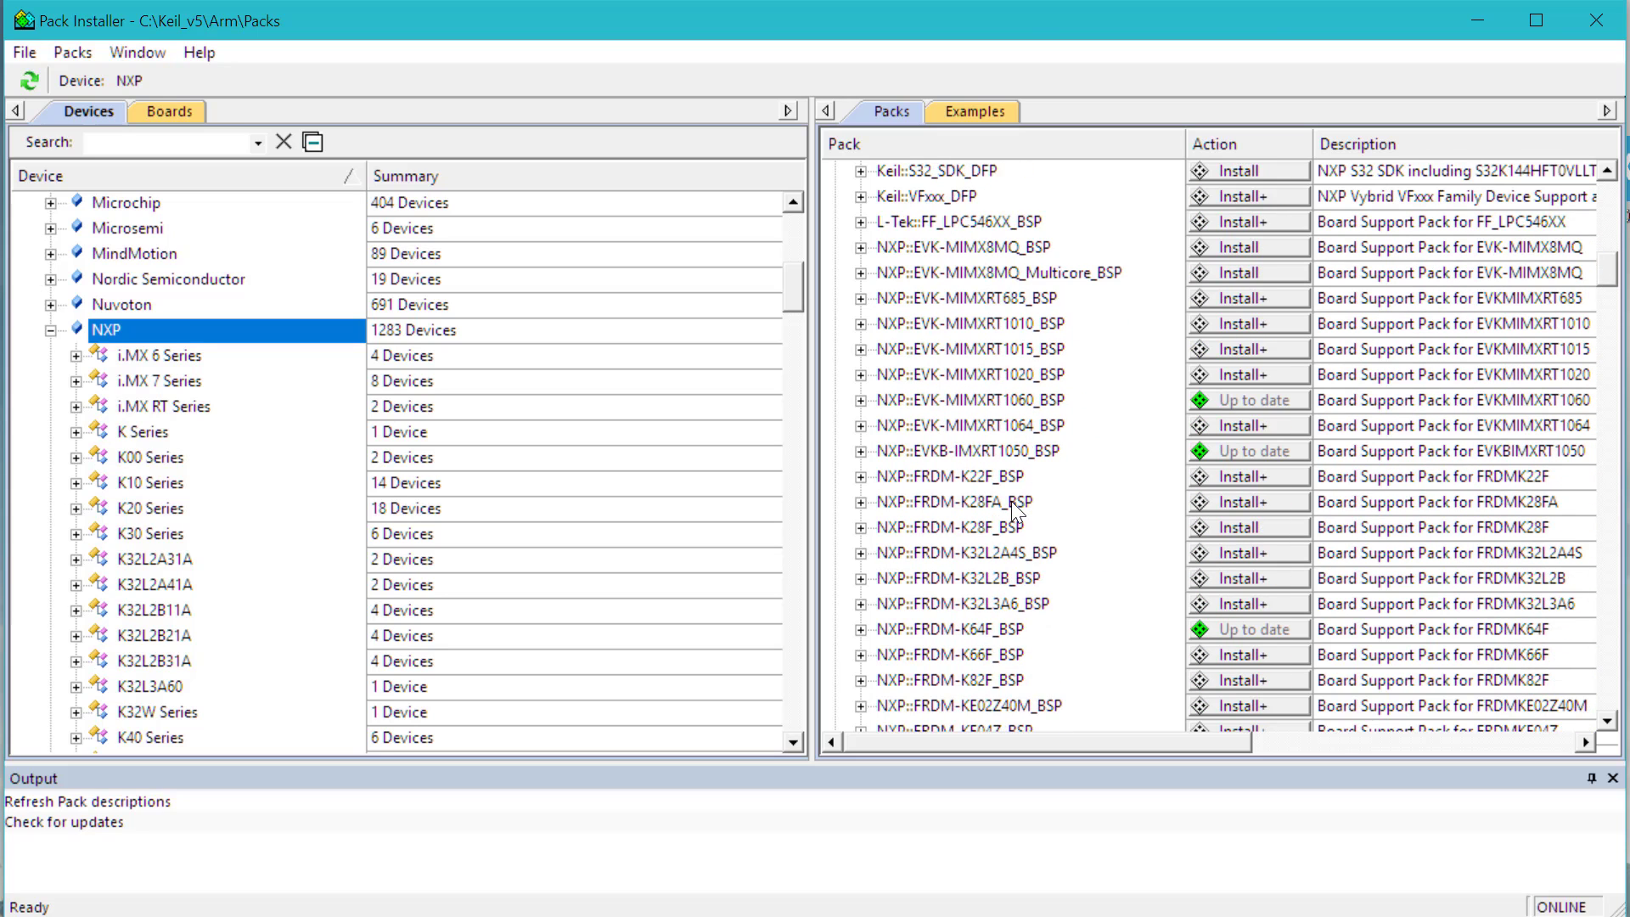
scroll(down, 3)
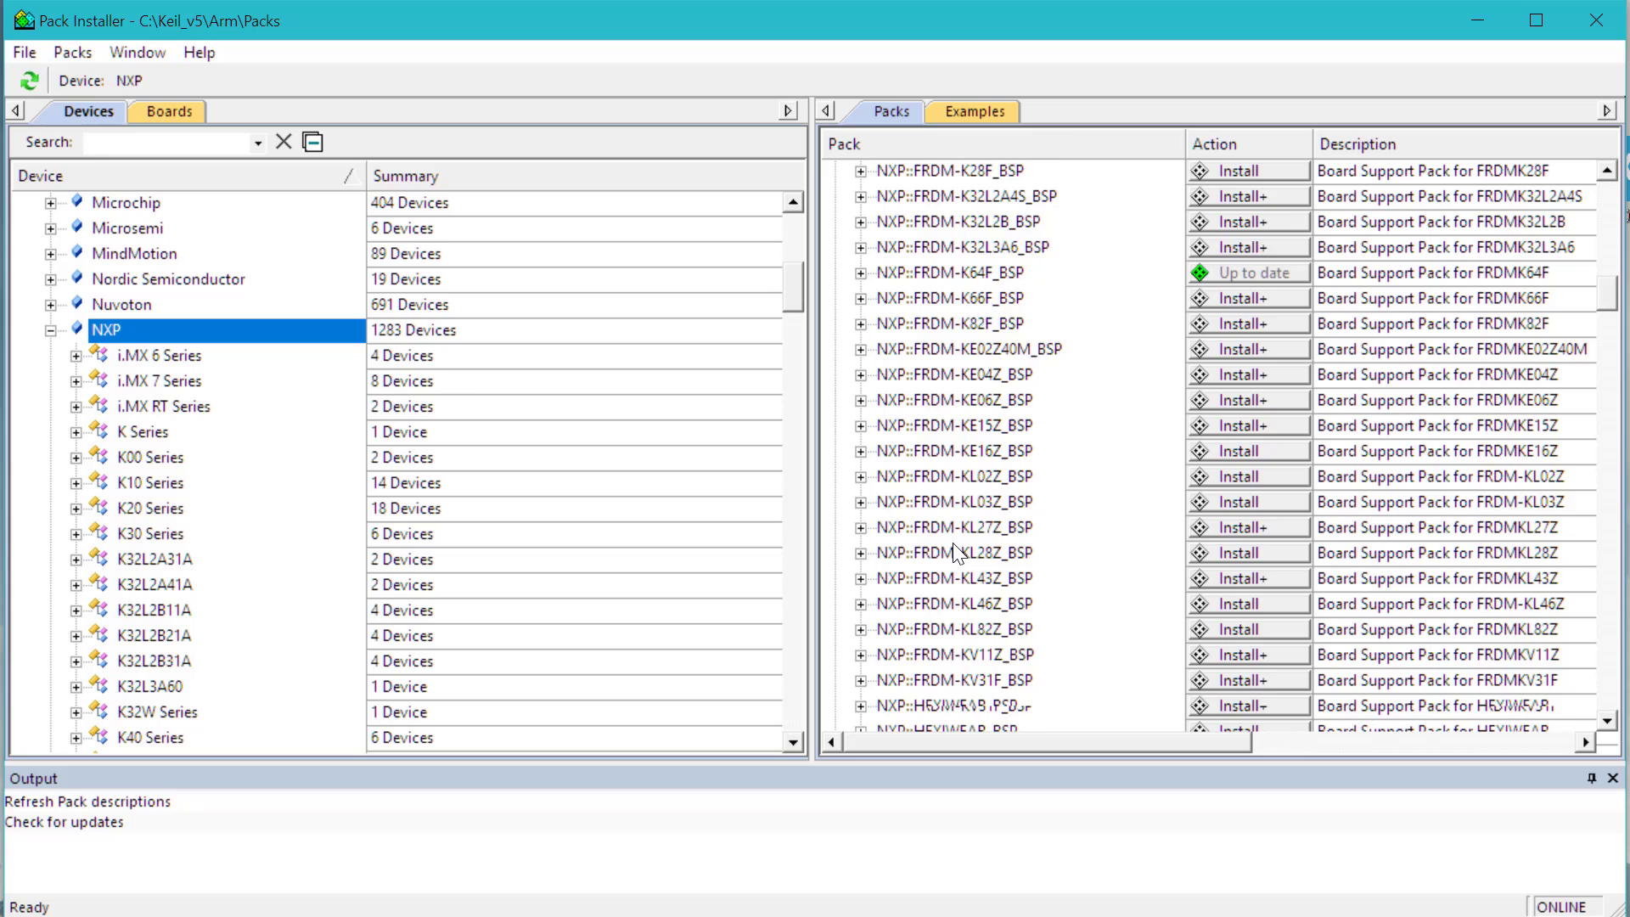
scroll(down, 3)
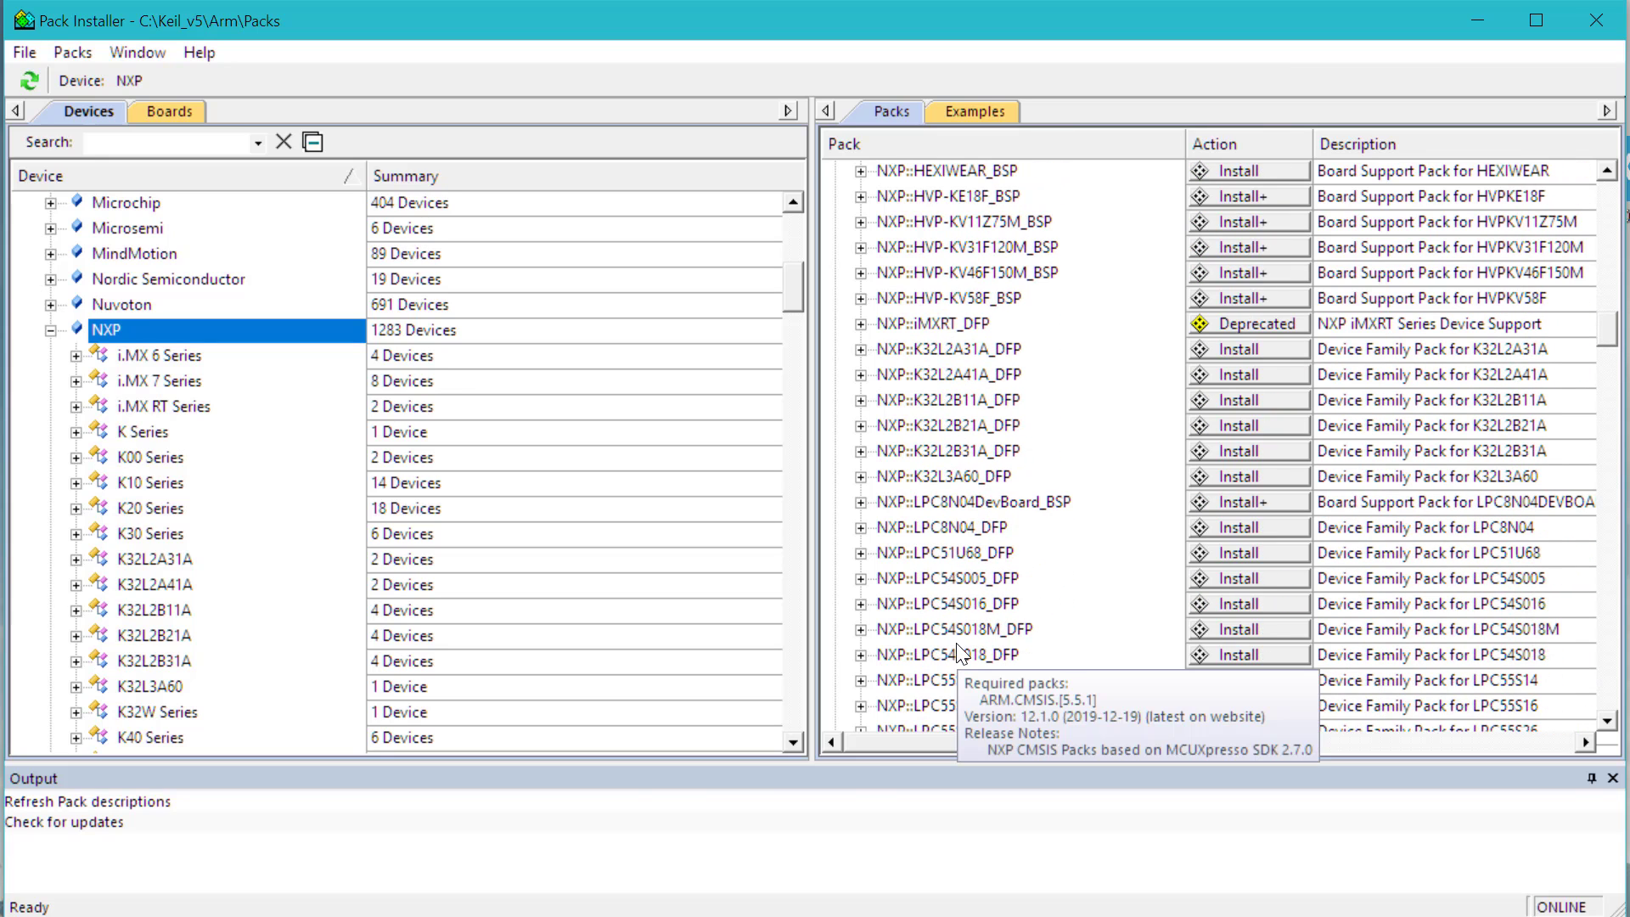
click(168, 112)
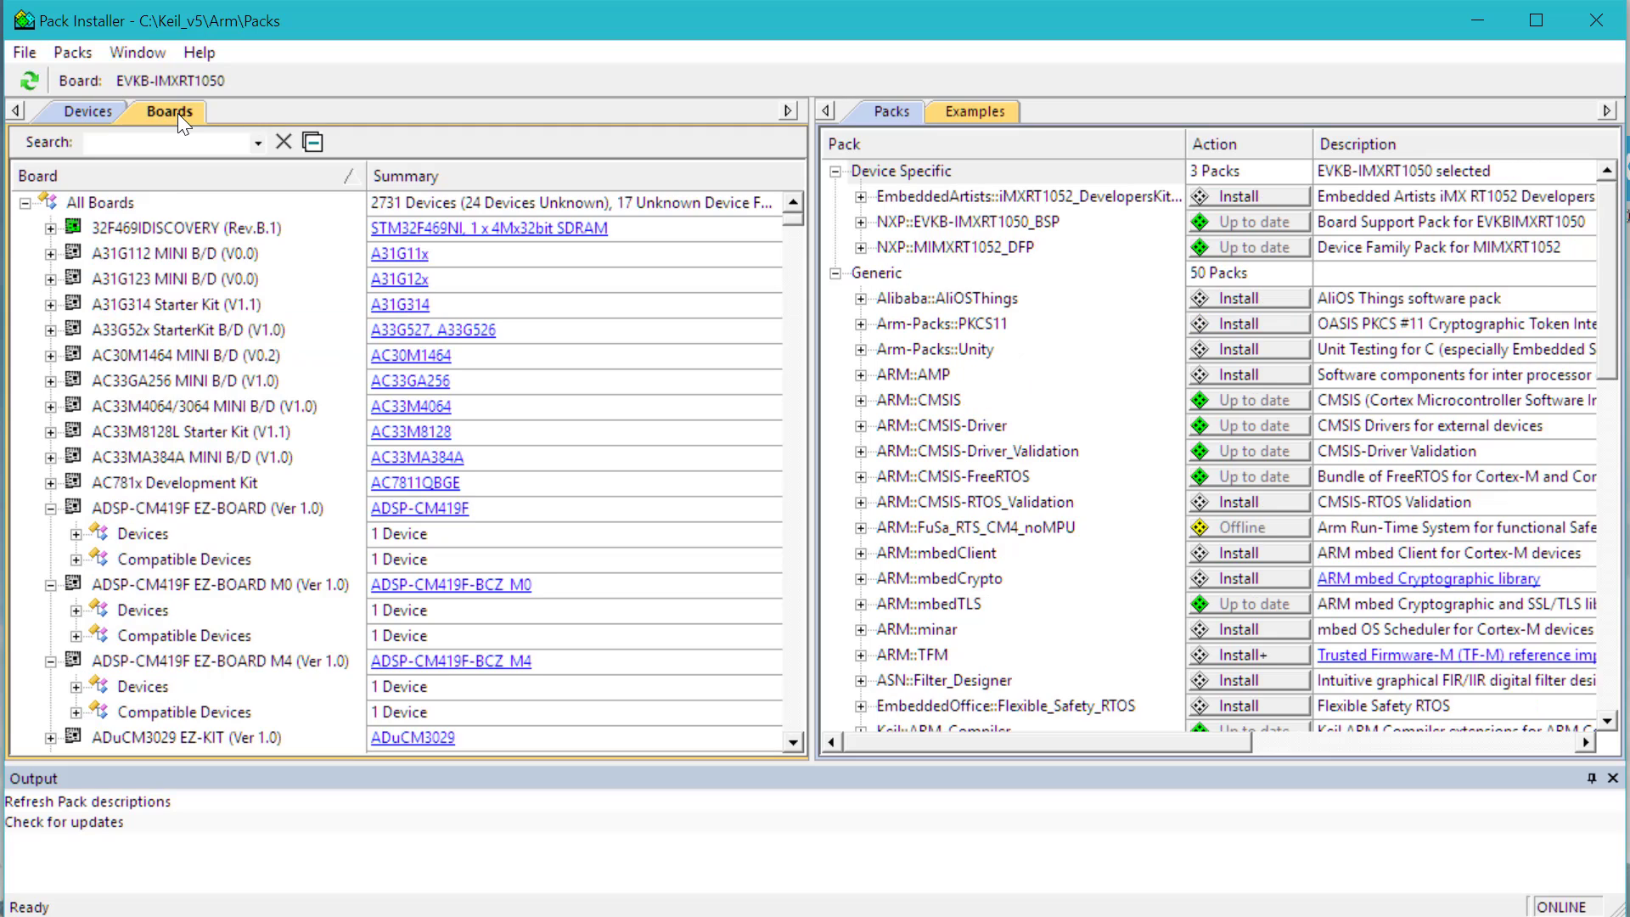
click(166, 143)
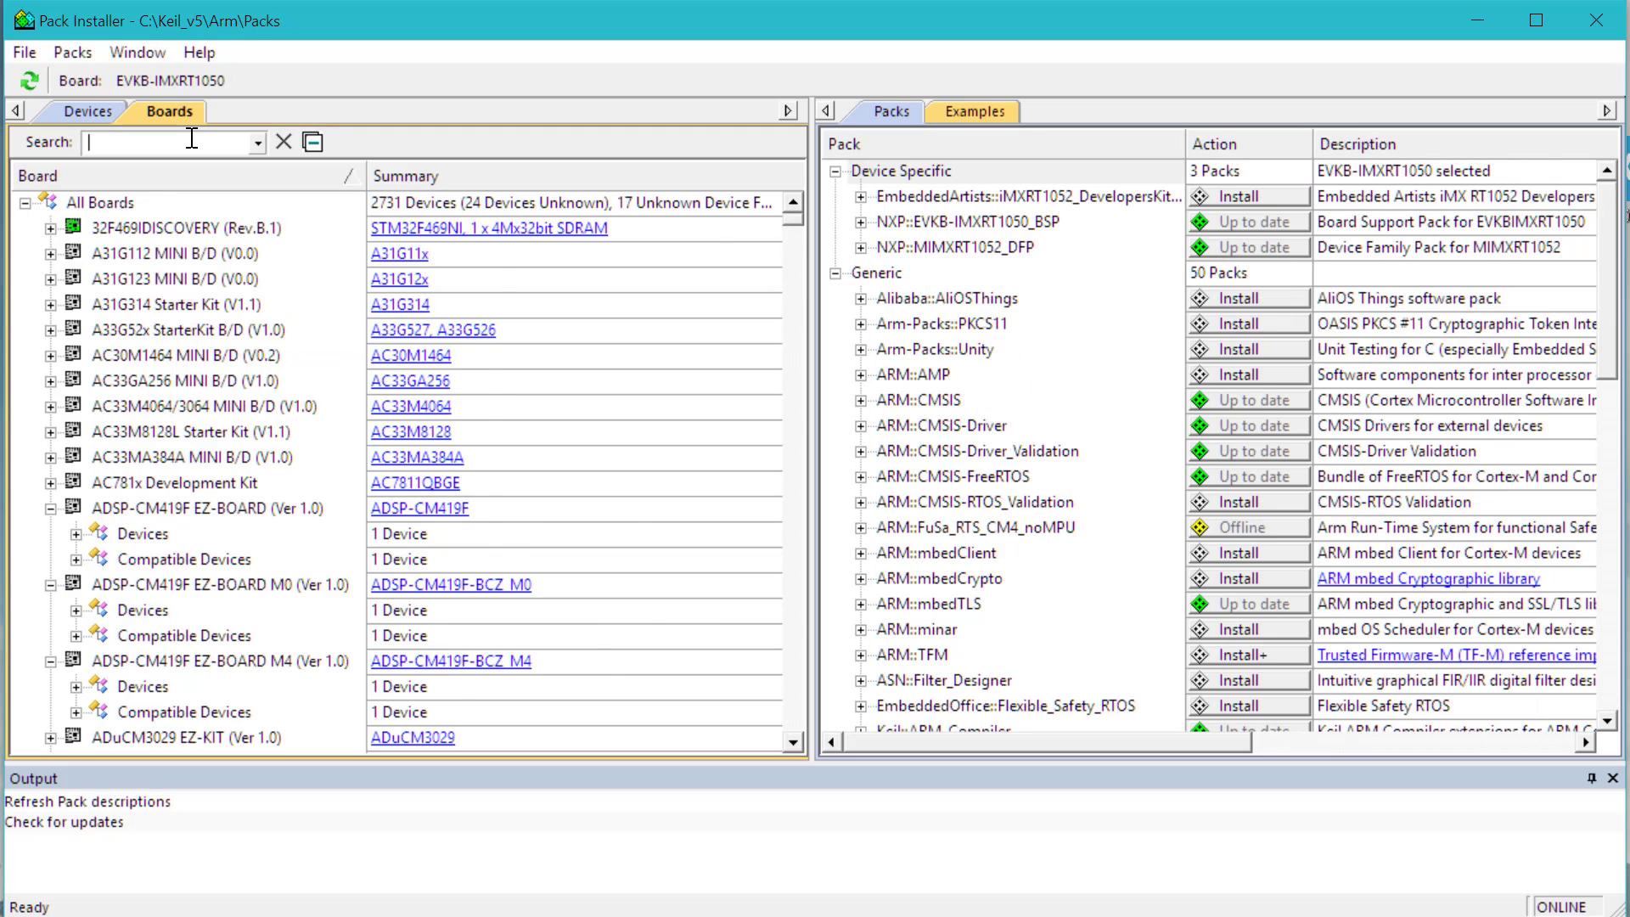
text(imxrt1050)
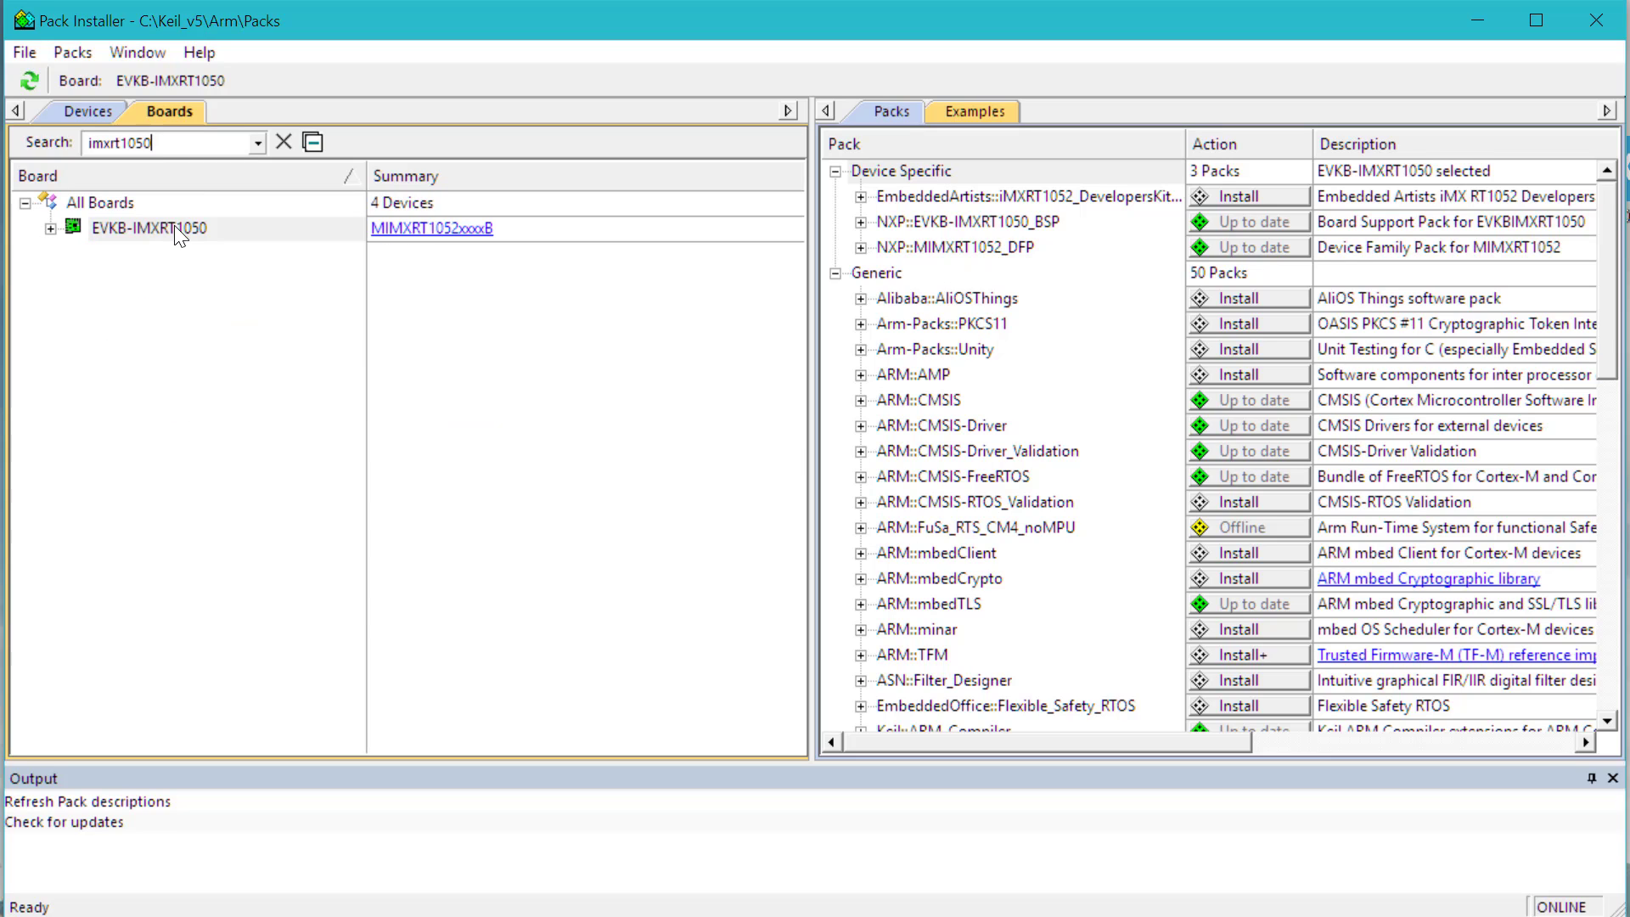
- Make MIMXRT1052xxxxB of EVKB-IMXRT1050 the current device and check its device family pack
click(51, 228)
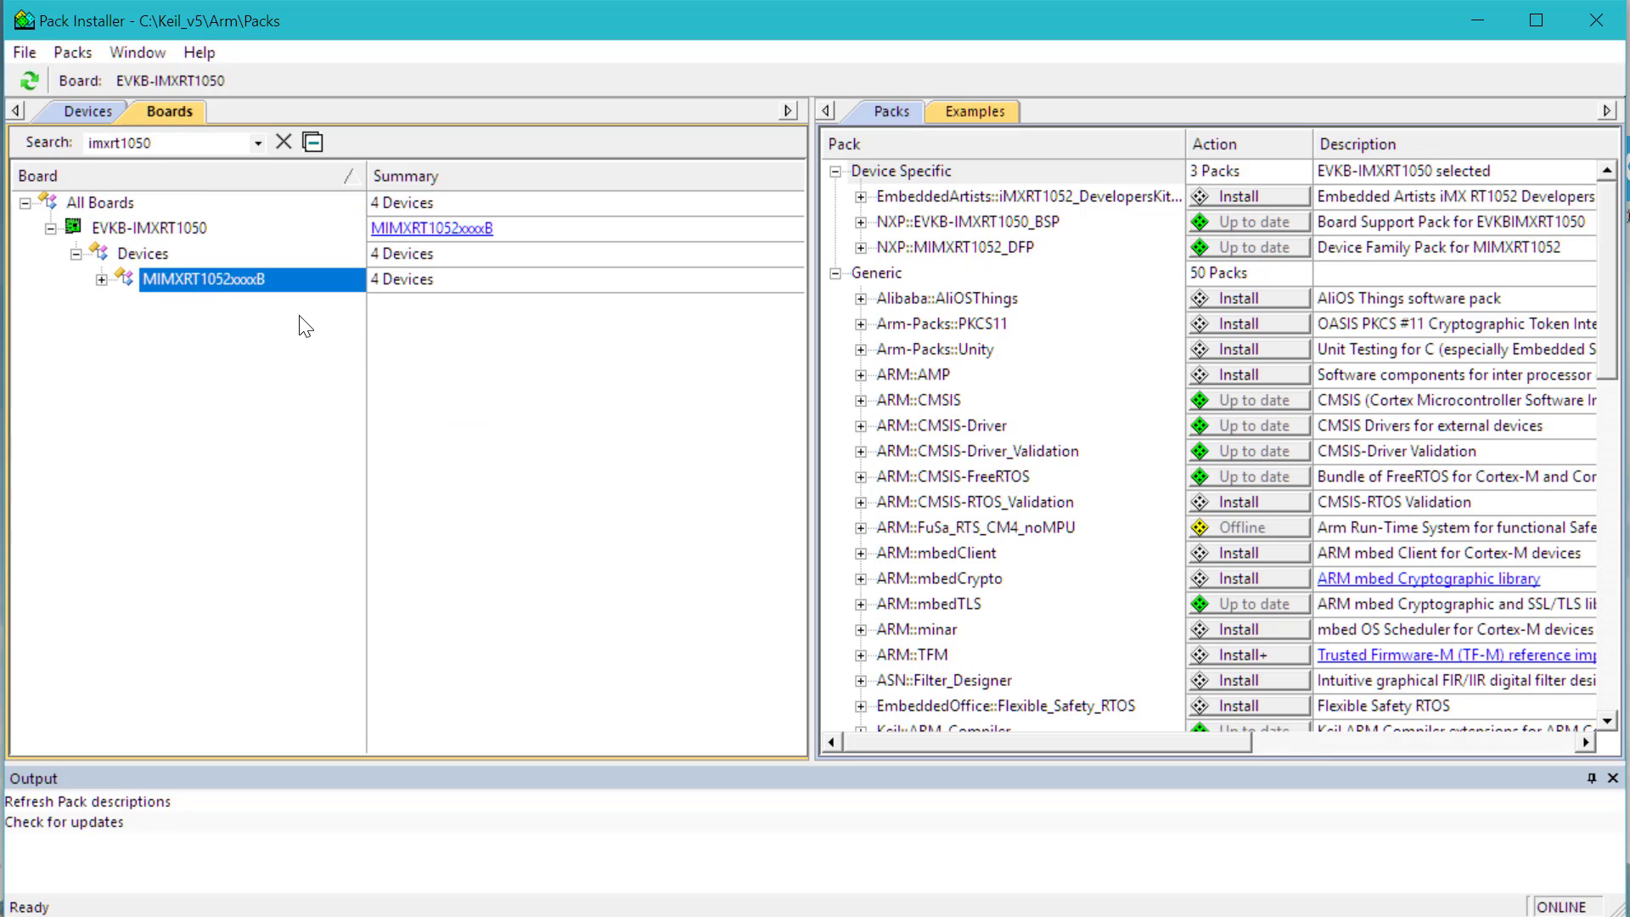
click(207, 278)
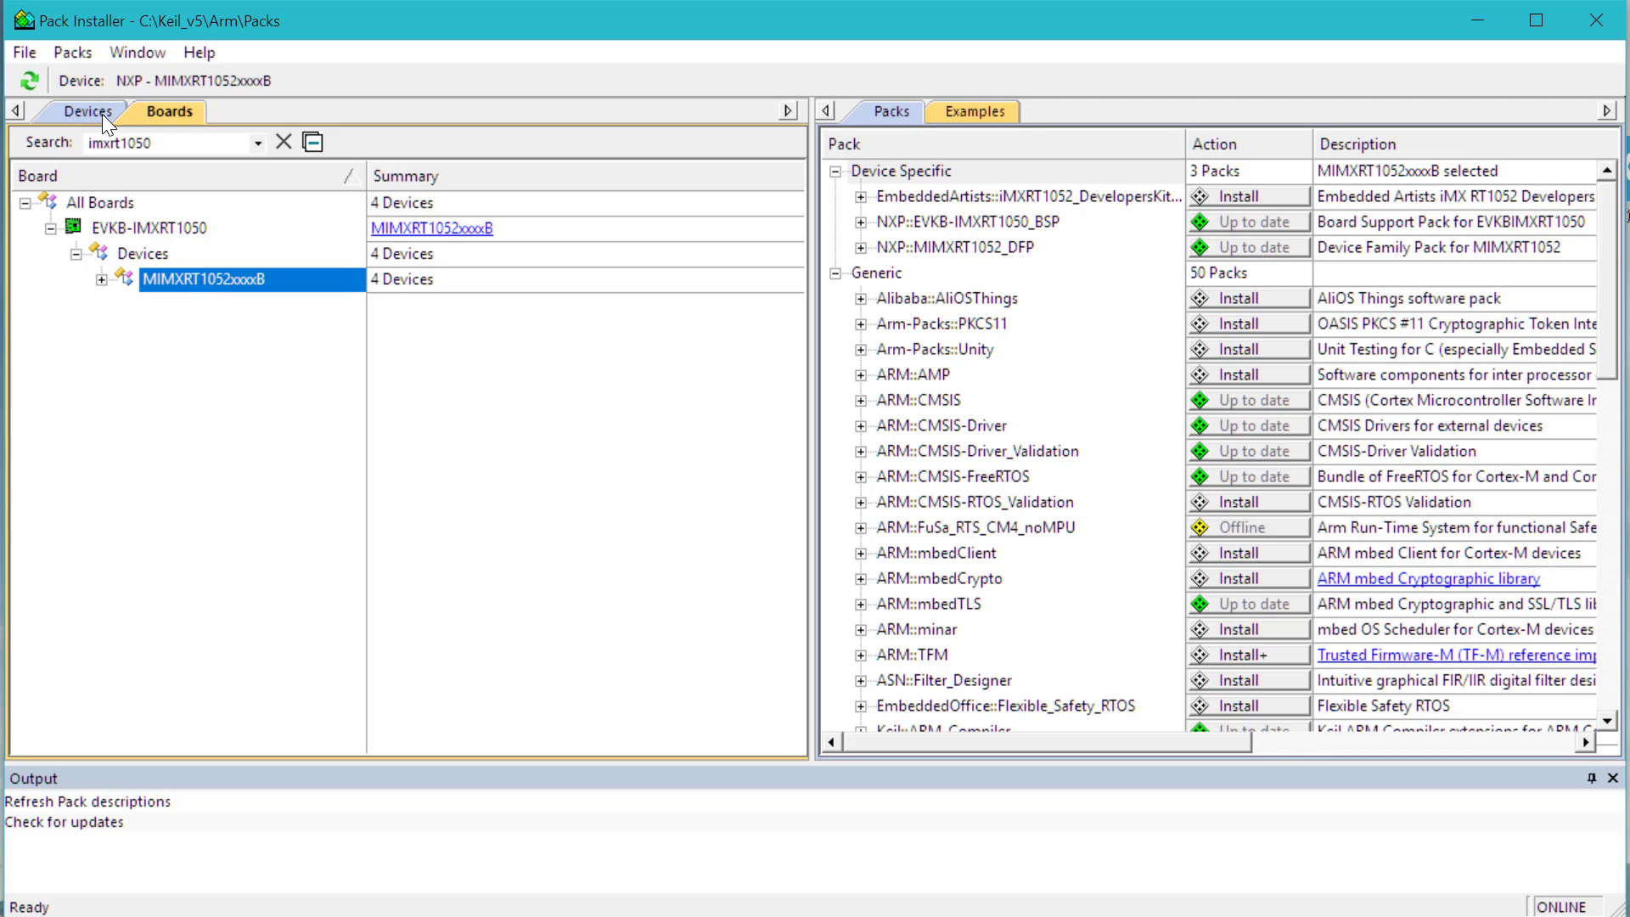
mouse_move(1034, 248)
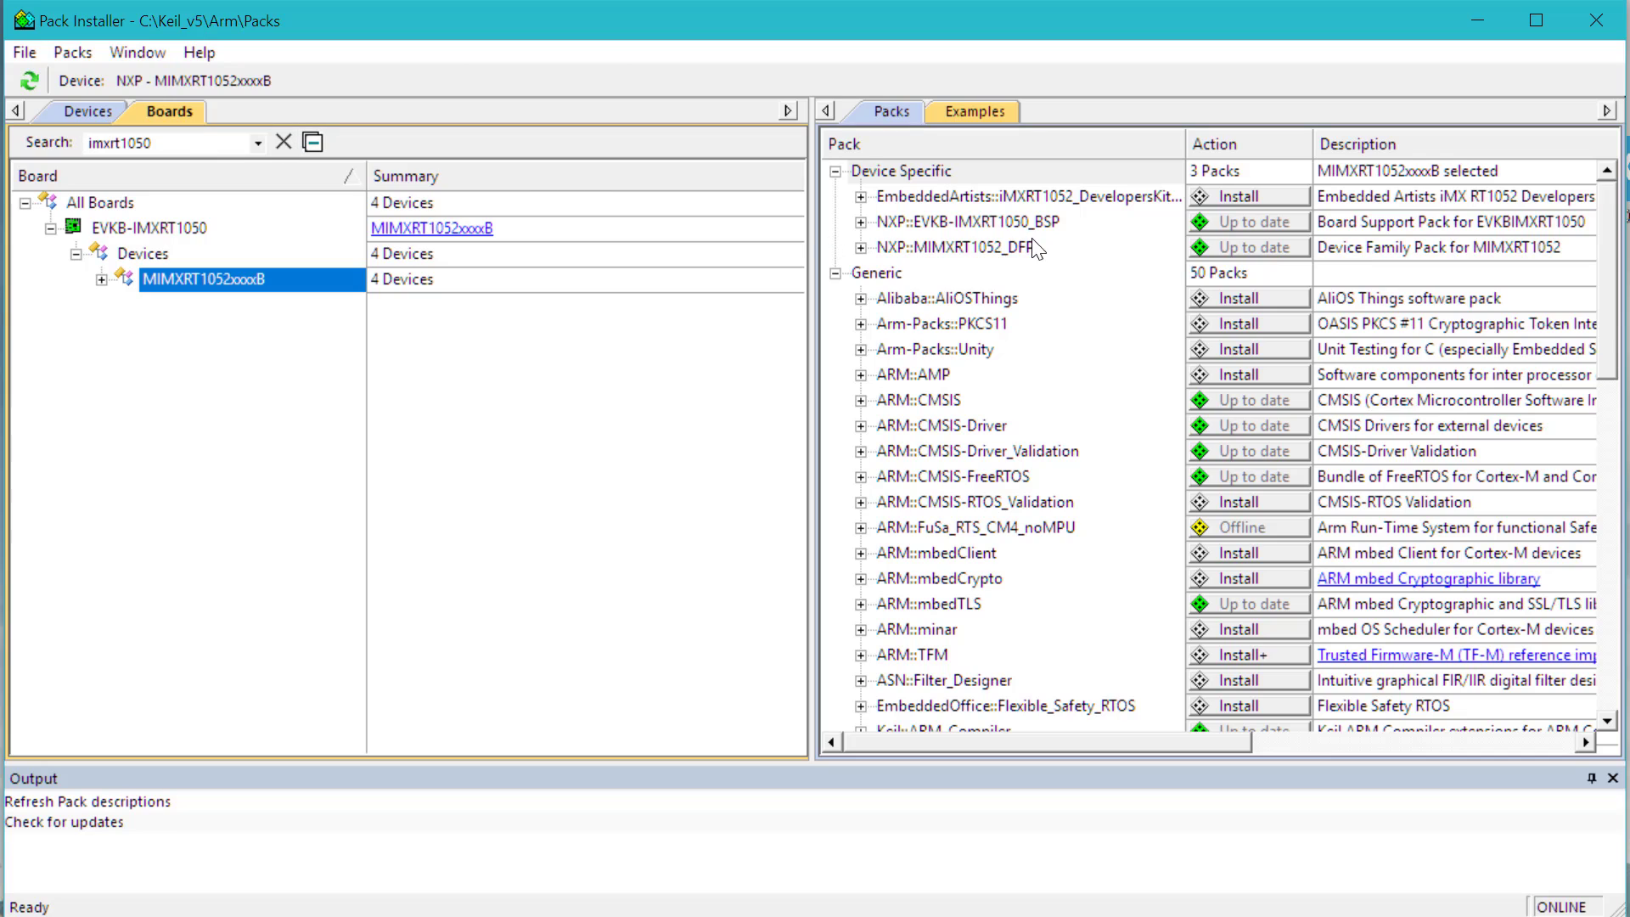
click(955, 248)
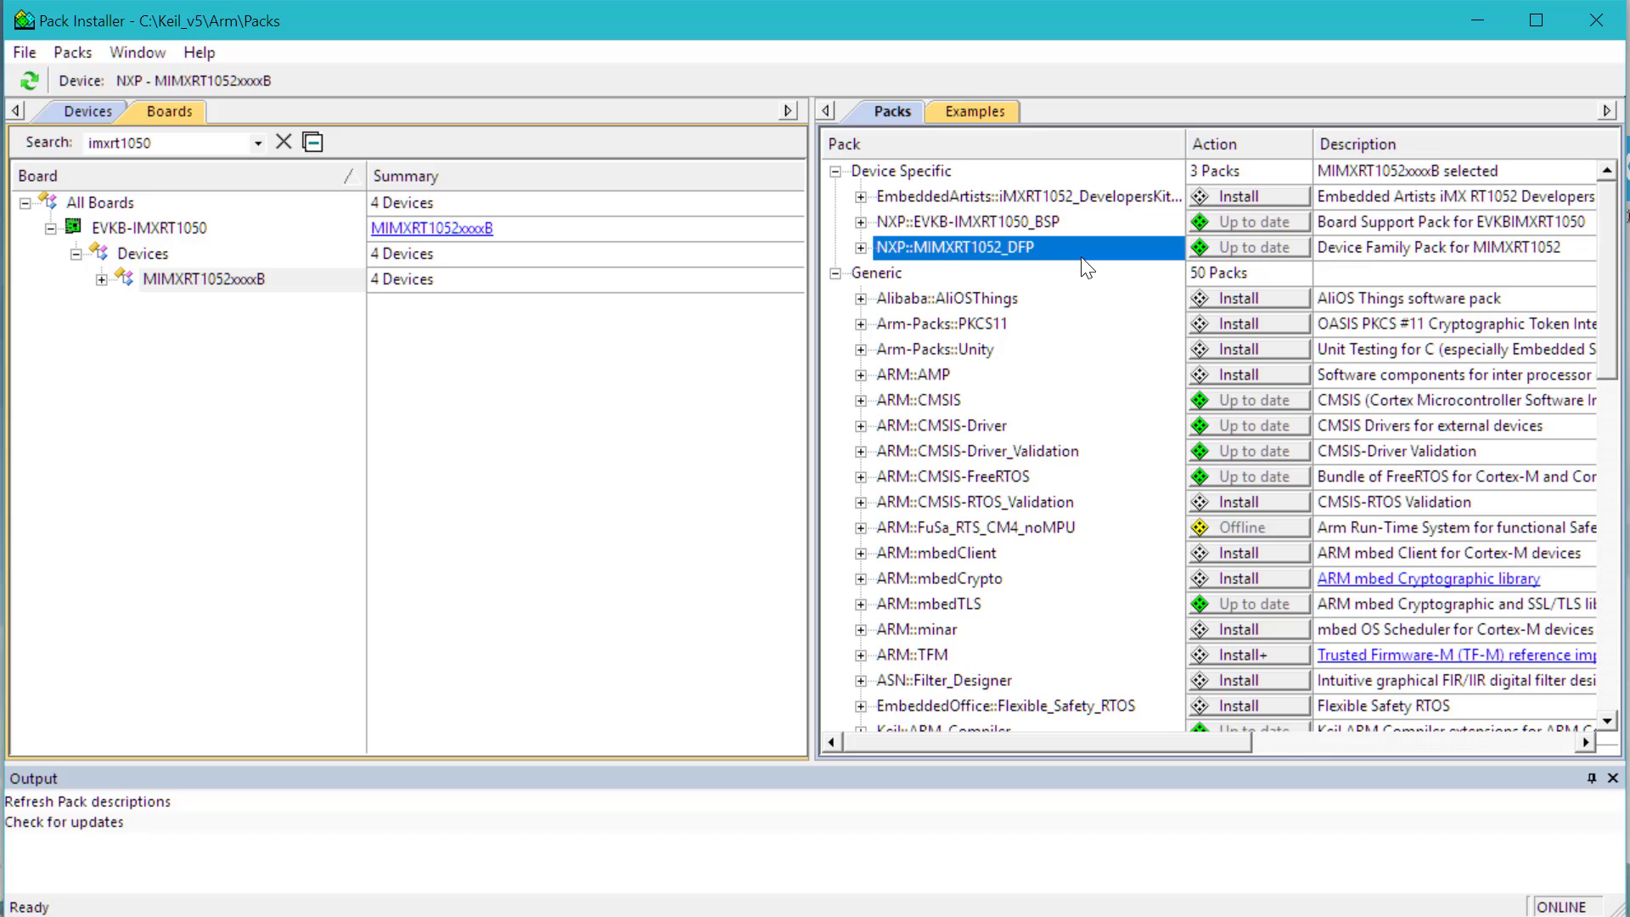
mouse_move(1080, 241)
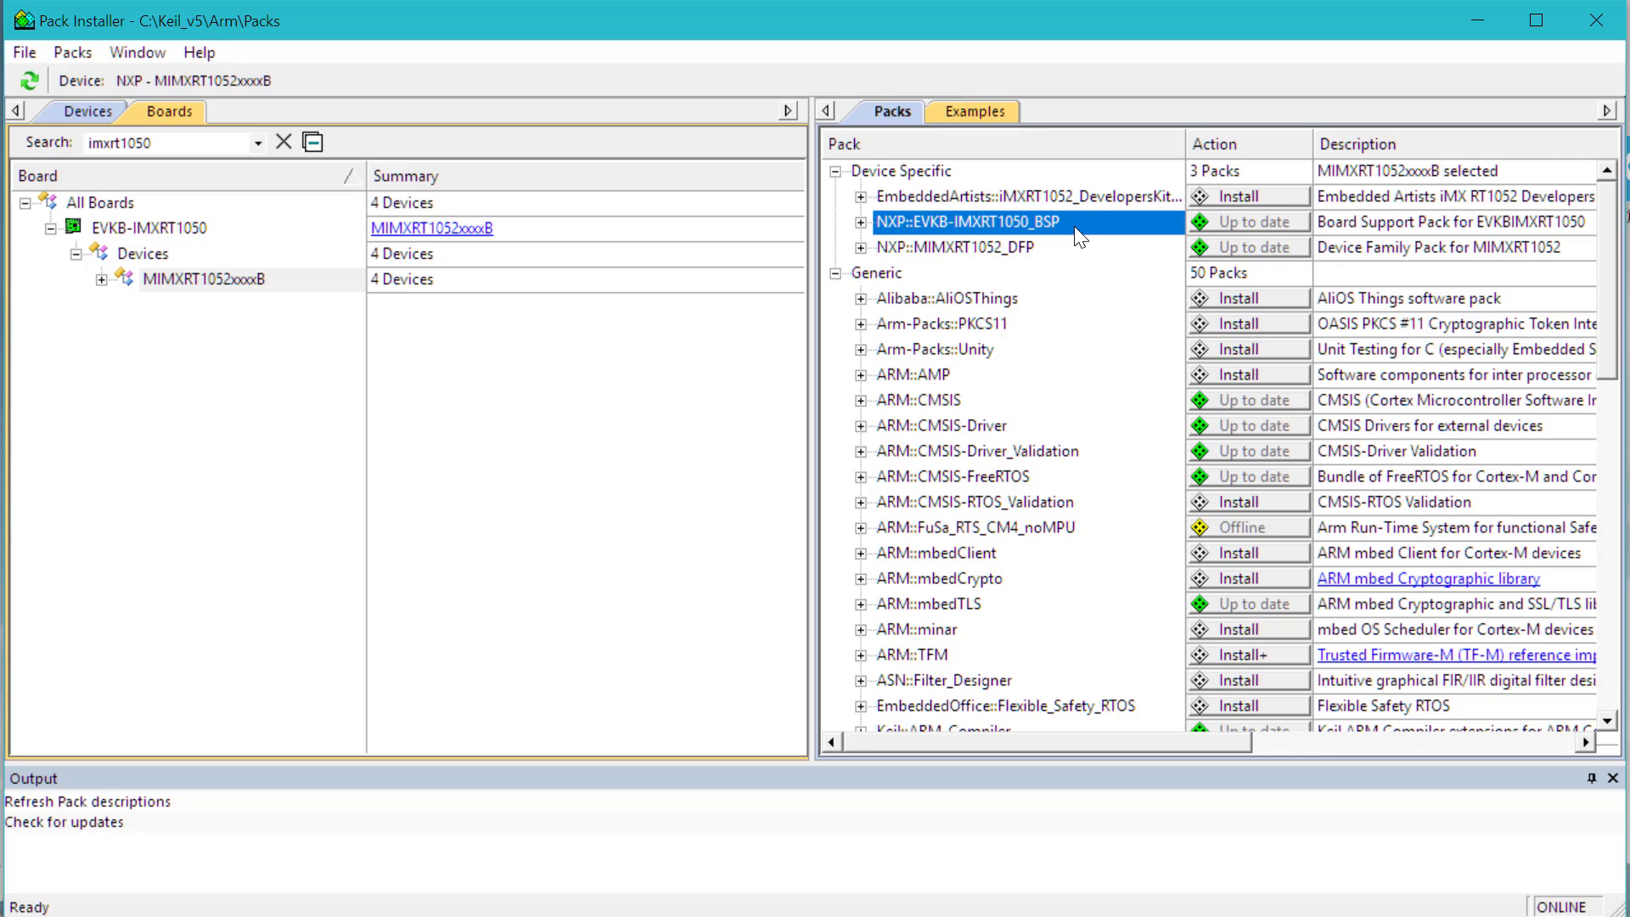
mouse_move(1085, 244)
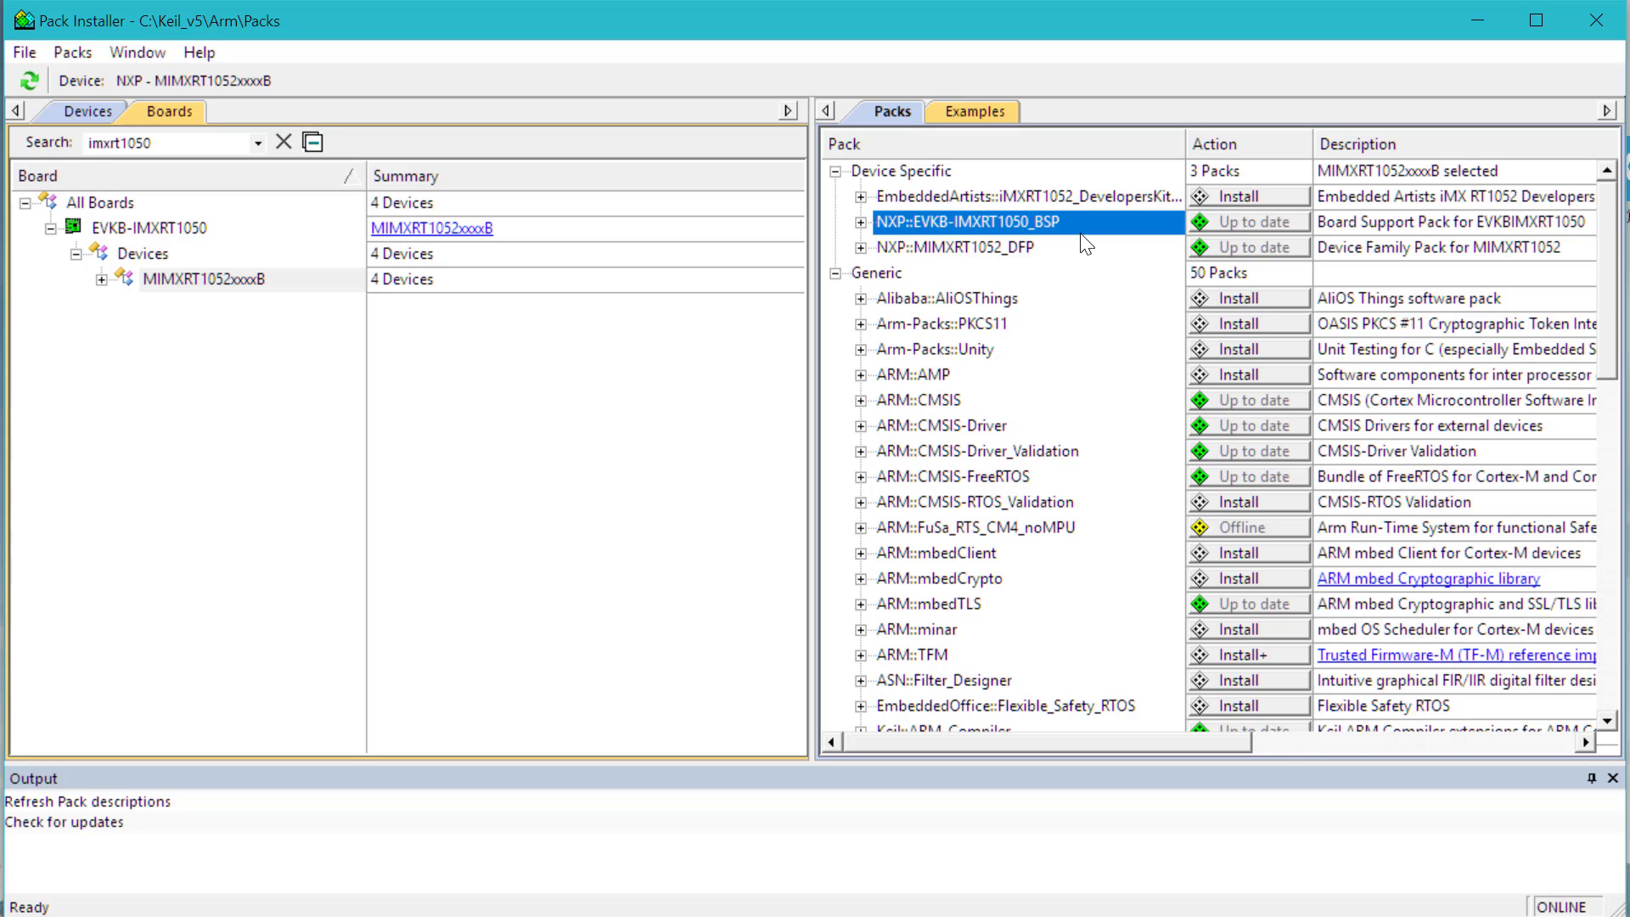
mouse_move(1161, 216)
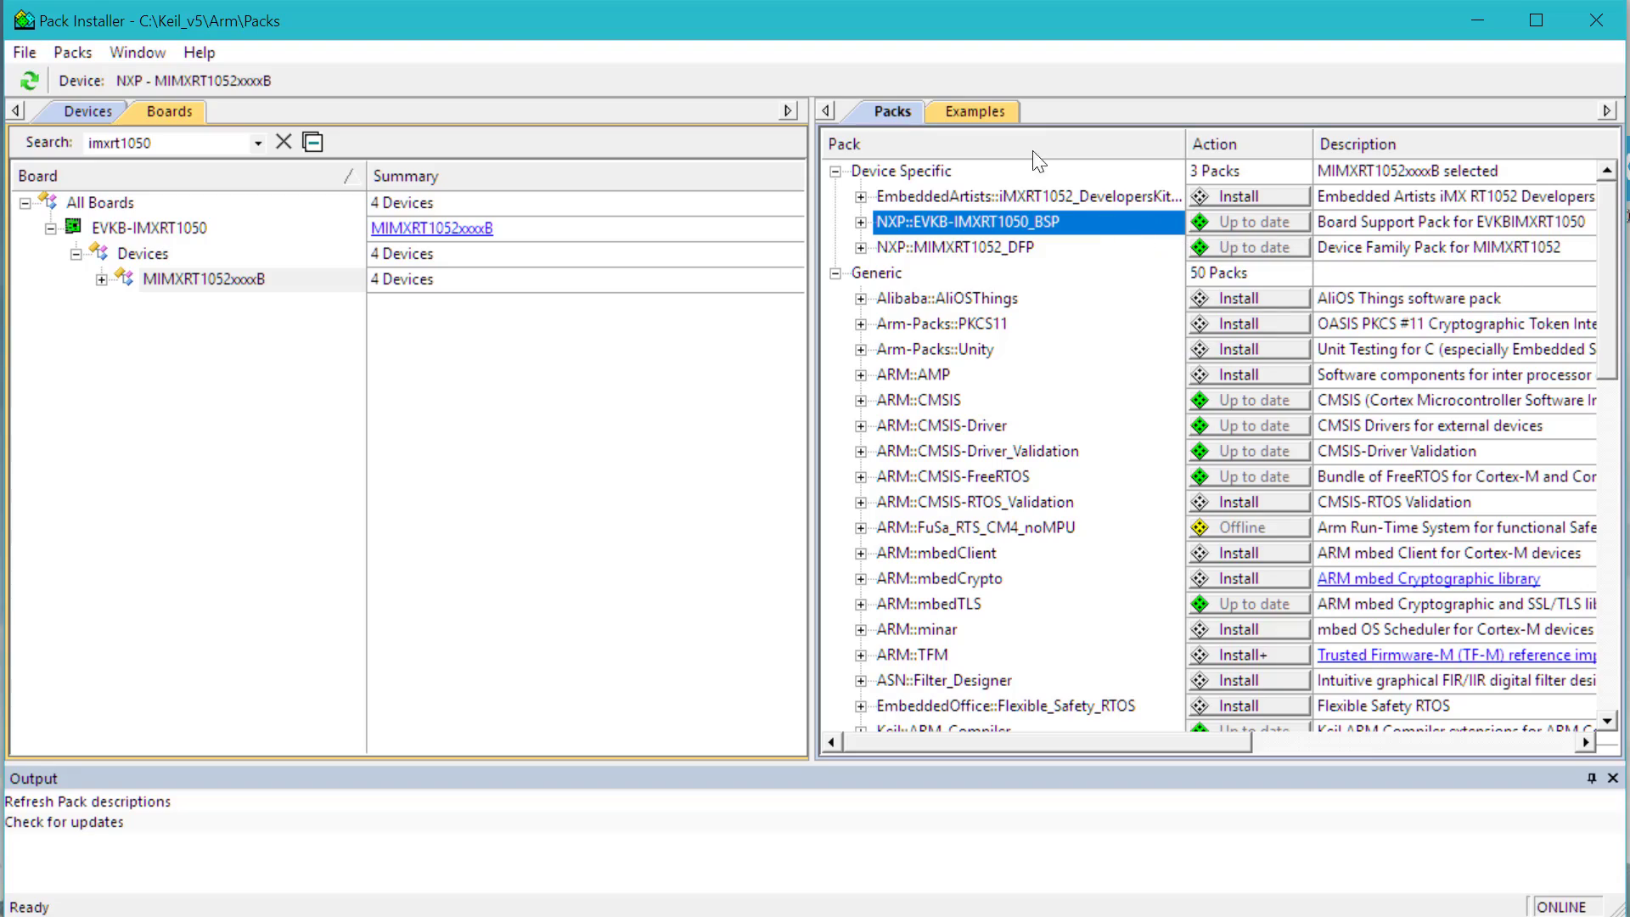
- Show the board's example projects and select the iled_blinky (EVKB-IMXRT1050) example
click(975, 112)
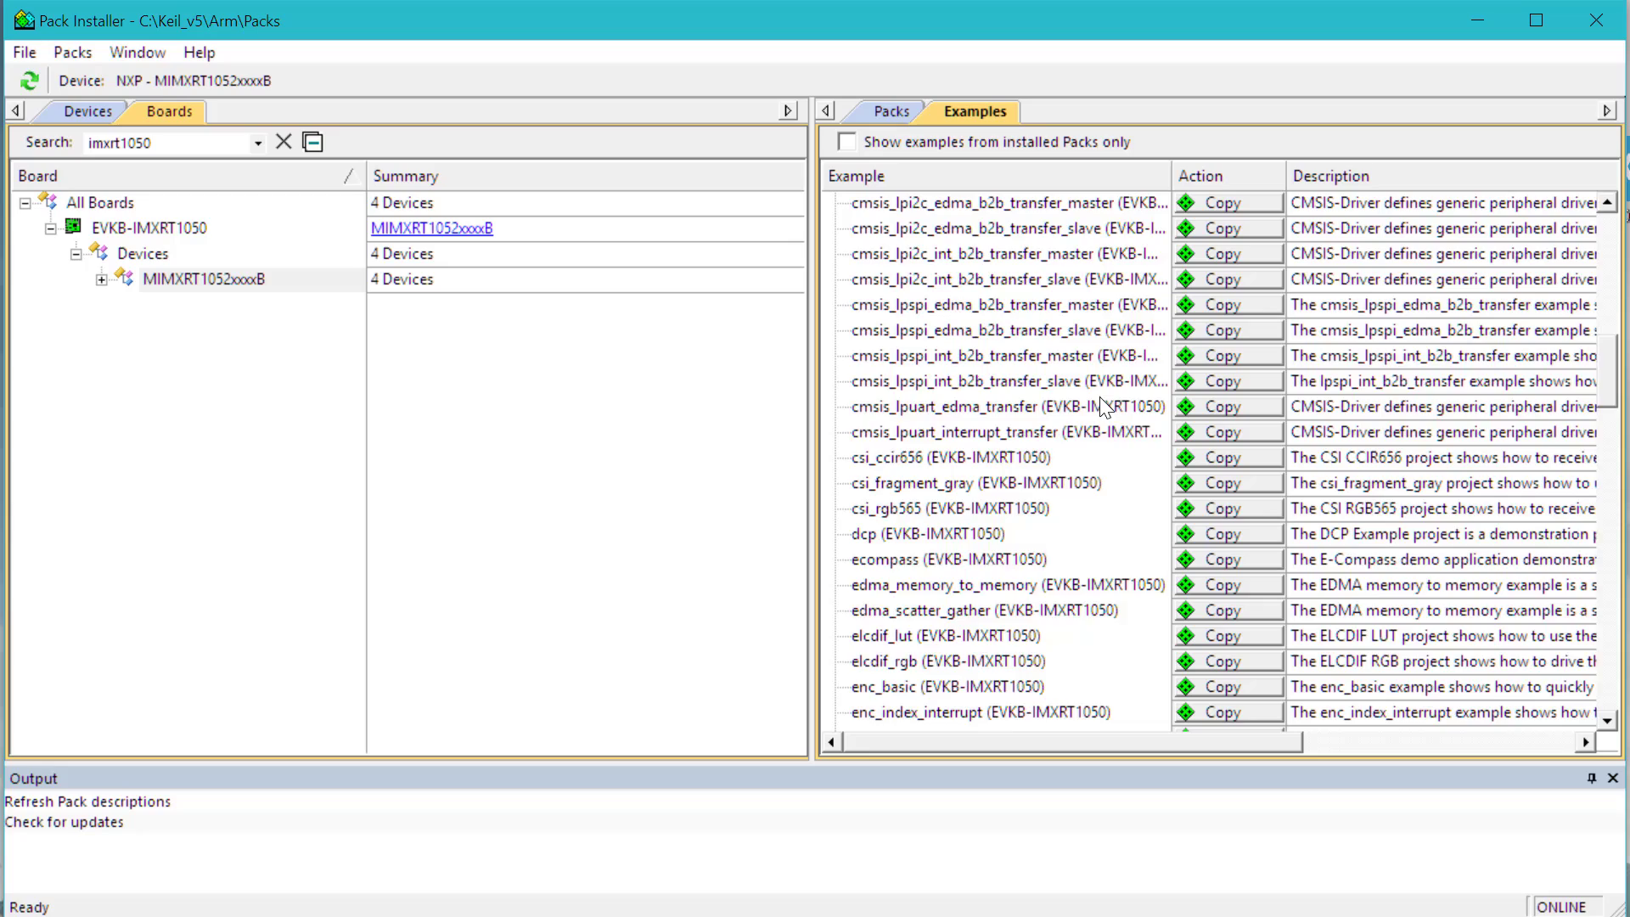
scroll(down, 3)
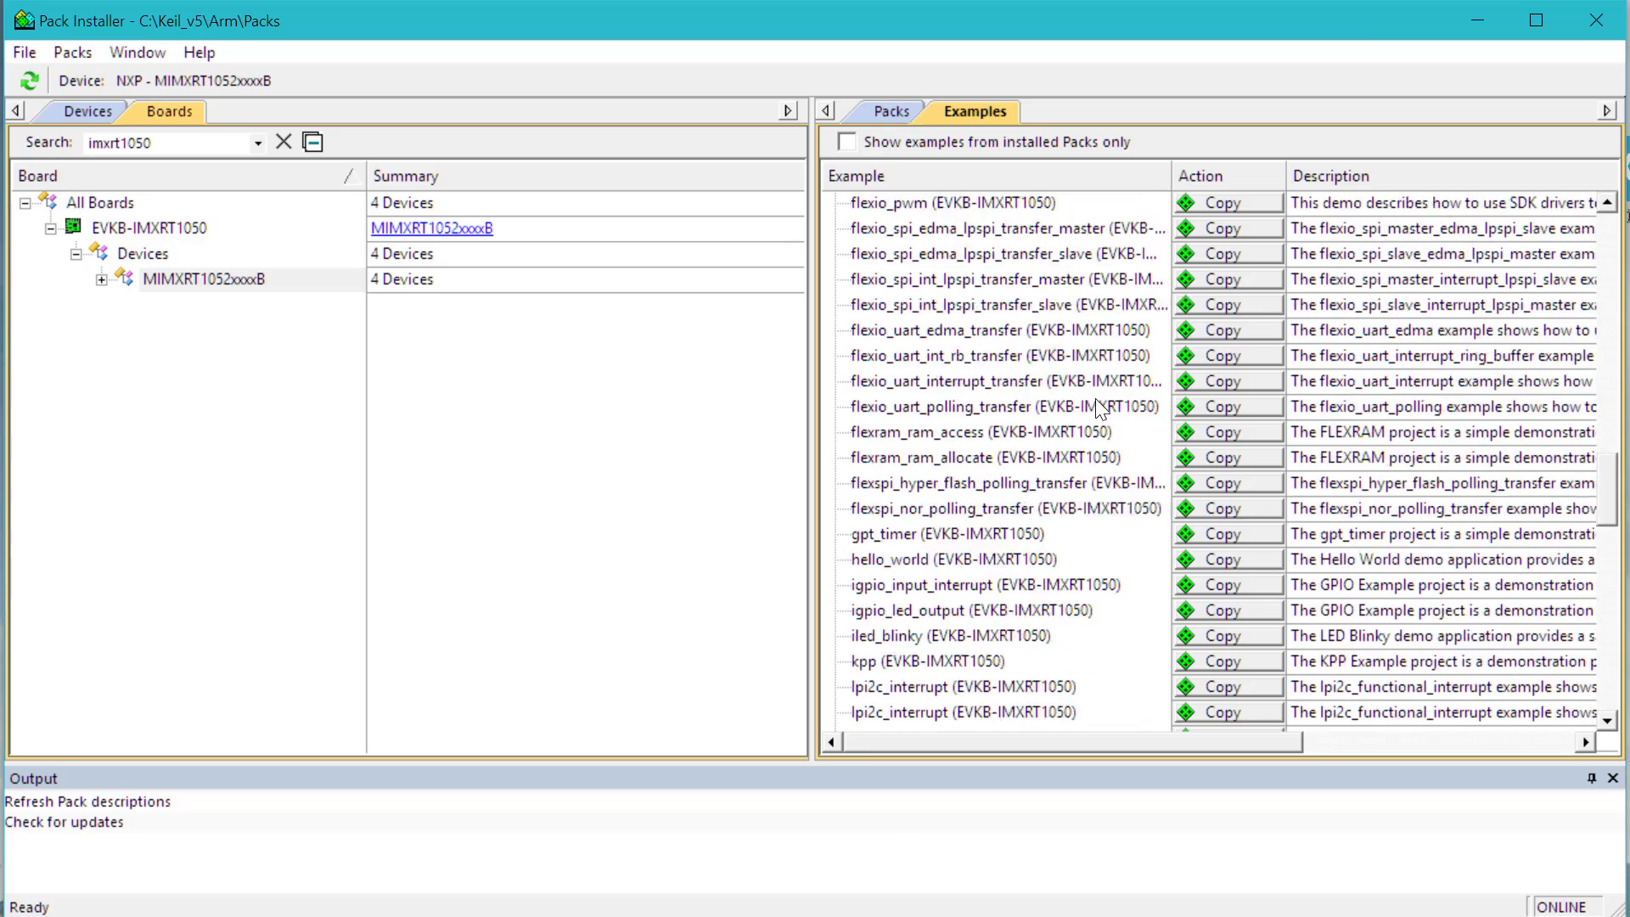
scroll(down, 3)
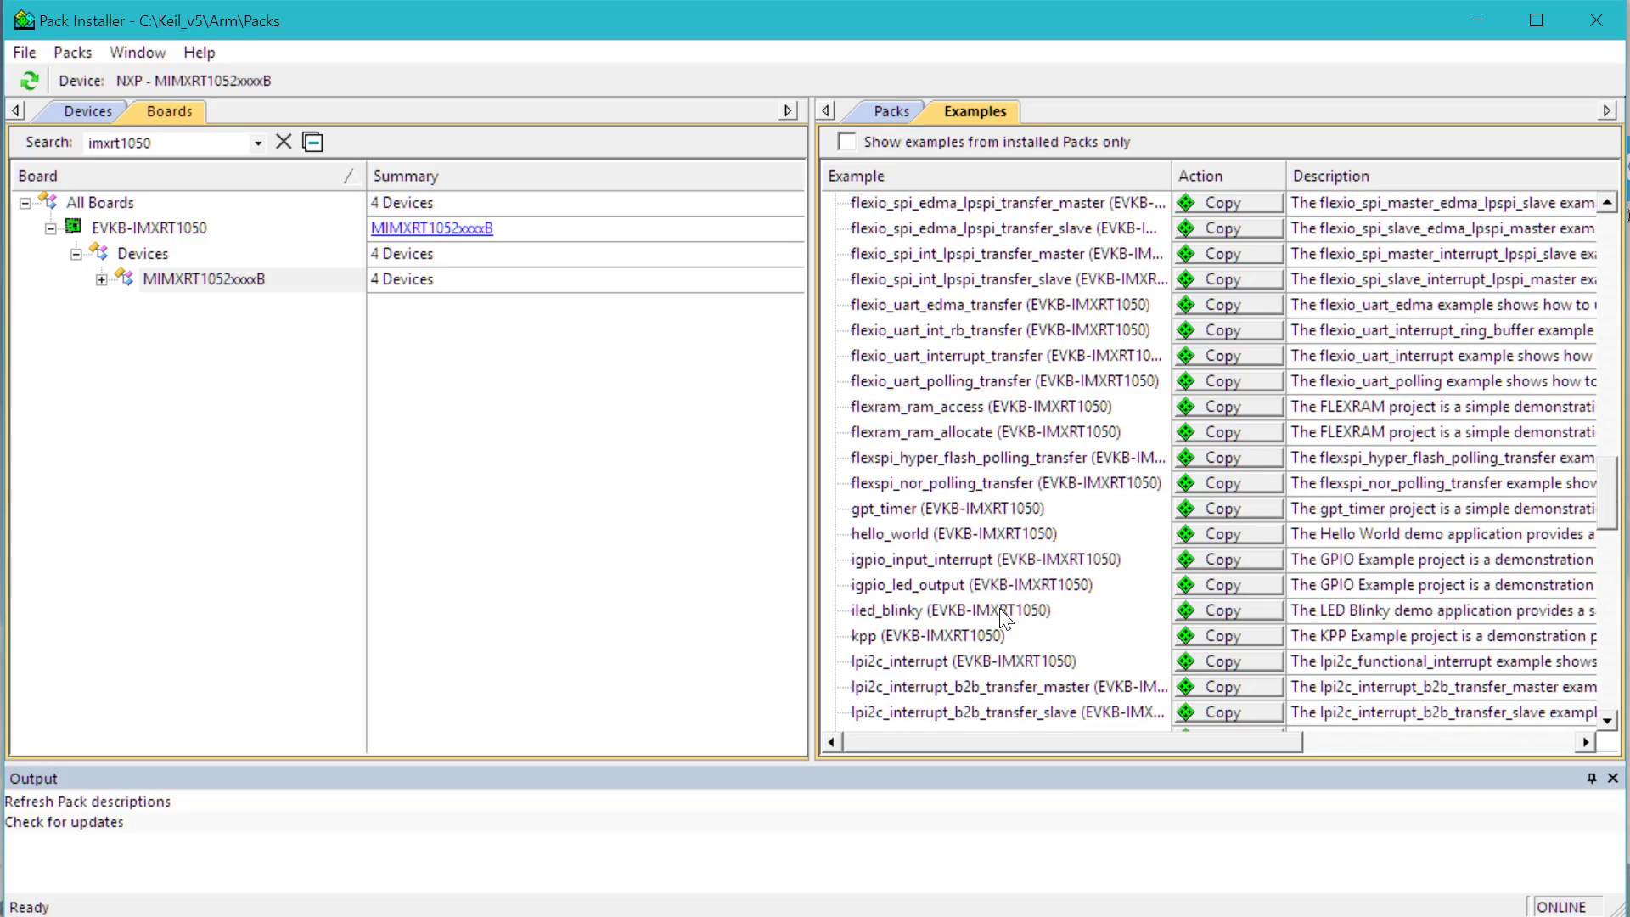
click(900, 609)
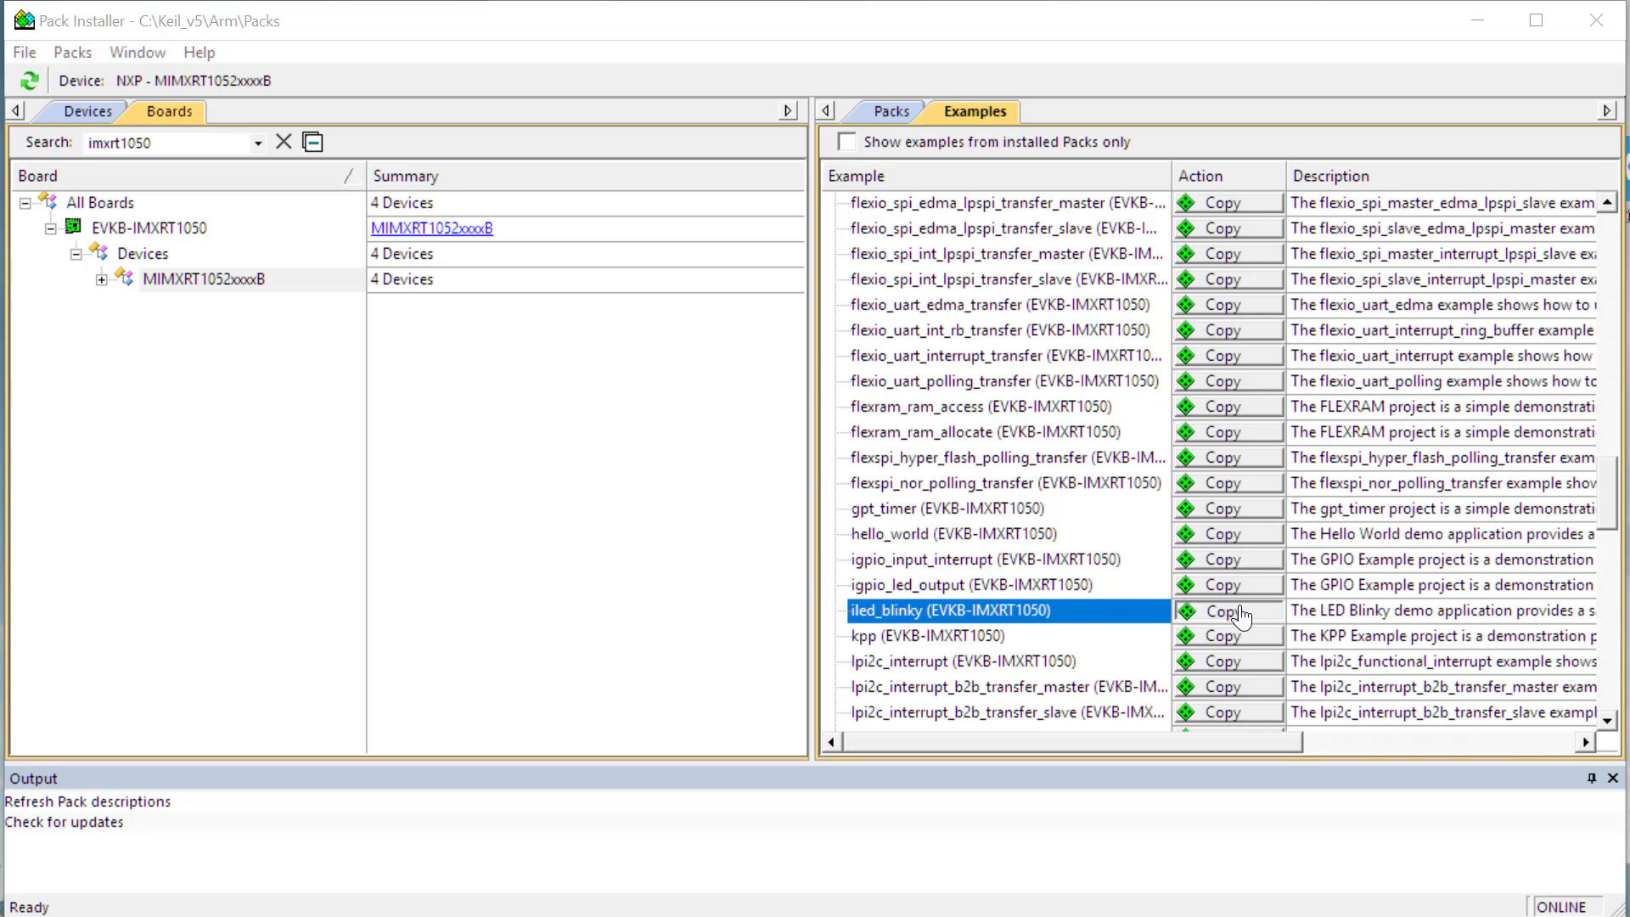
- Copy iled_blinky to a new C:\nxp\iled_blinky folder and launch it in µVision
click(1219, 610)
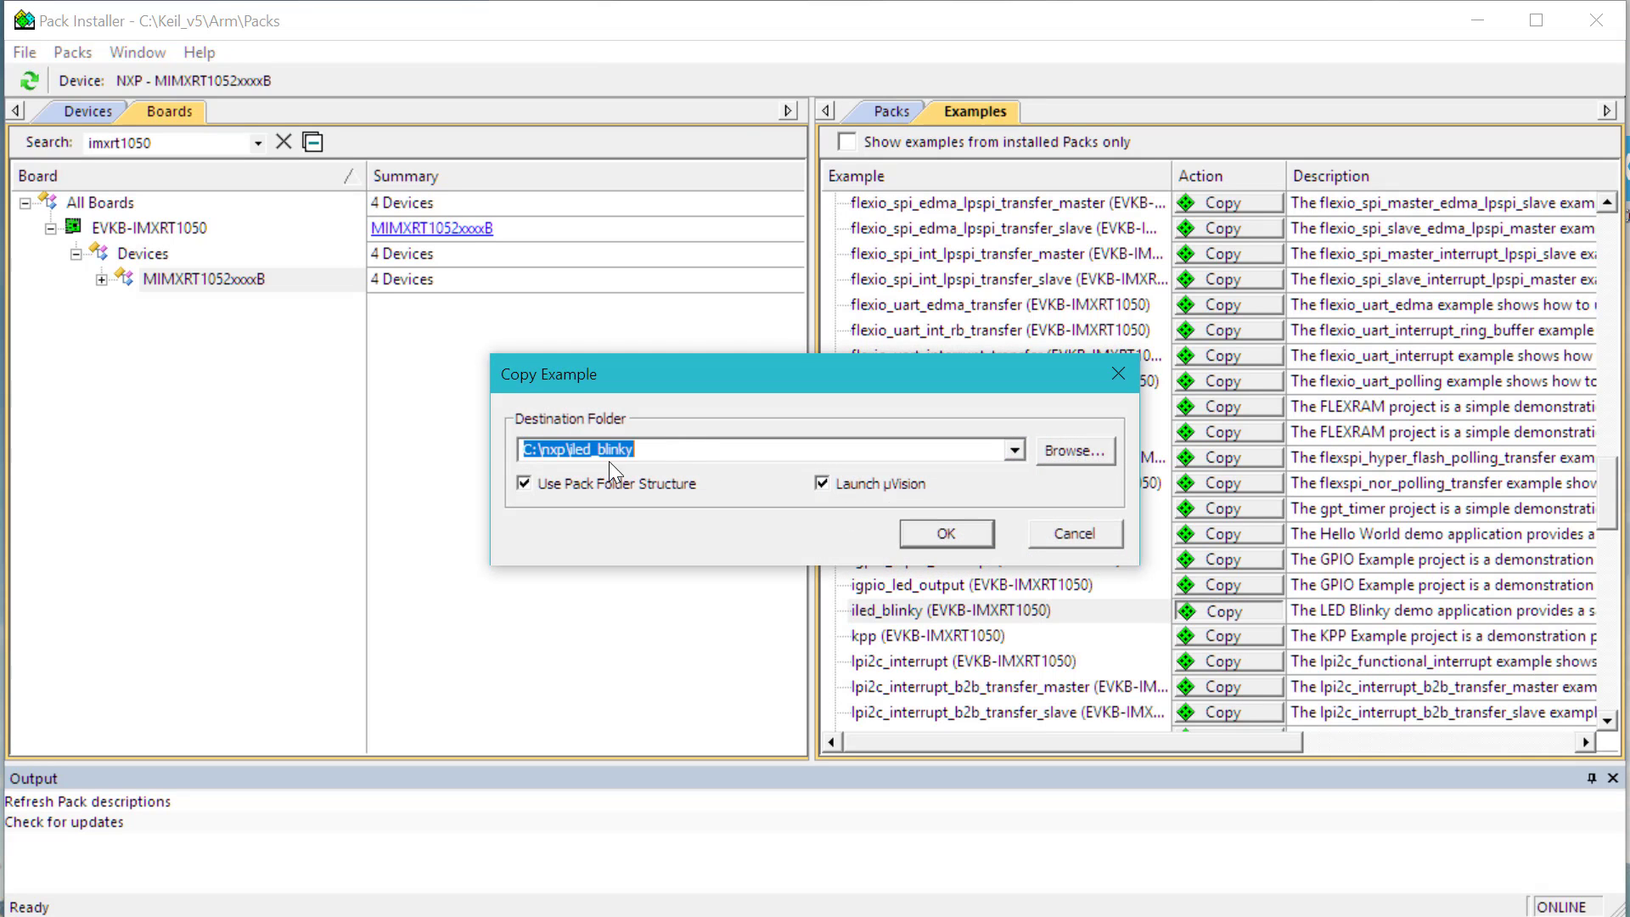
mouse_move(883, 476)
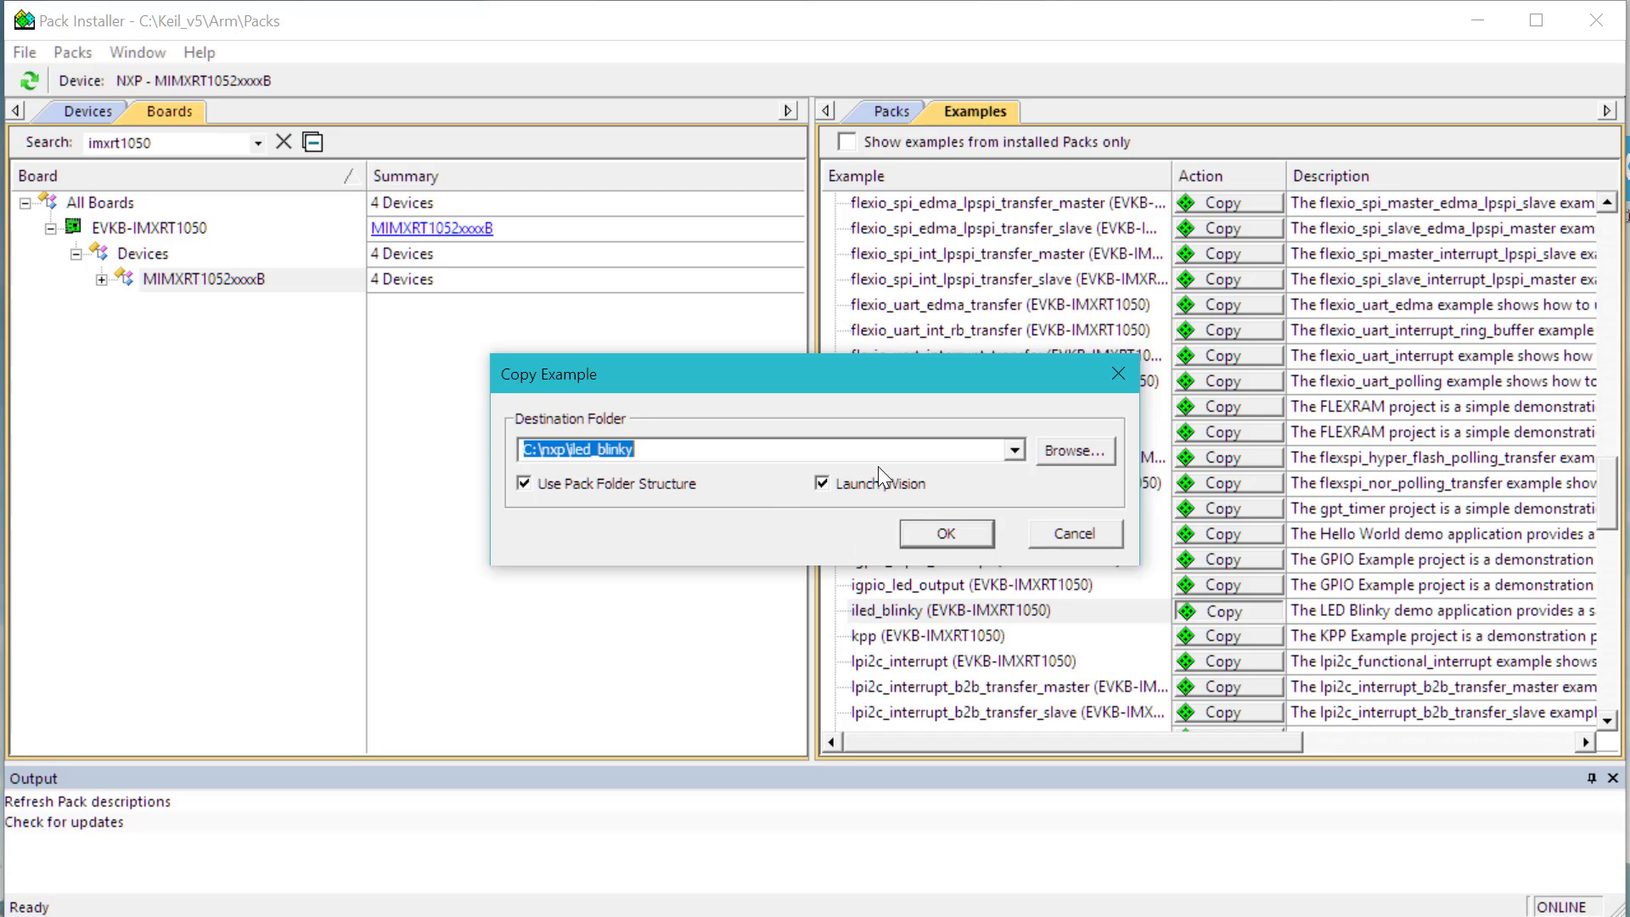
click(946, 533)
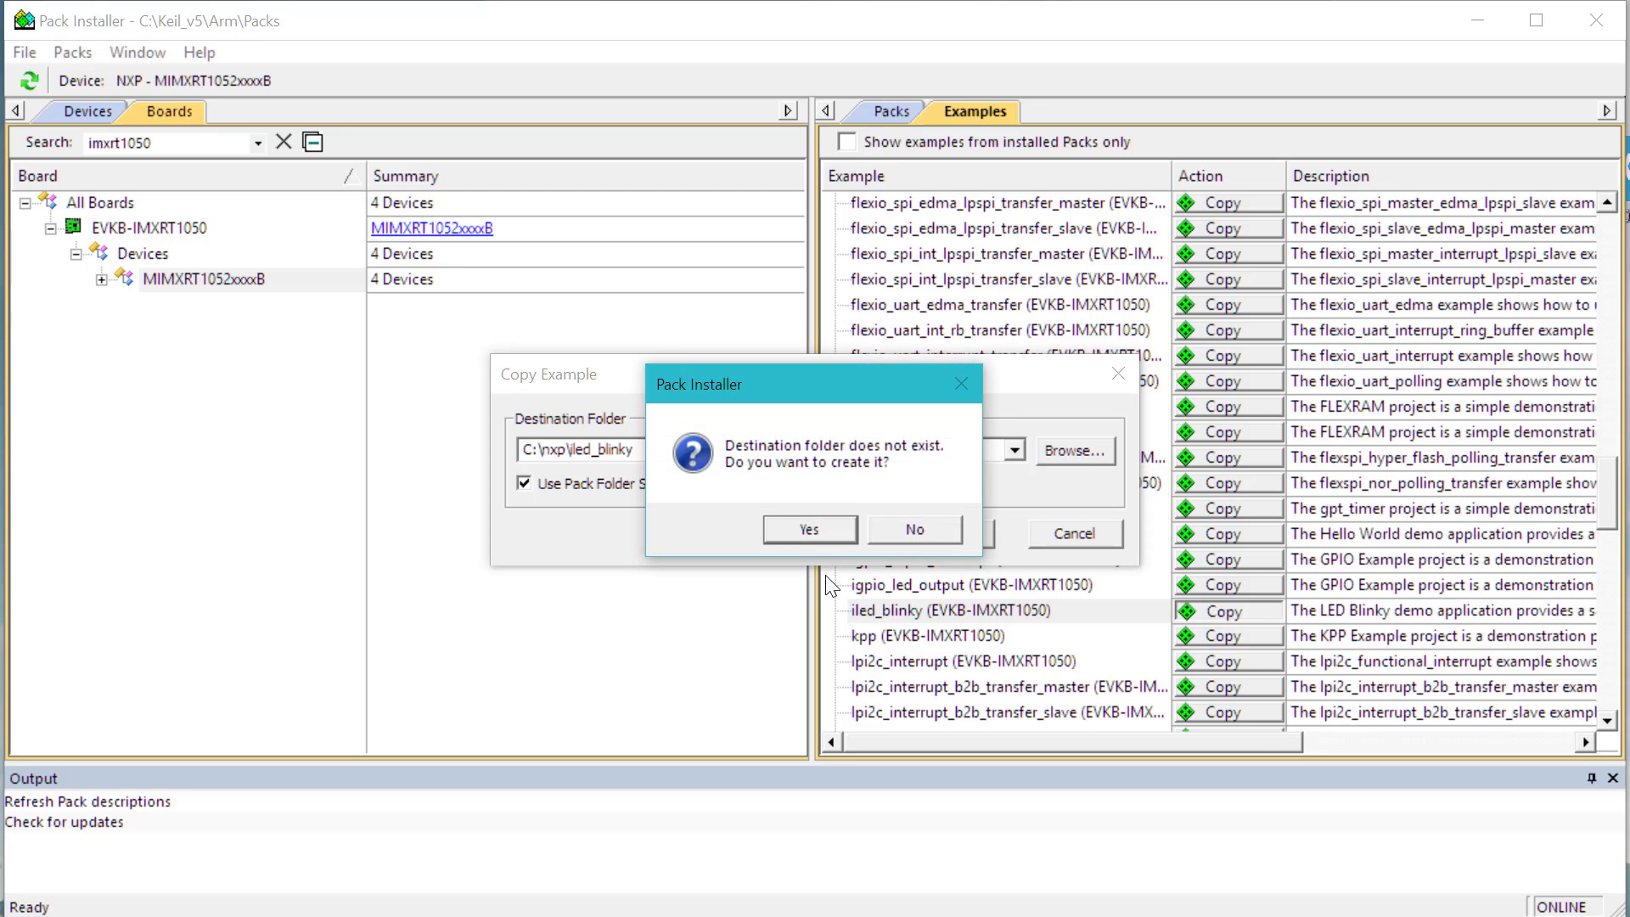
click(809, 529)
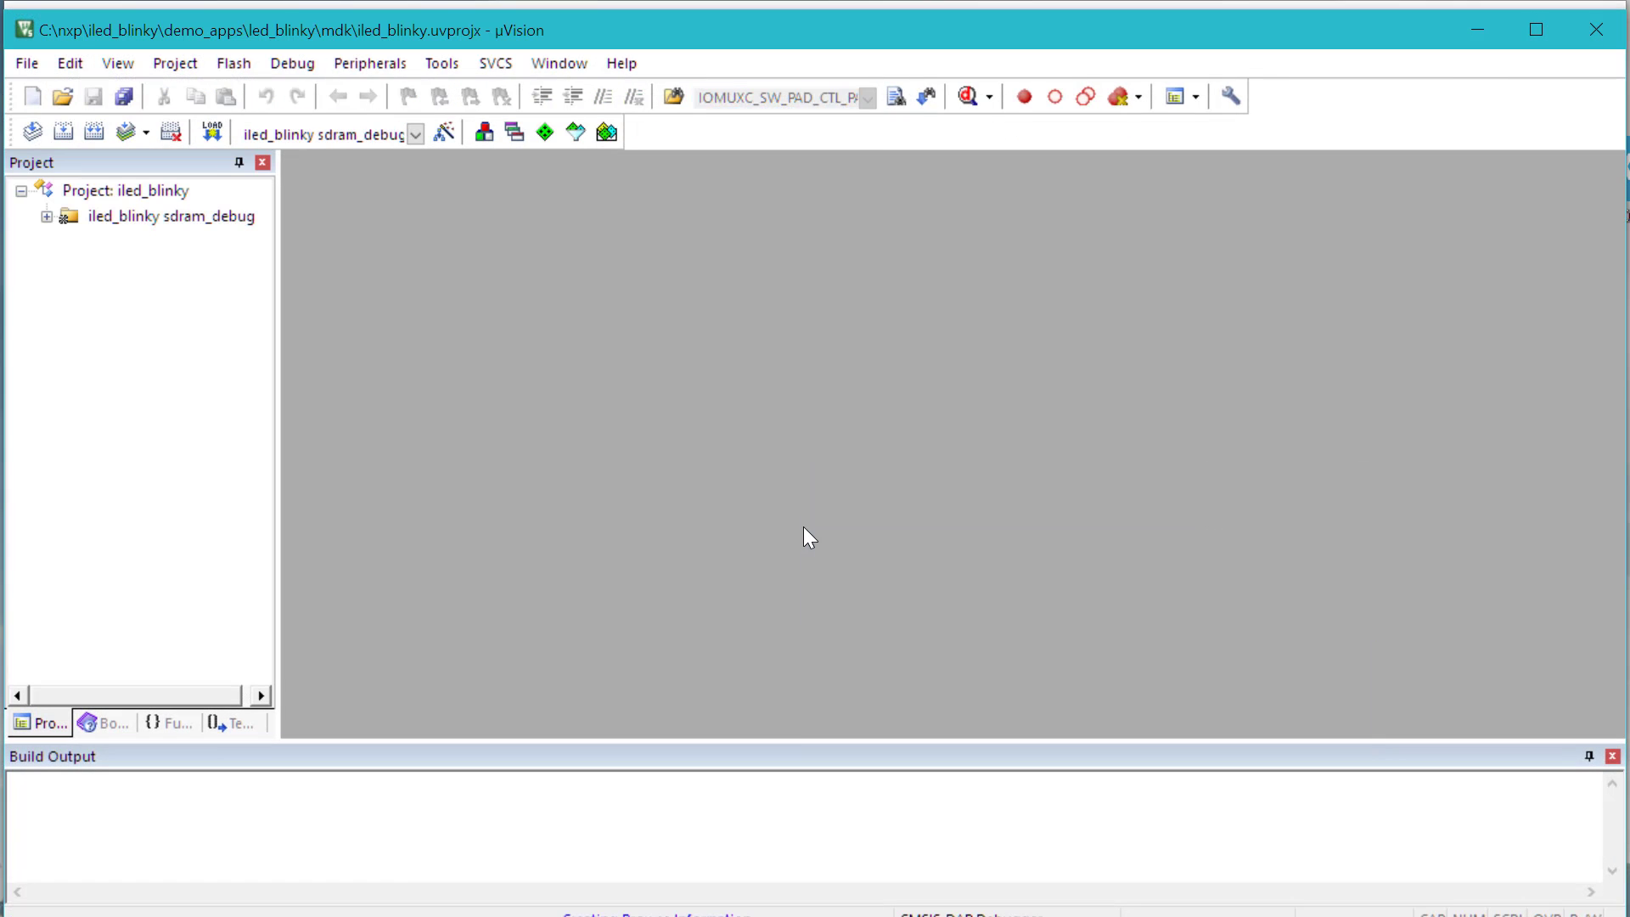
- Keep the iled_blinky sdram_debug target, expand Board Support and open board.c in the editor
click(416, 133)
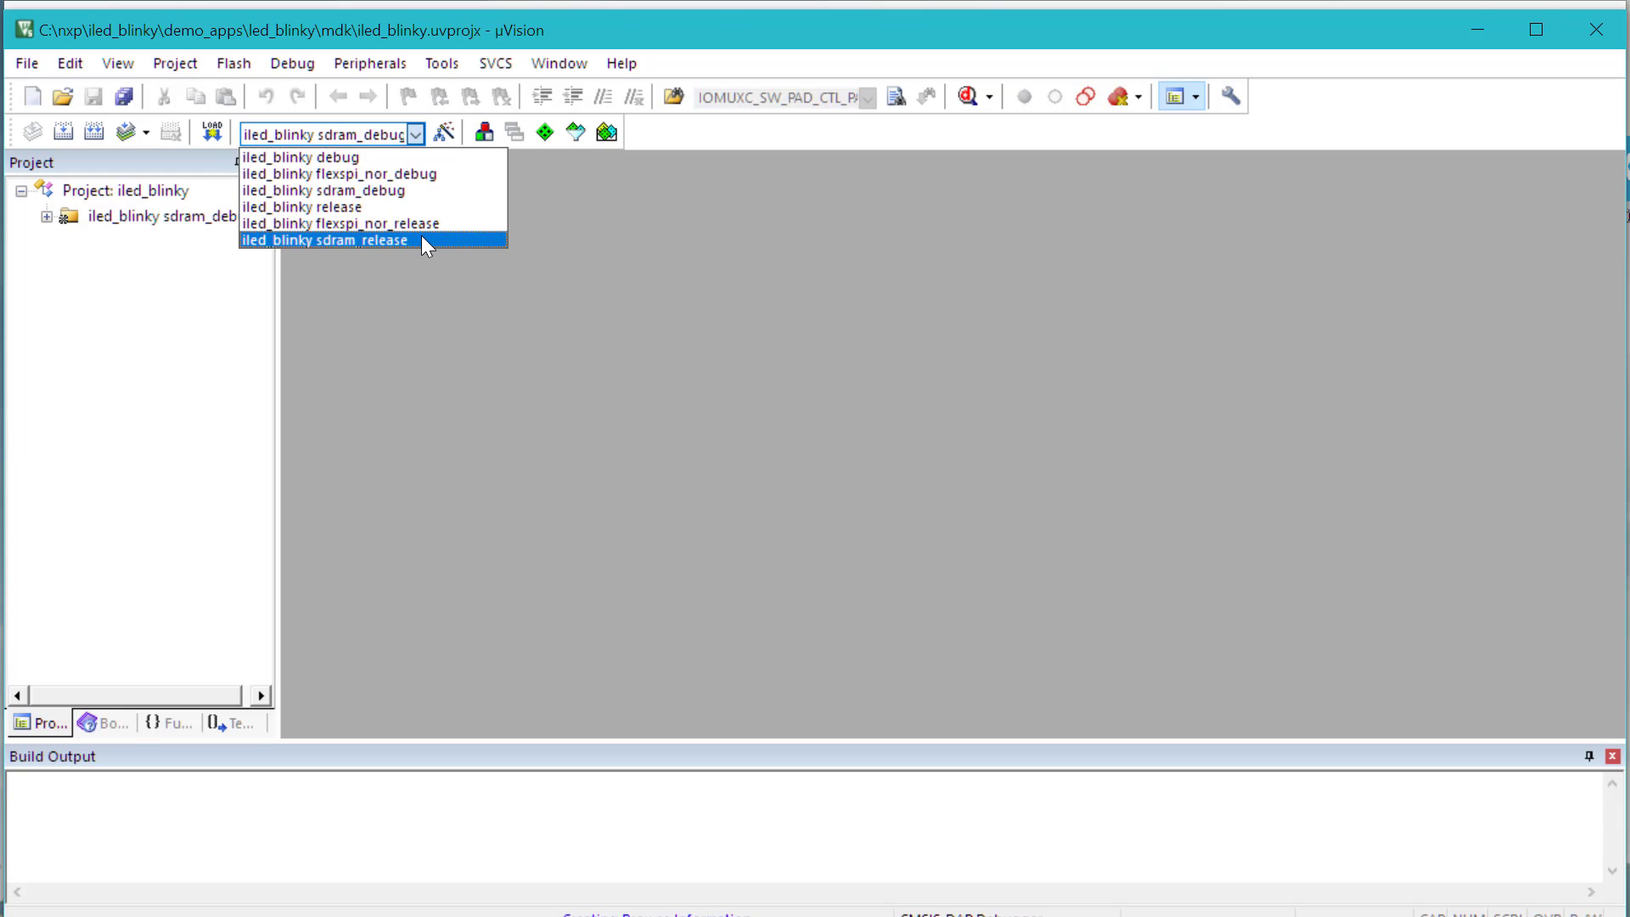
mouse_move(428, 201)
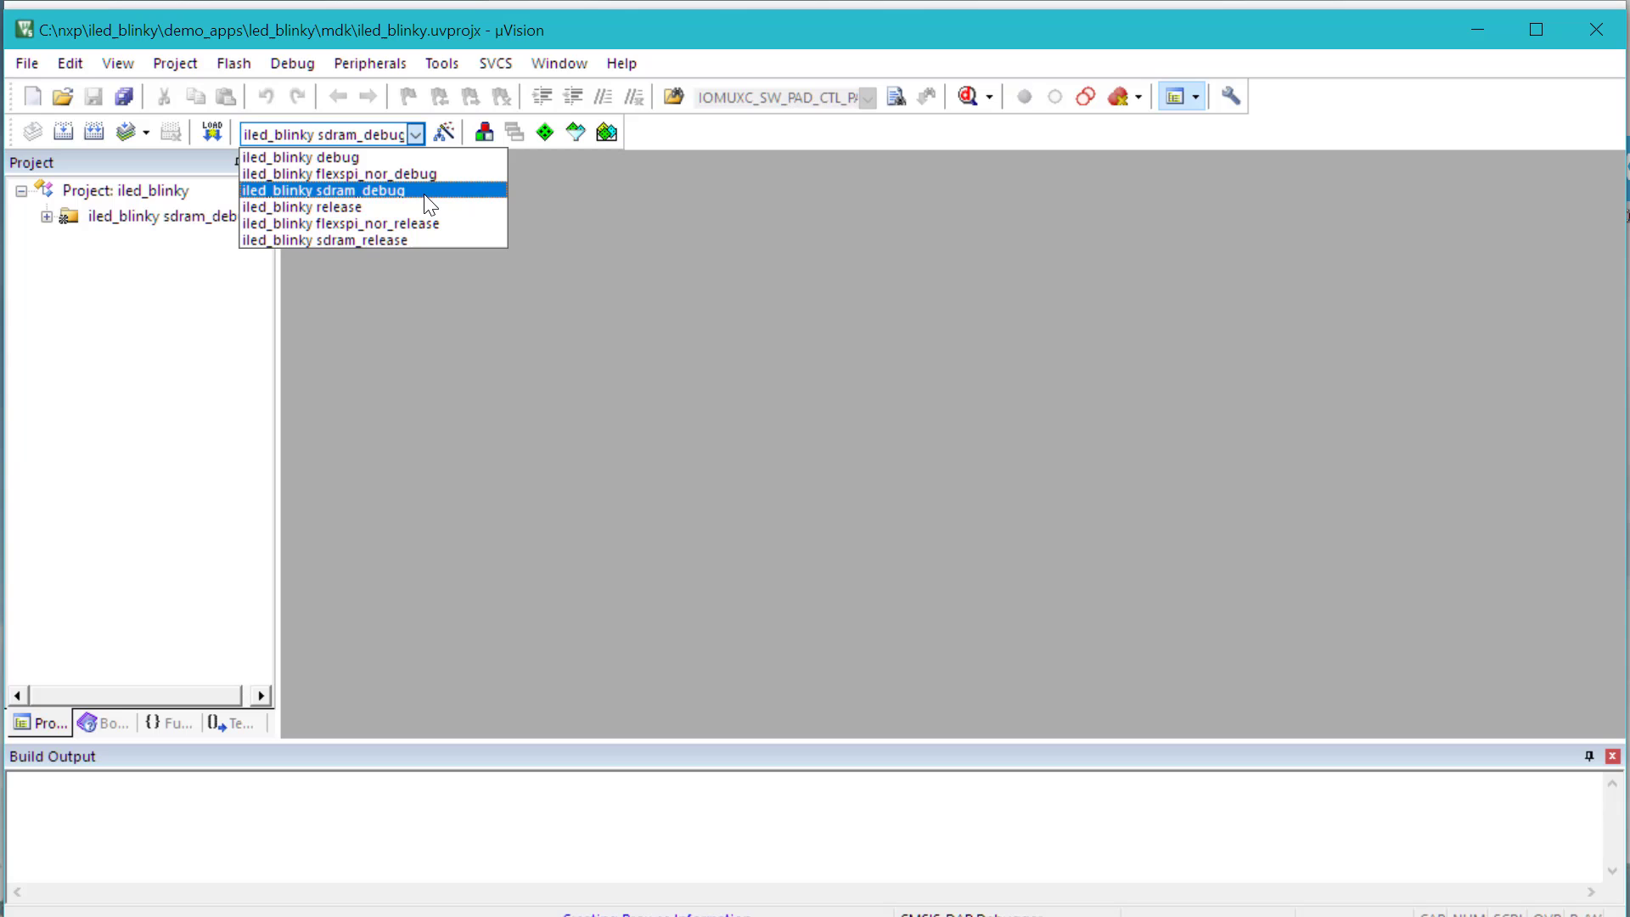
click(326, 190)
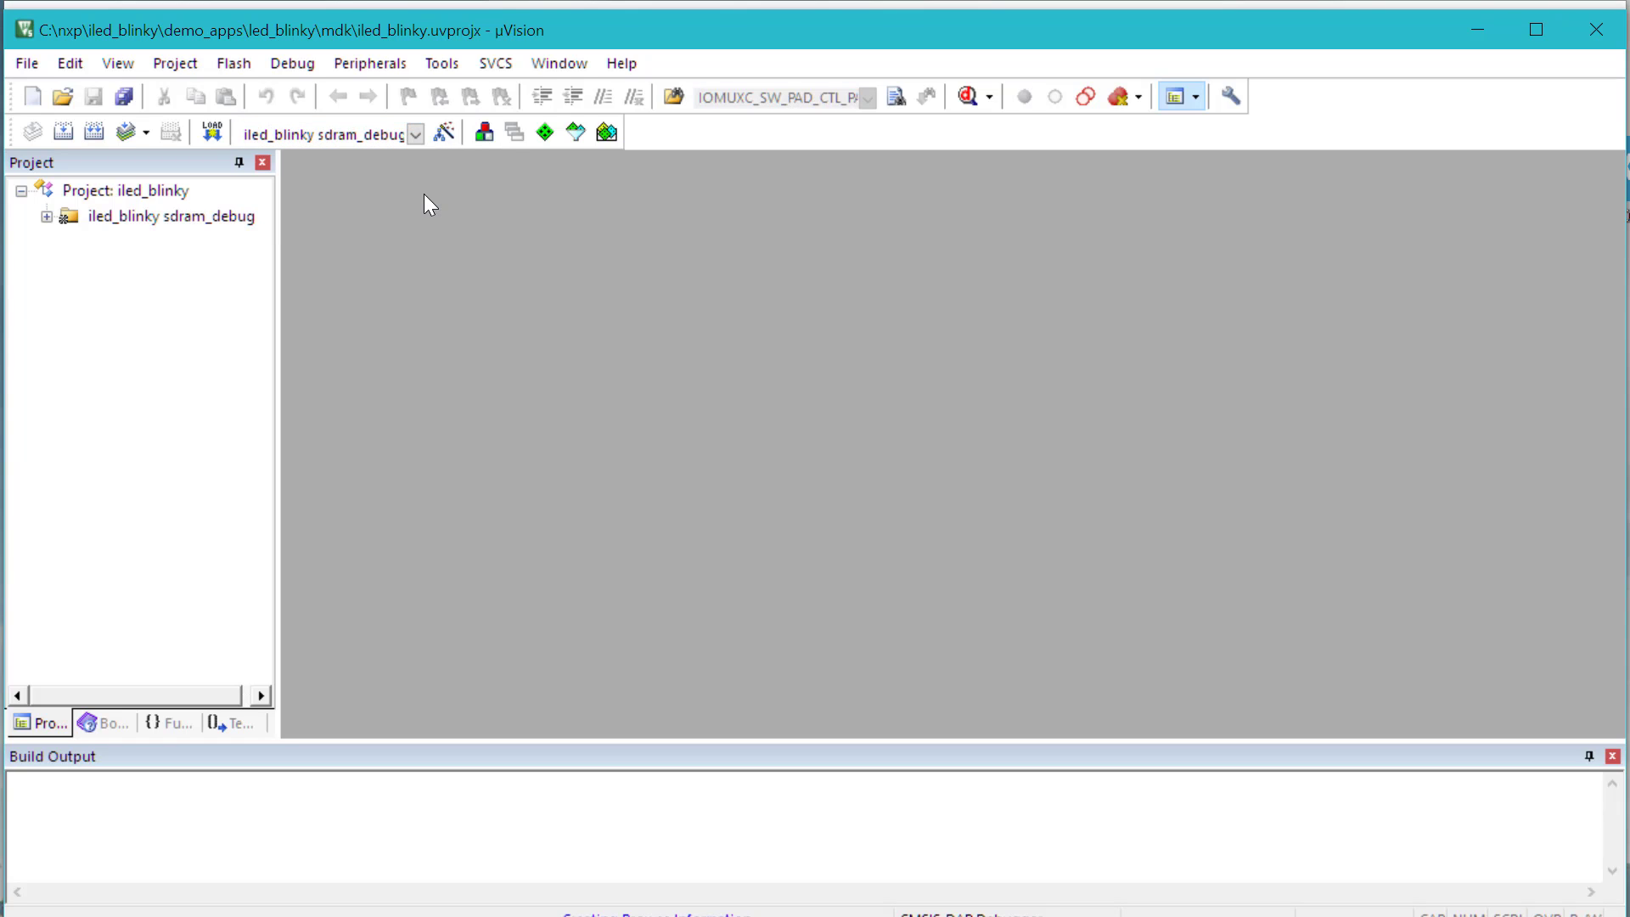
click(47, 218)
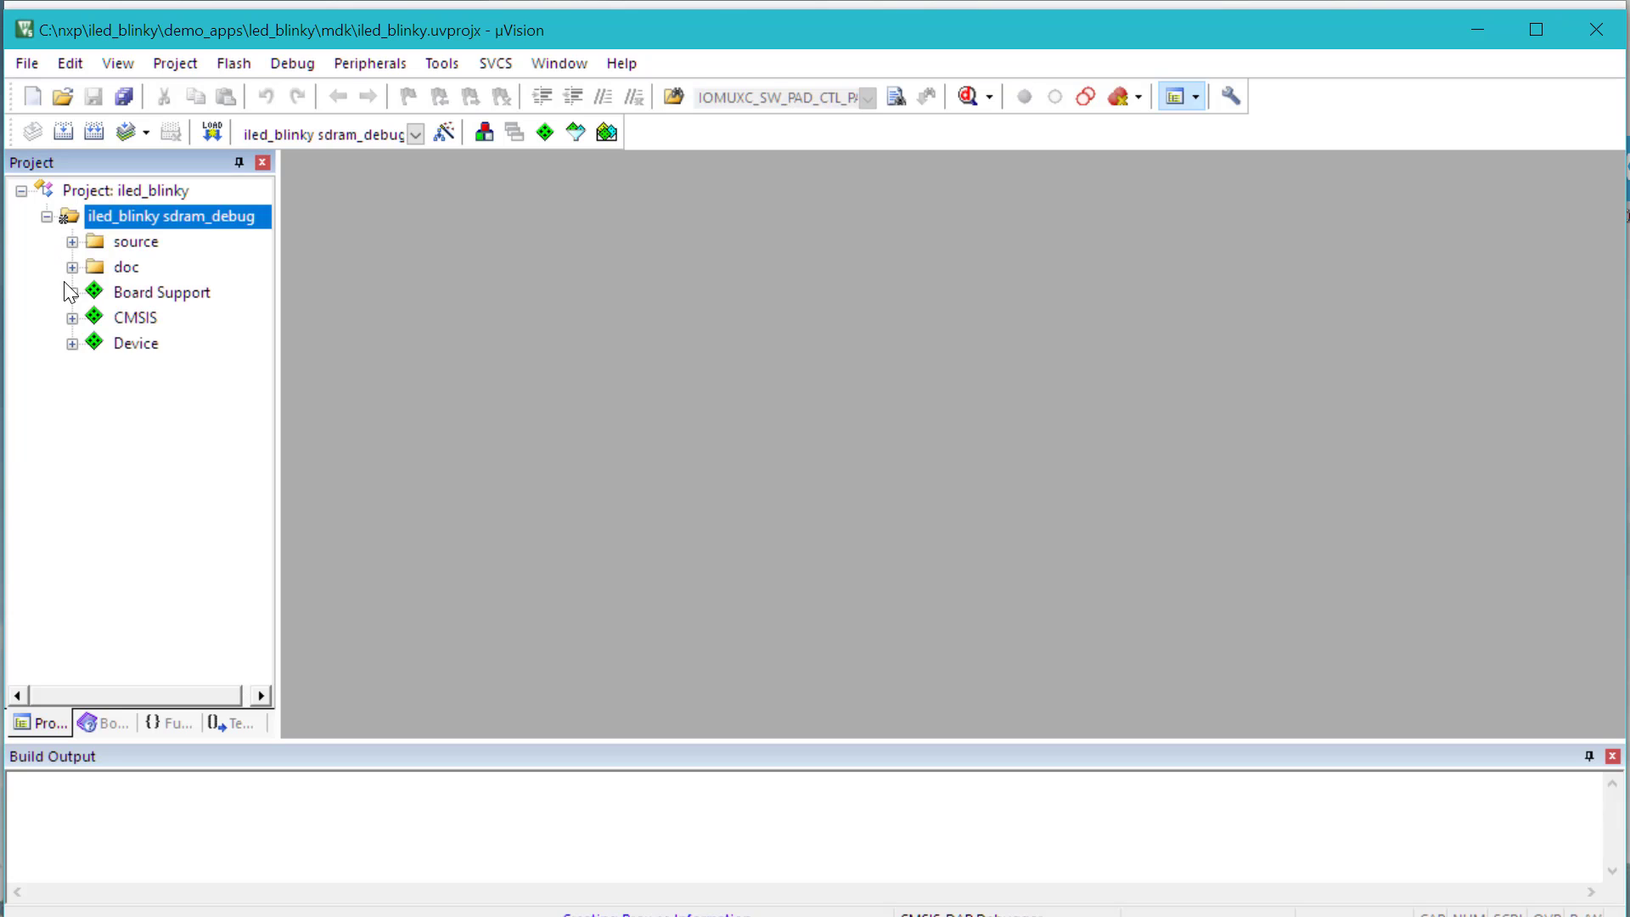
click(59, 292)
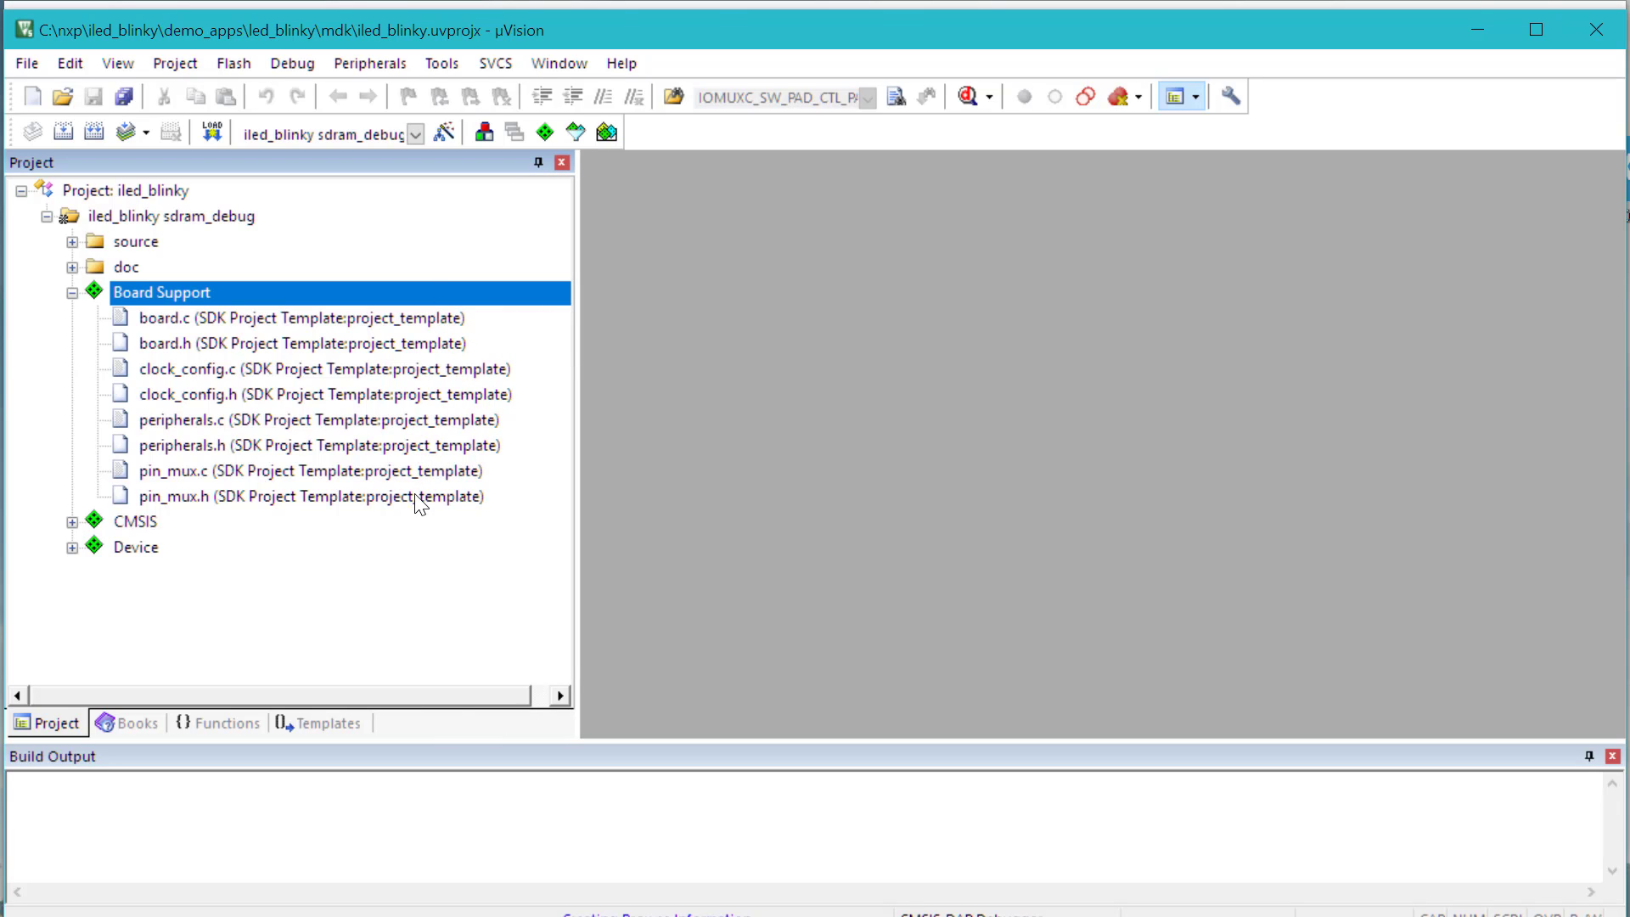
mouse_move(360, 326)
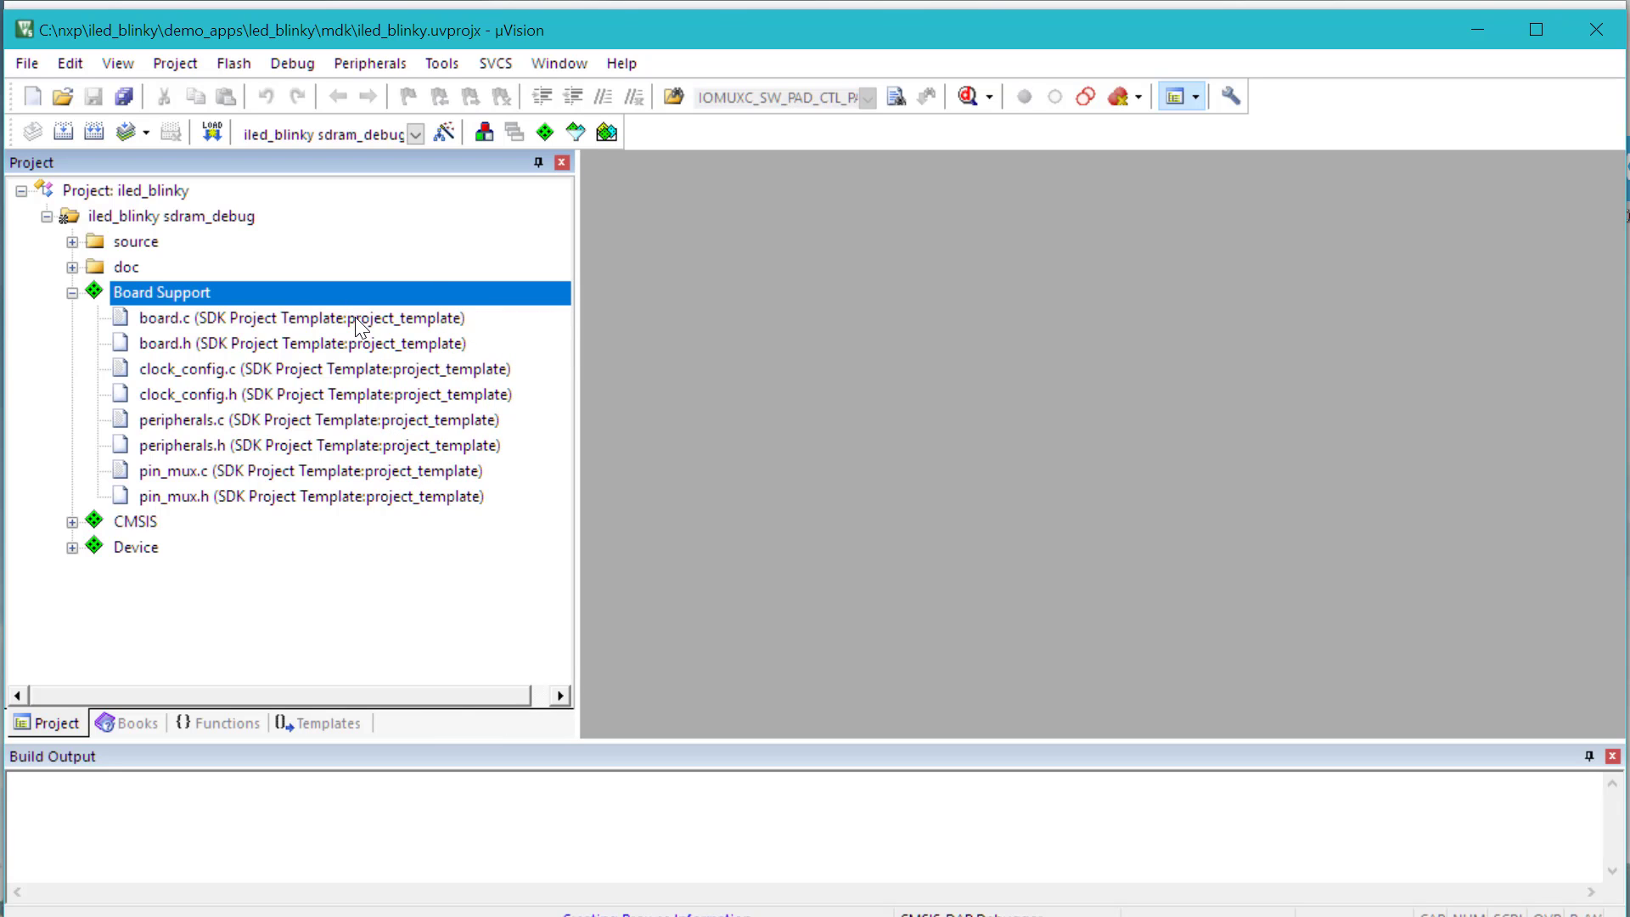
double_click(157, 317)
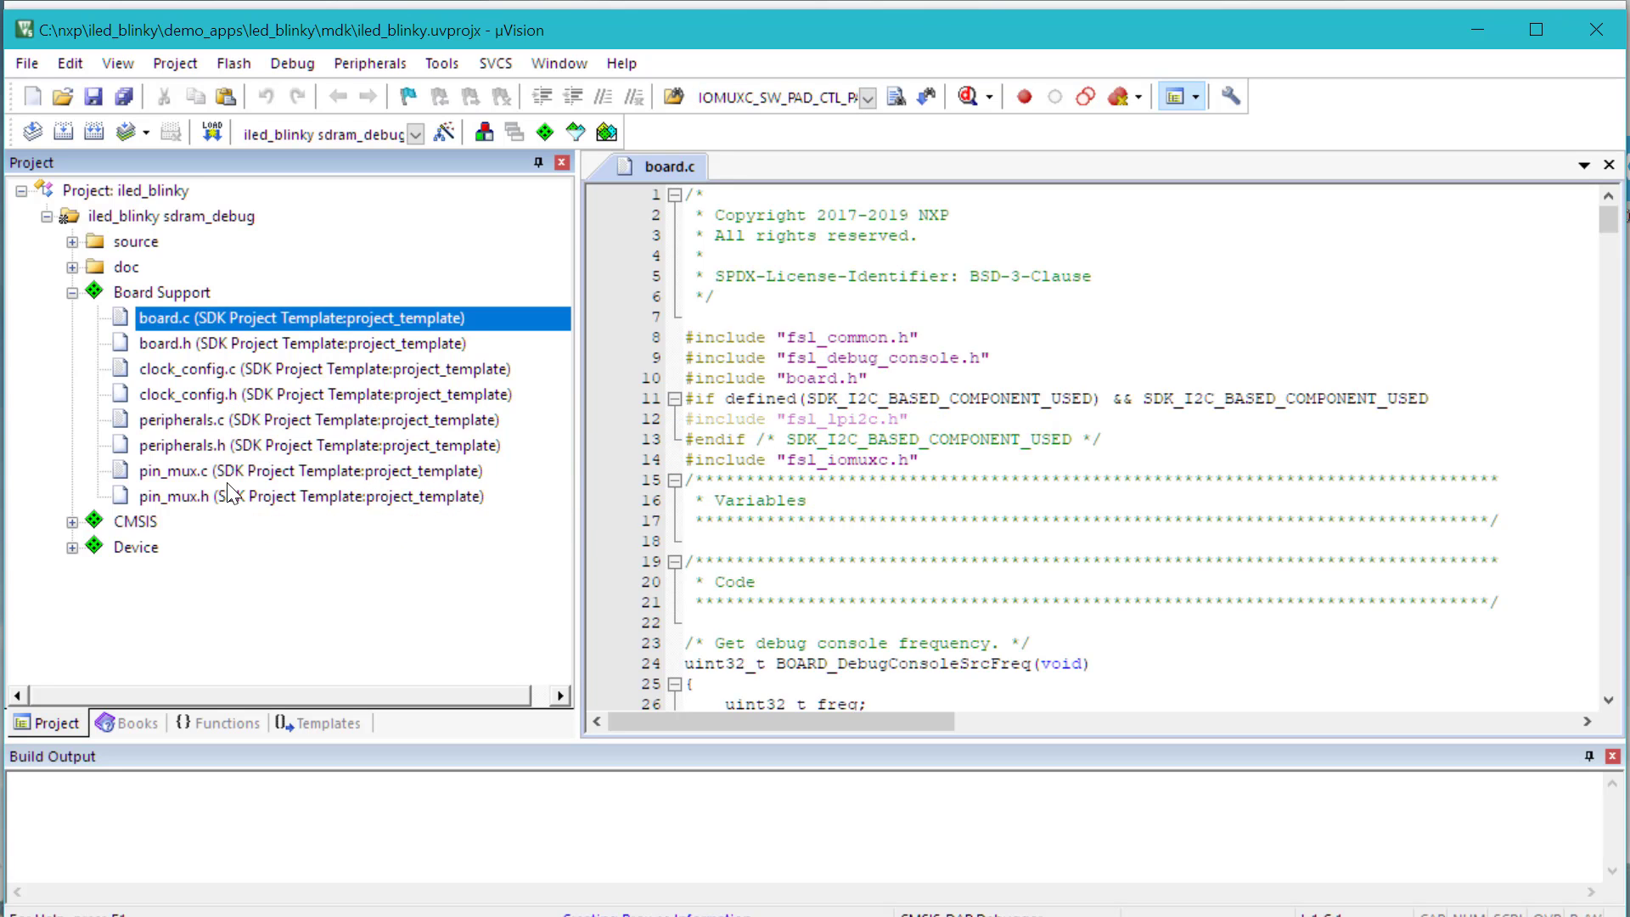
mouse_move(224, 492)
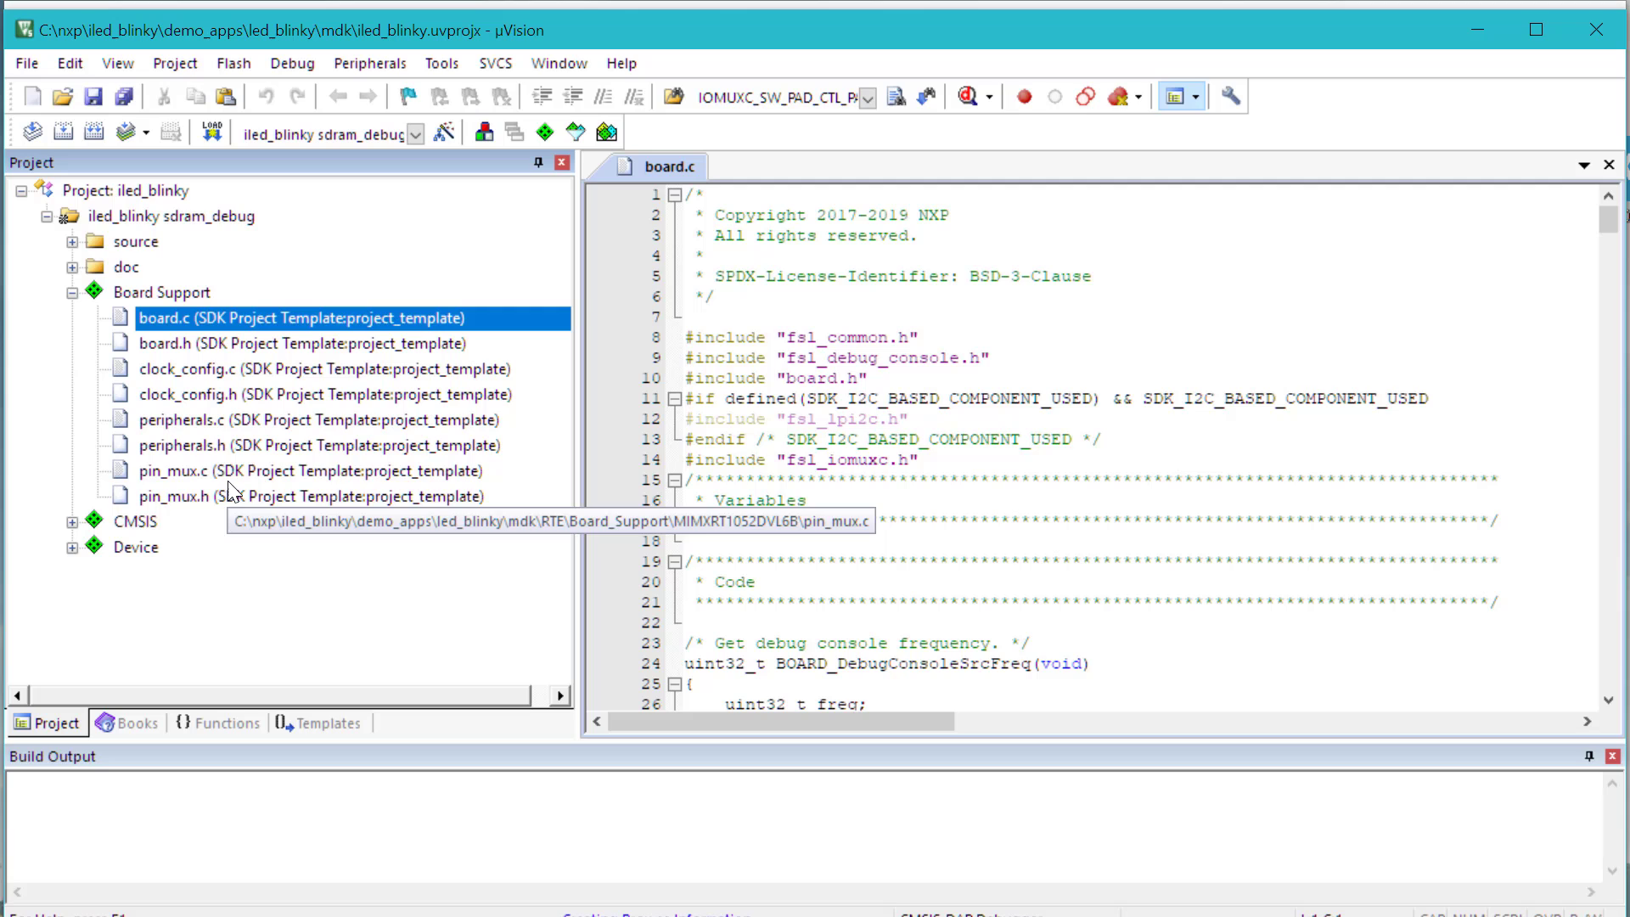
mouse_move(424, 393)
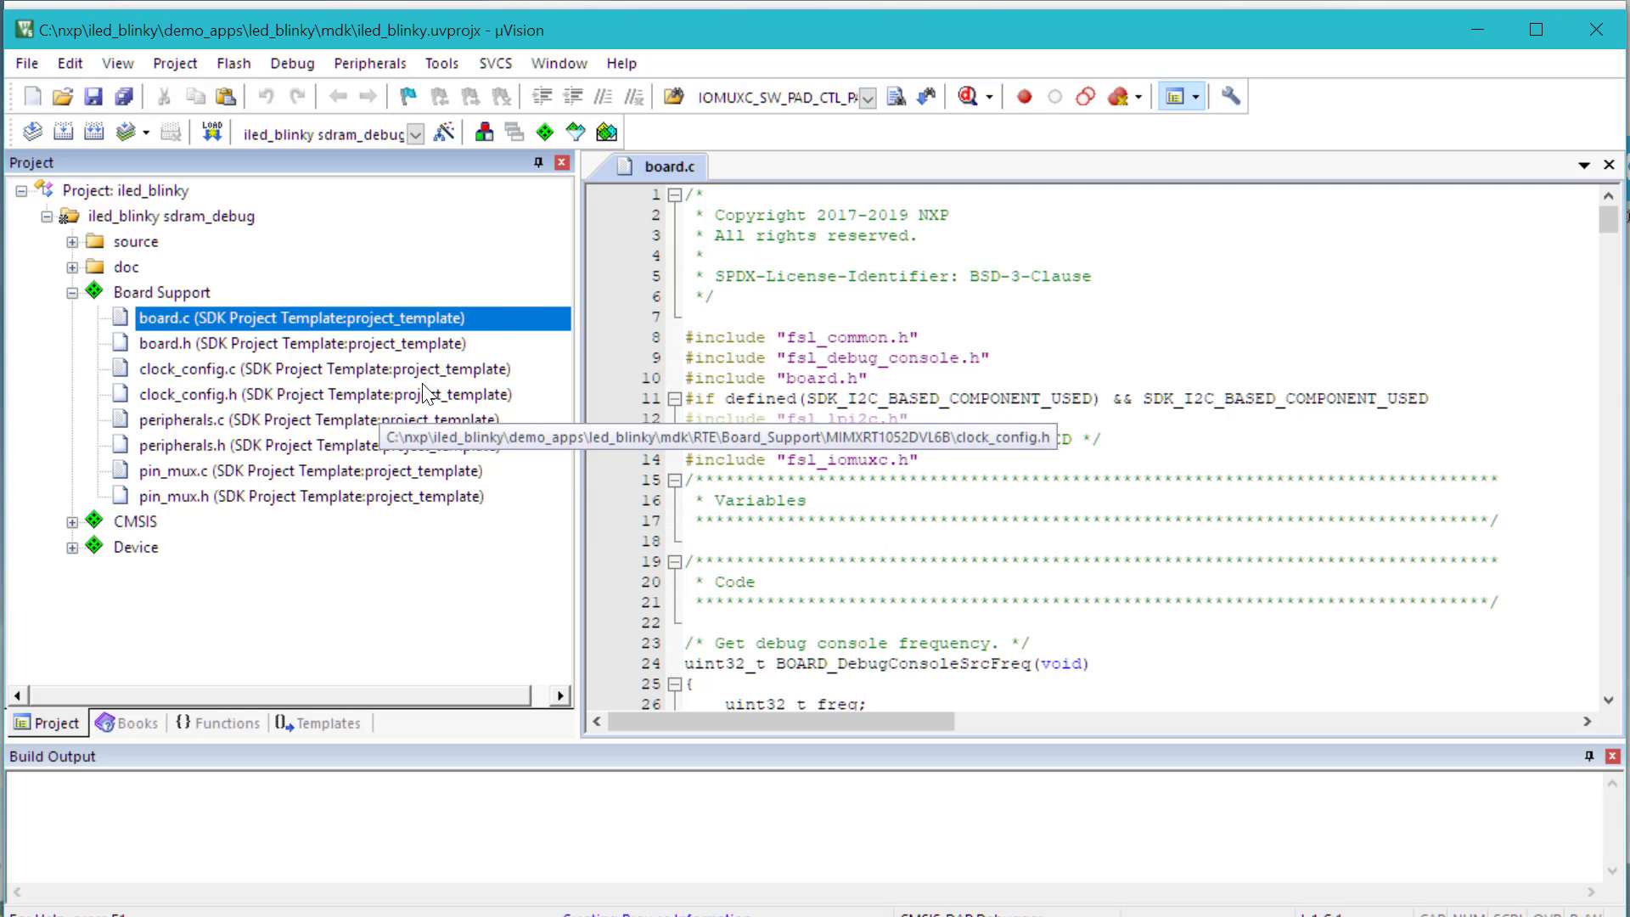
mouse_move(432, 319)
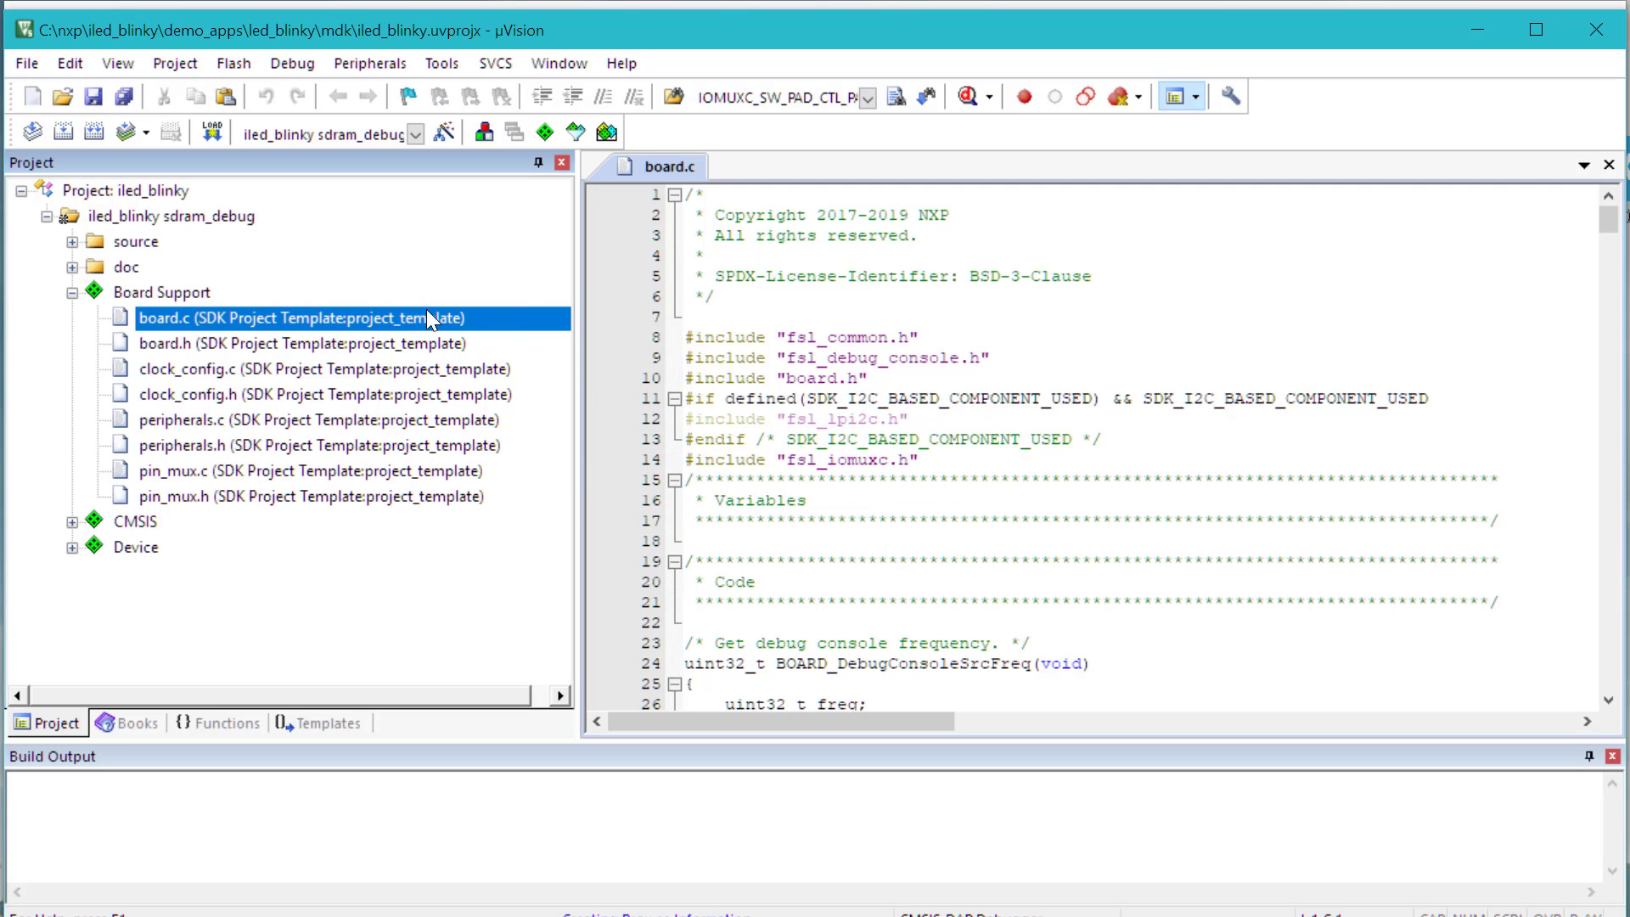
mouse_move(520, 193)
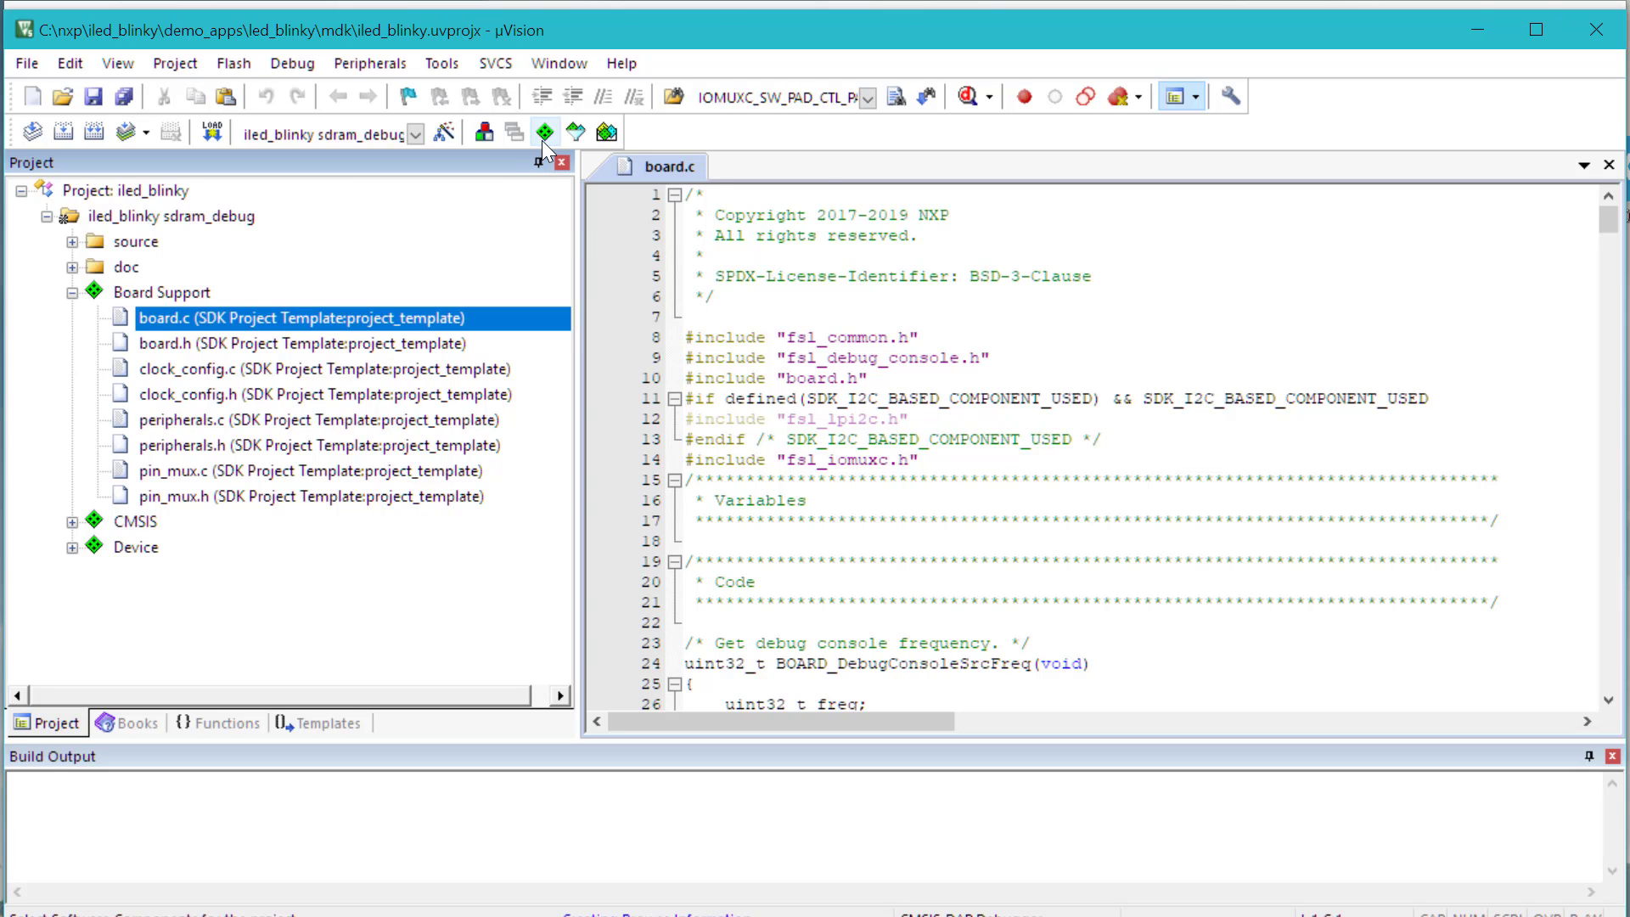
click(544, 129)
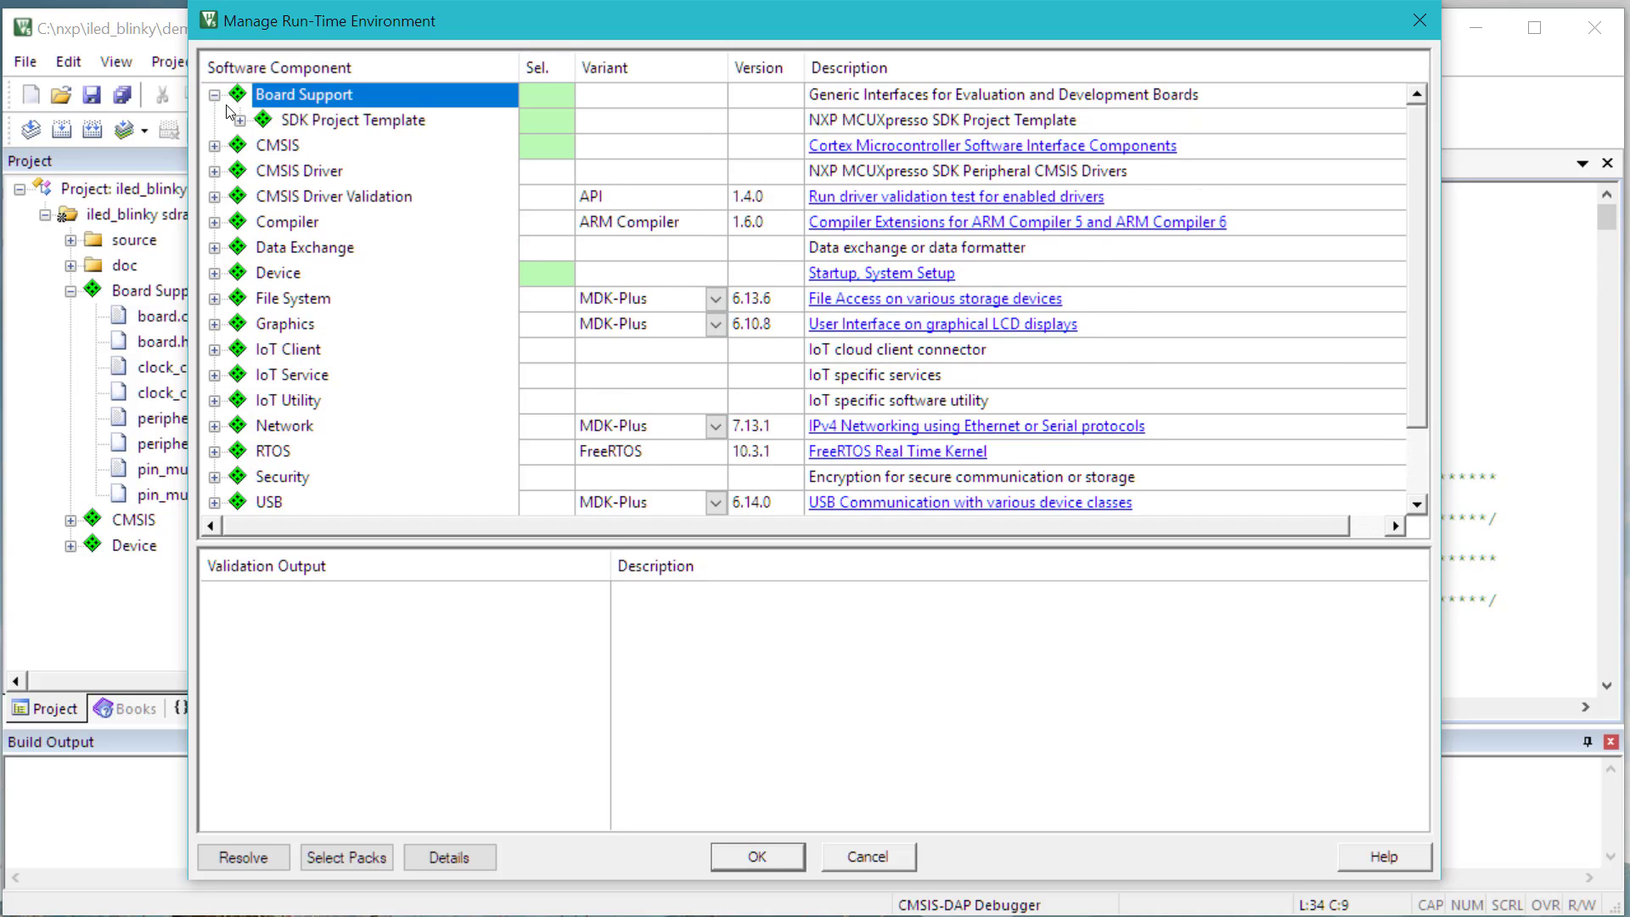
click(242, 118)
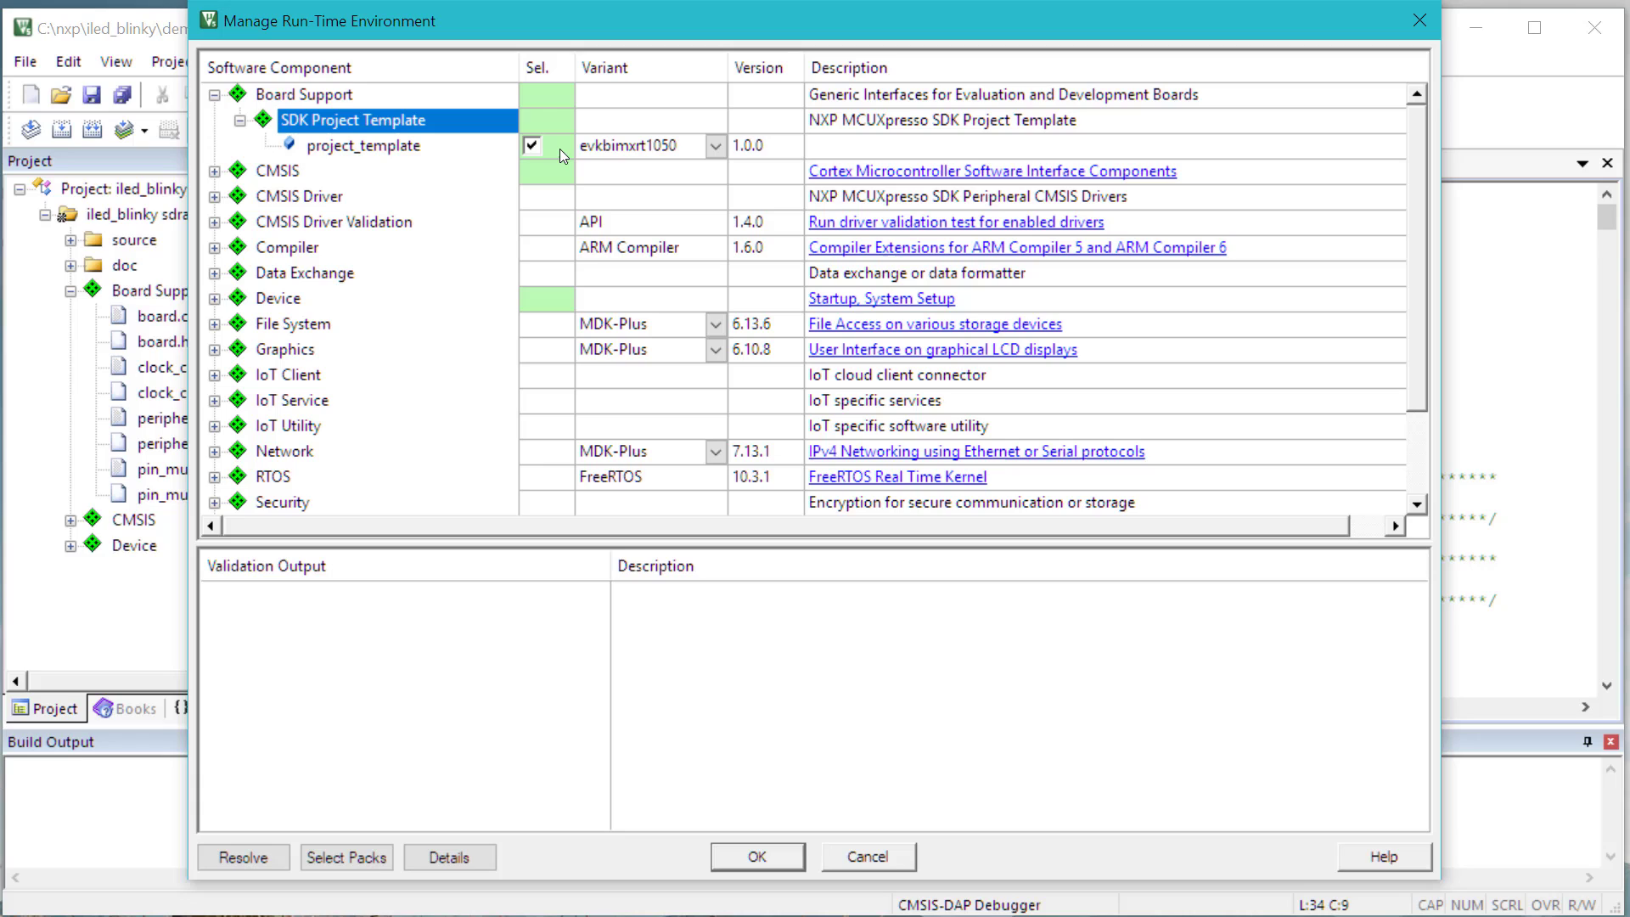
click(715, 146)
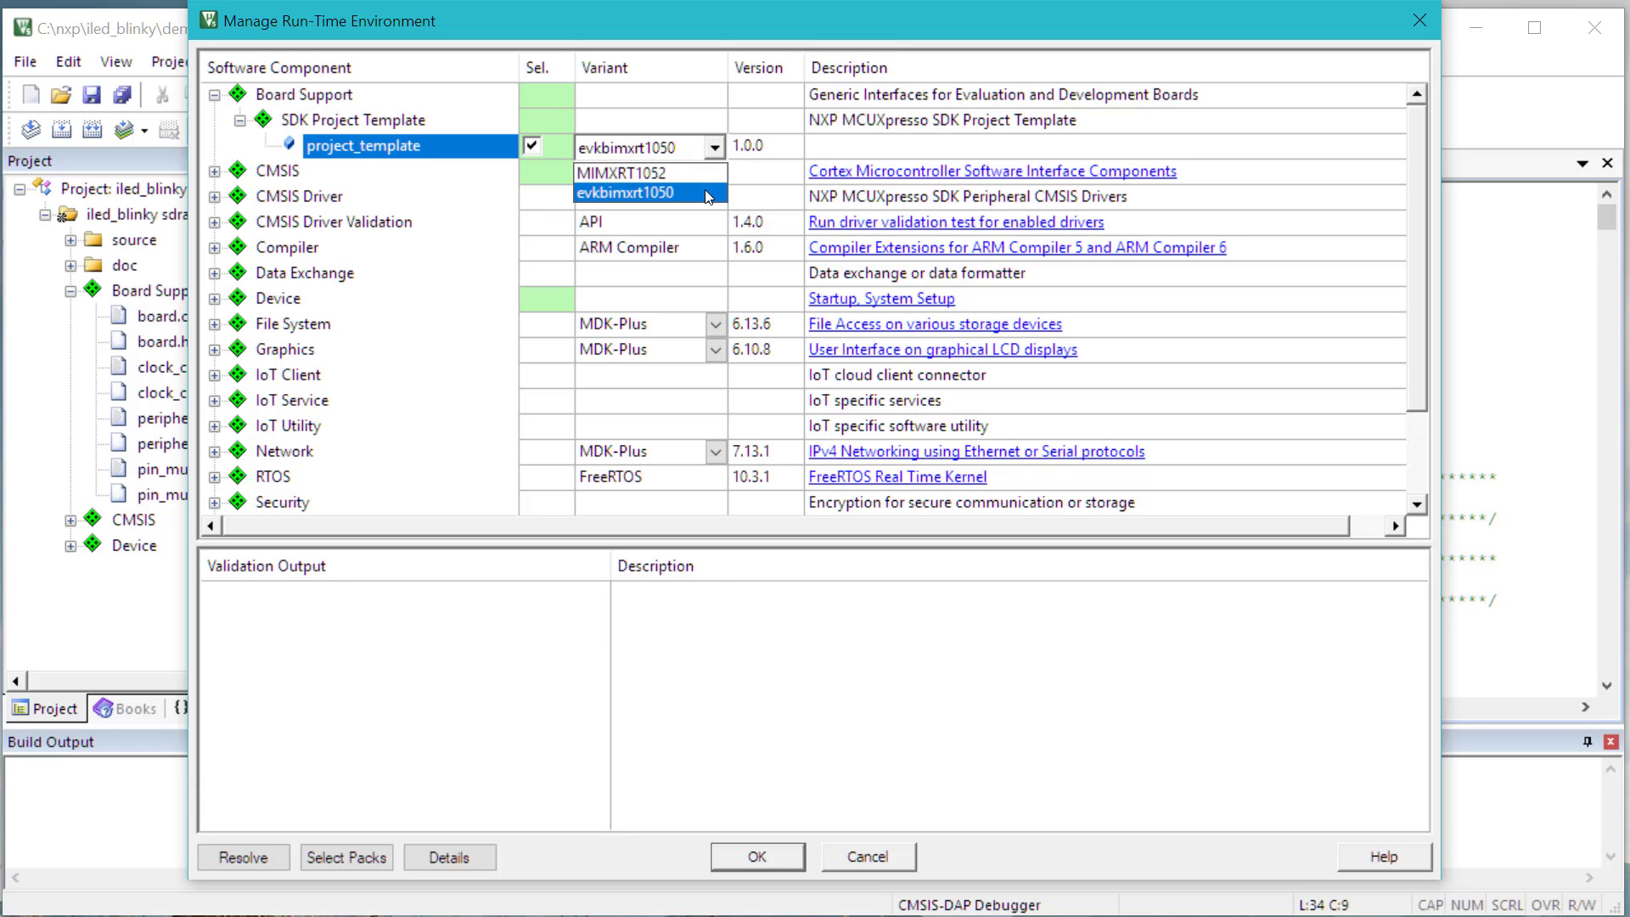
click(651, 192)
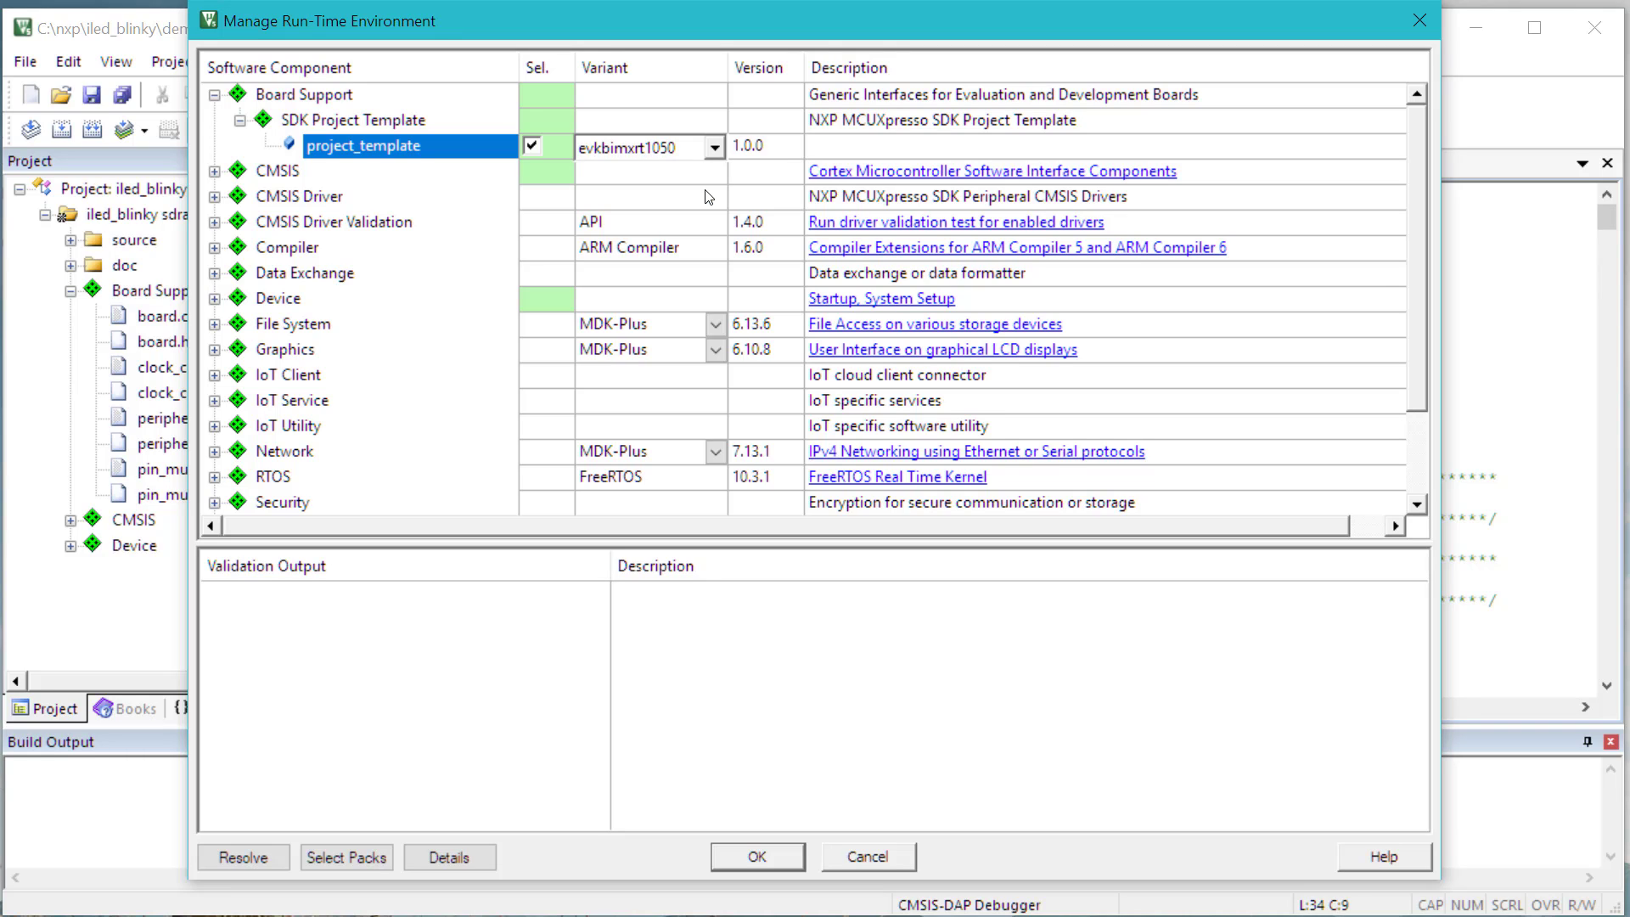
mouse_move(331, 315)
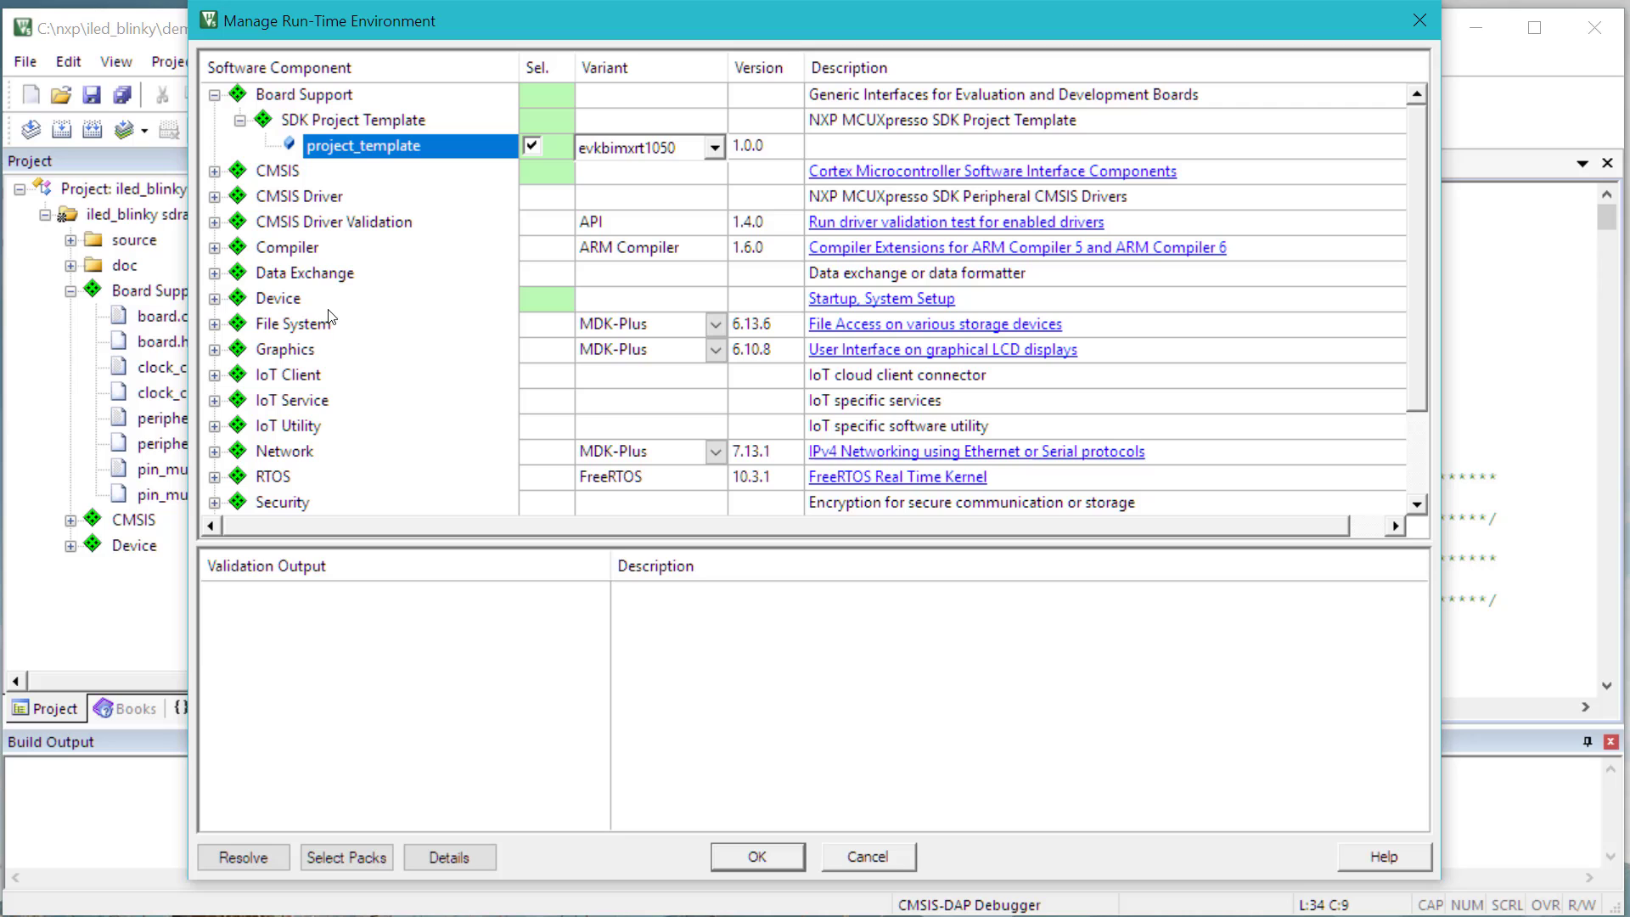
click(217, 298)
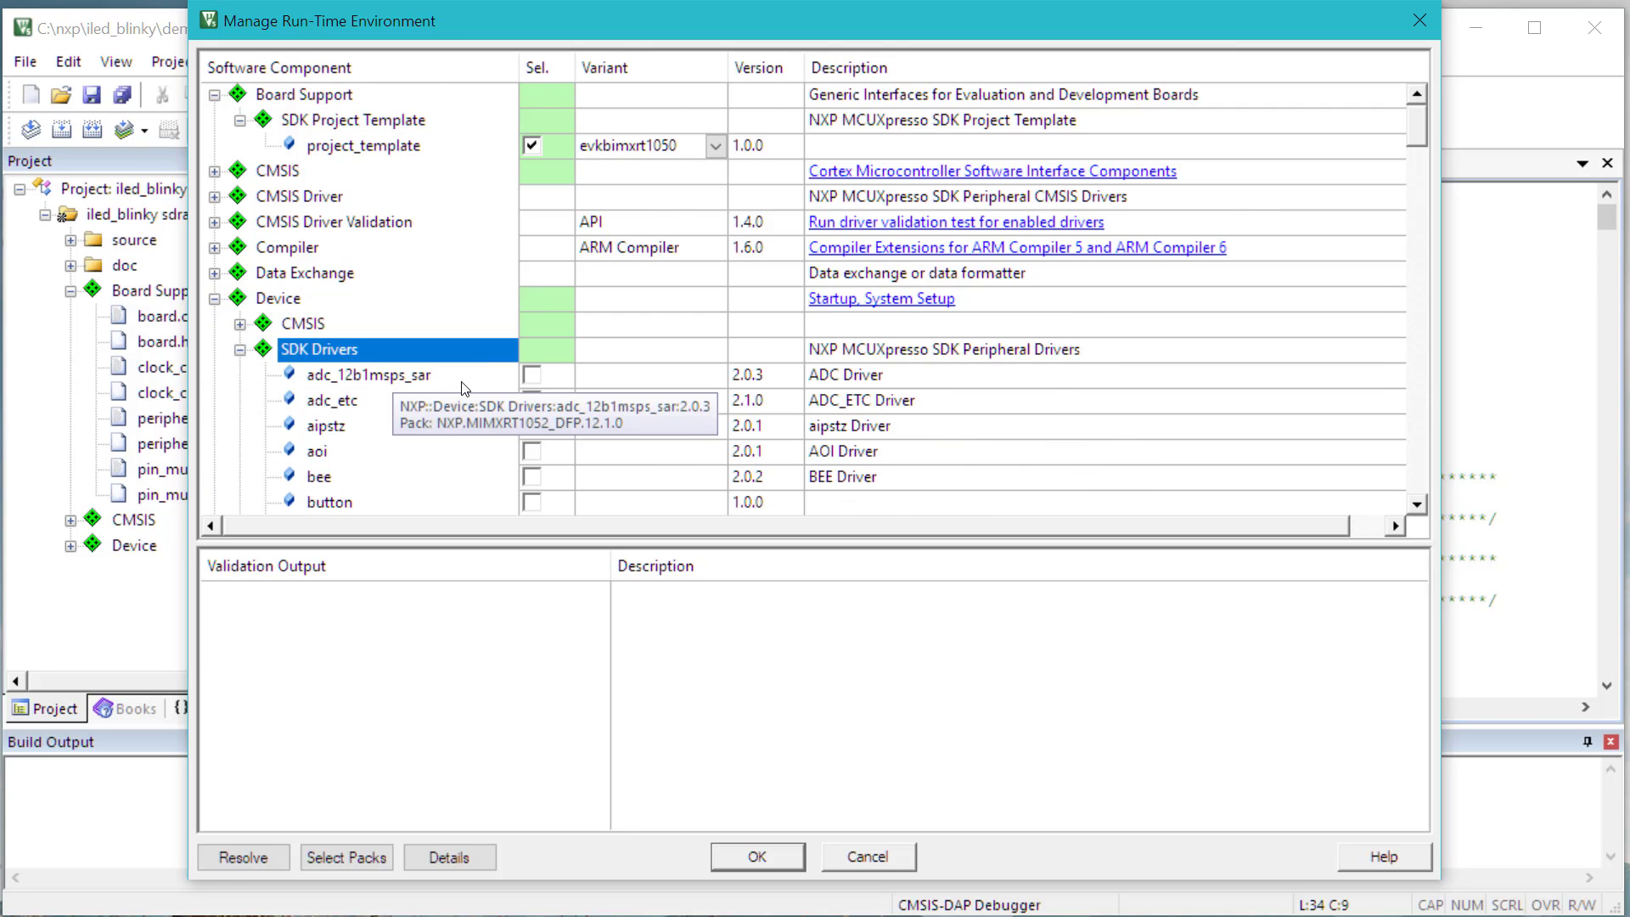
scroll(down, 3)
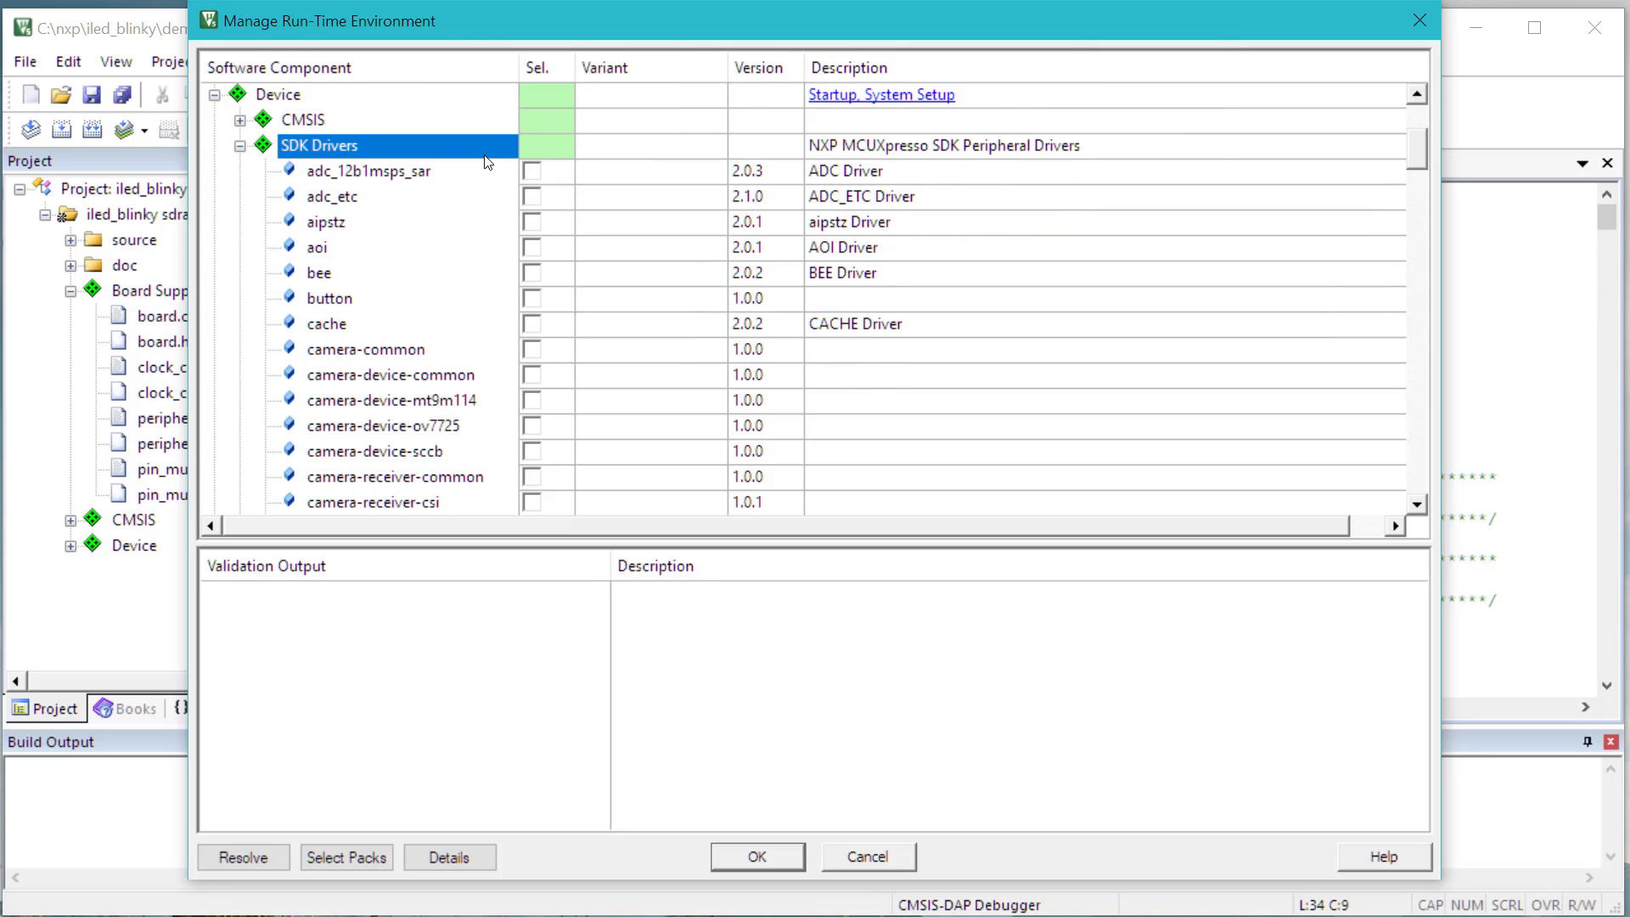
scroll(down, 3)
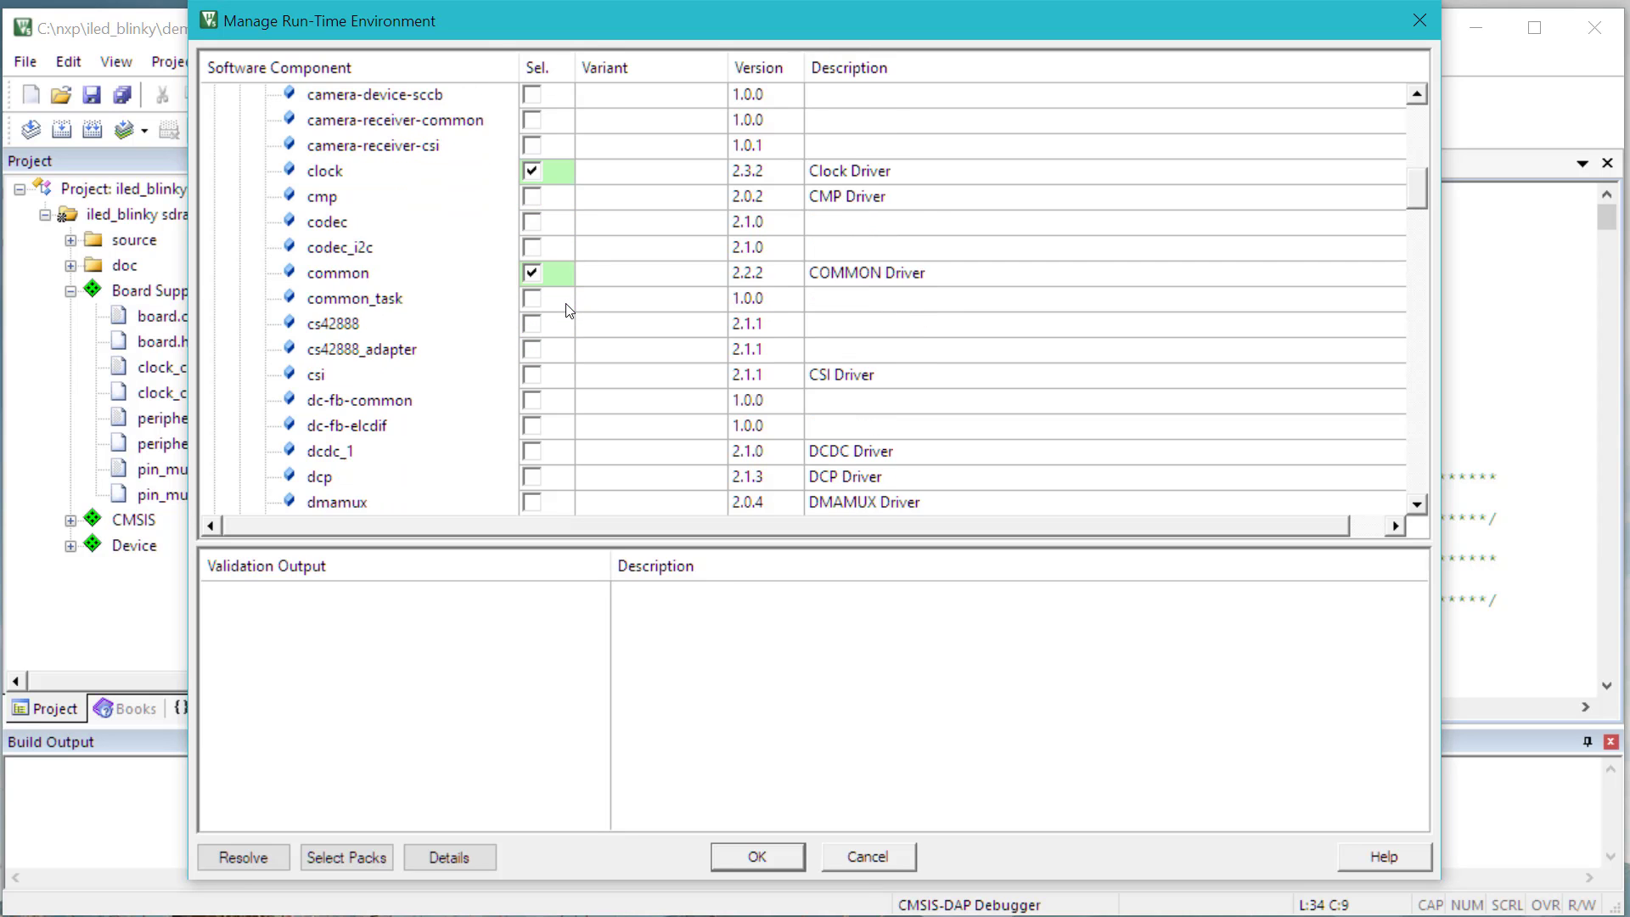
scroll(down, 3)
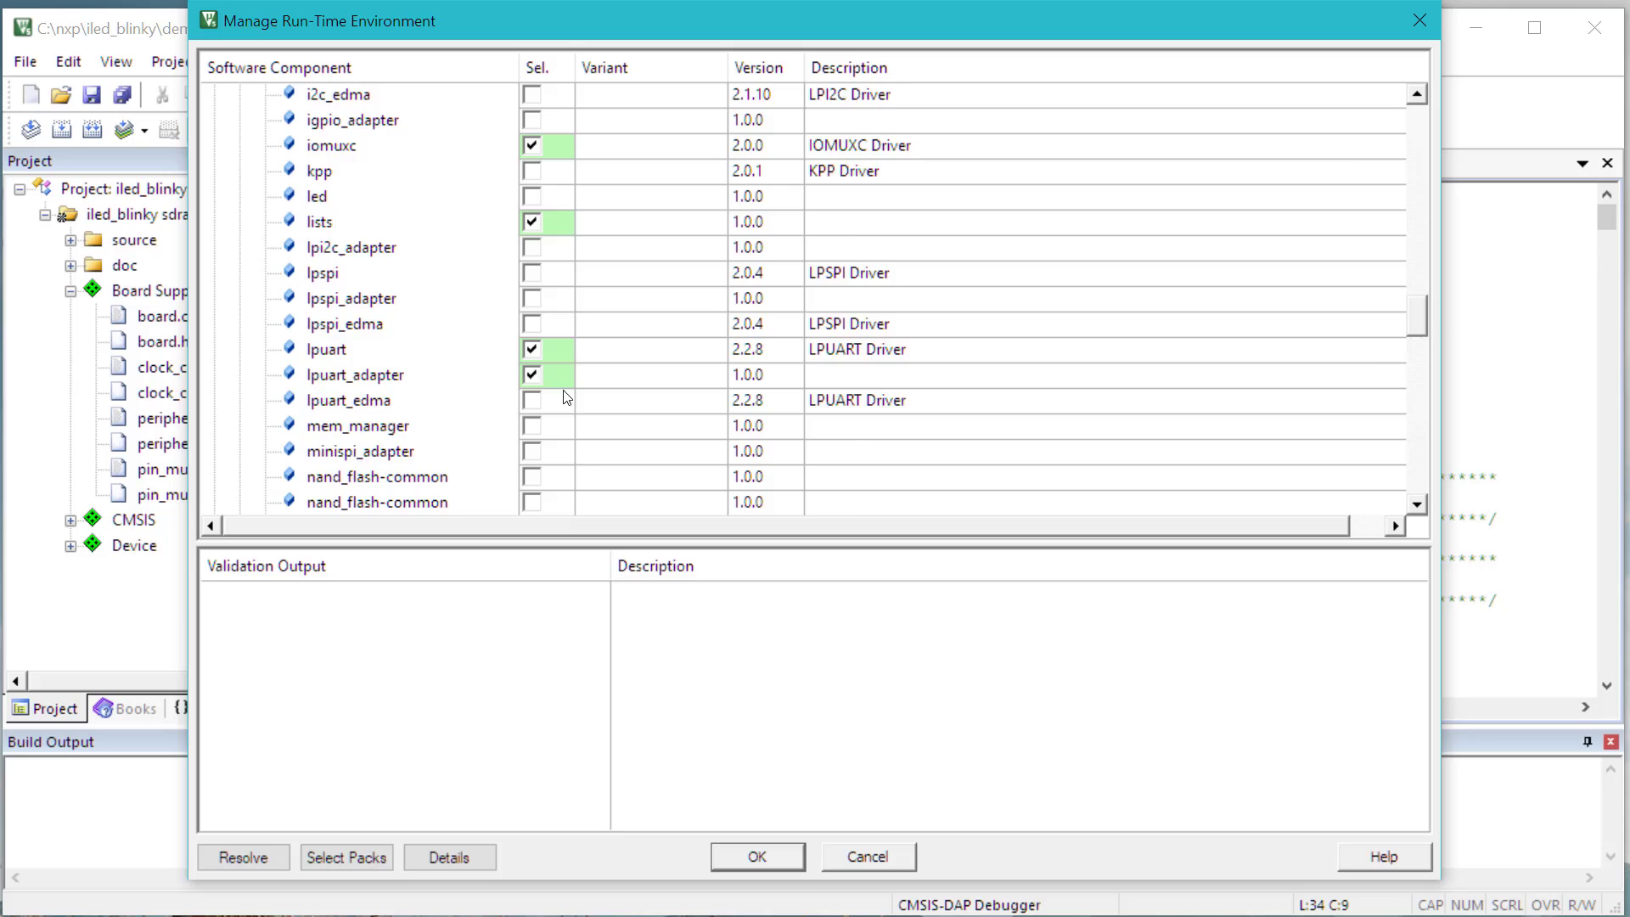
scroll(down, 3)
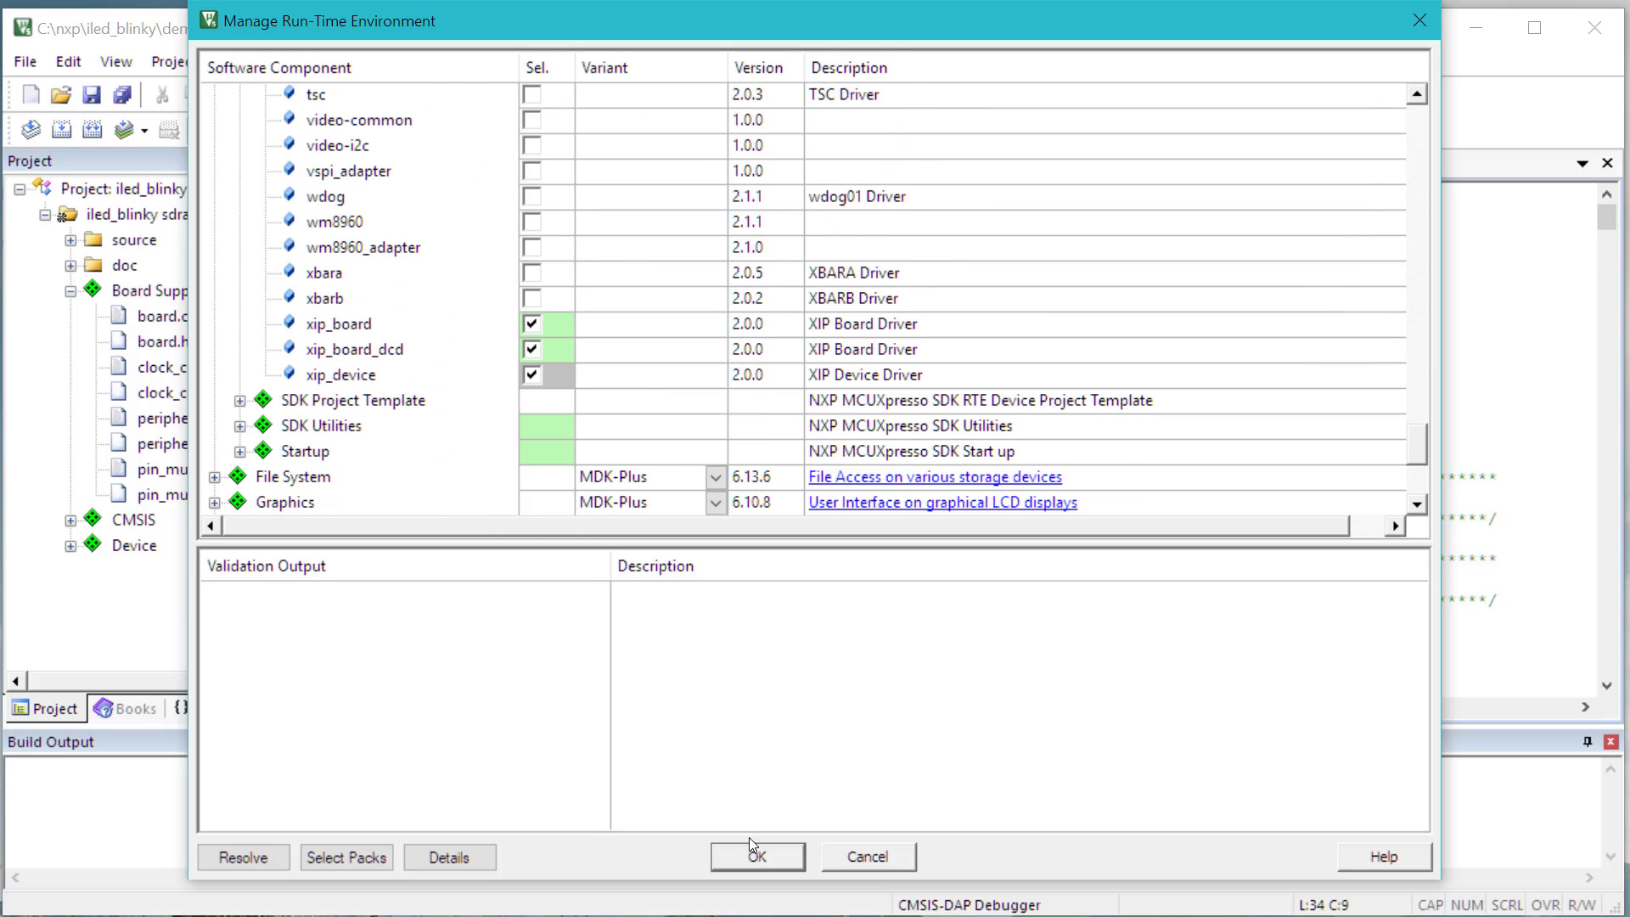
click(760, 856)
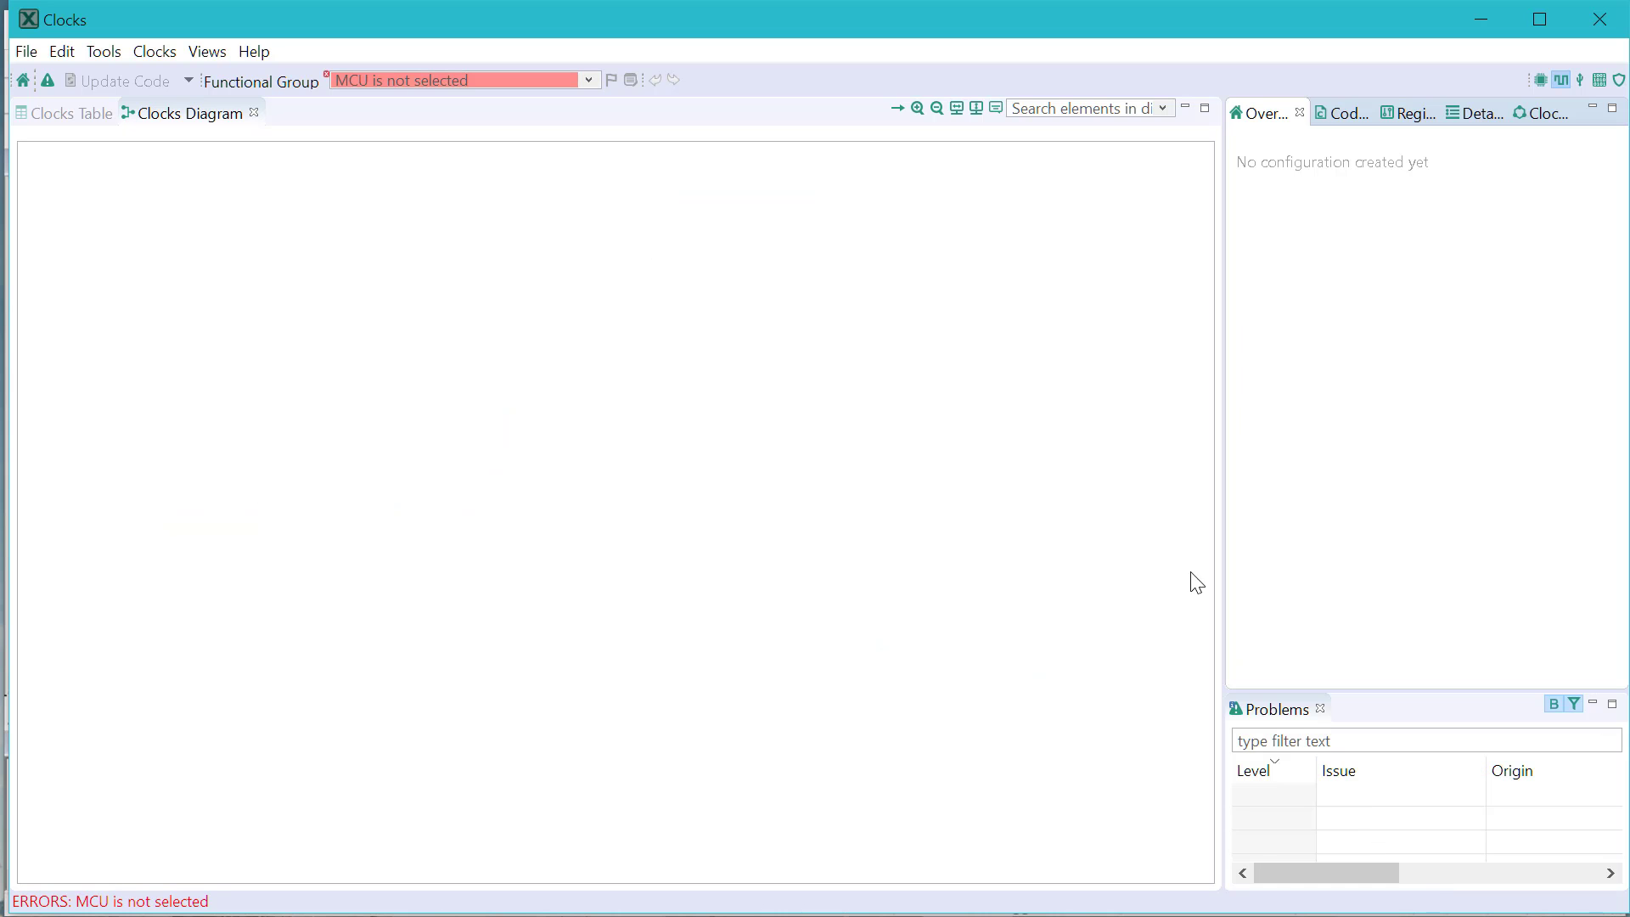
- Create a new configuration from the existing toolchain project at c:\nxp\iled_blinky\demo_apps\led_blinky\mdk\
click(31, 51)
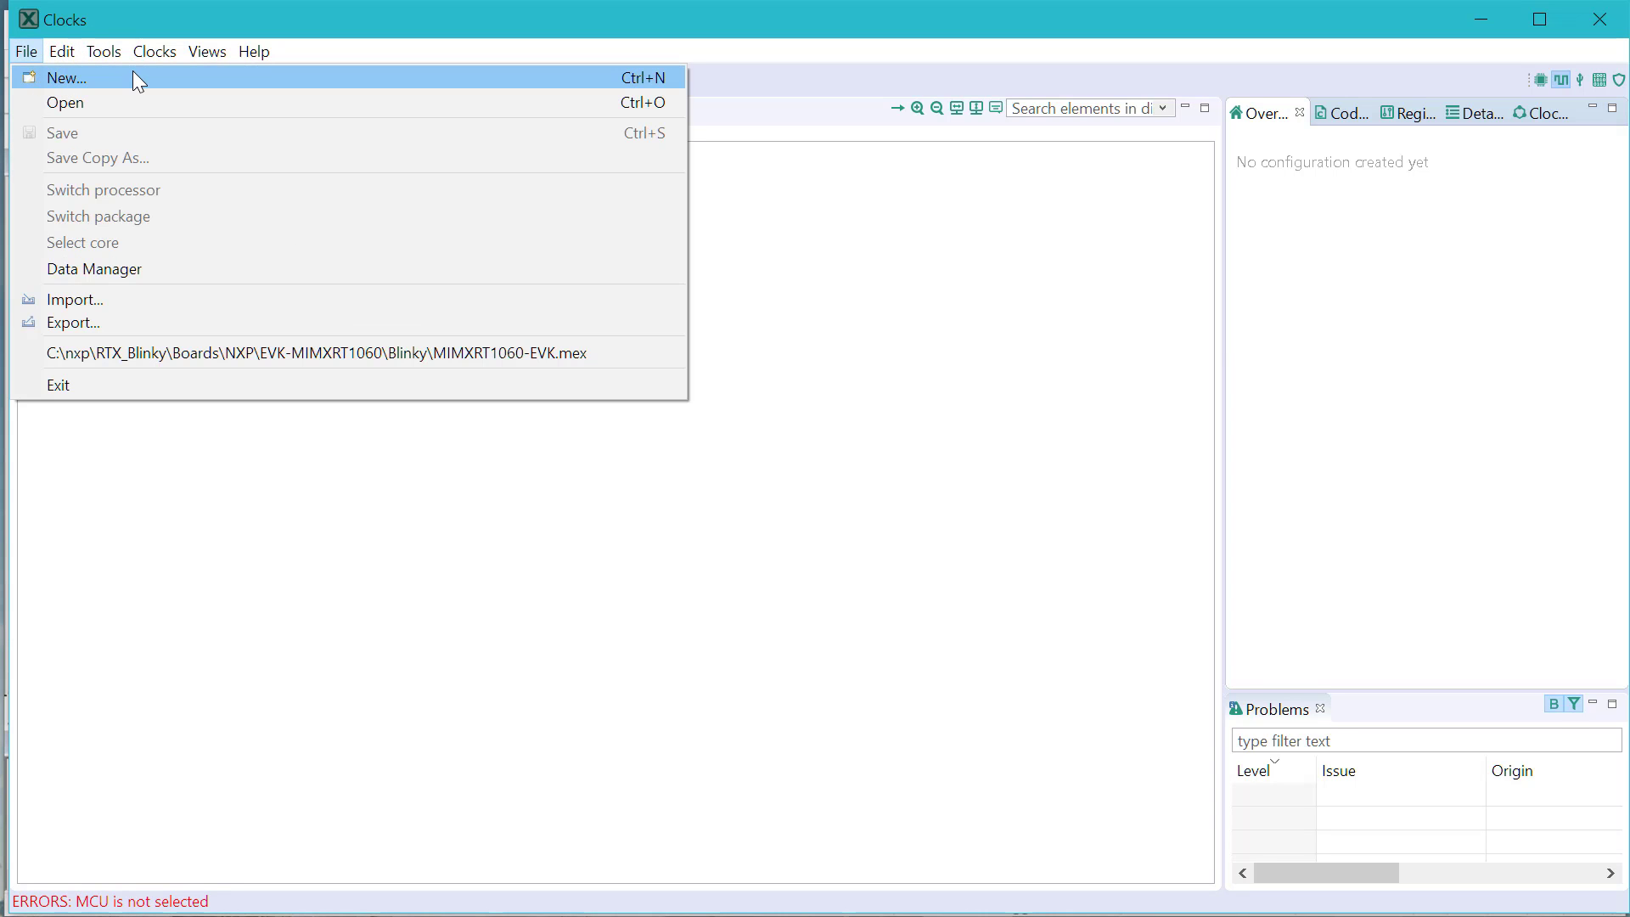
click(64, 78)
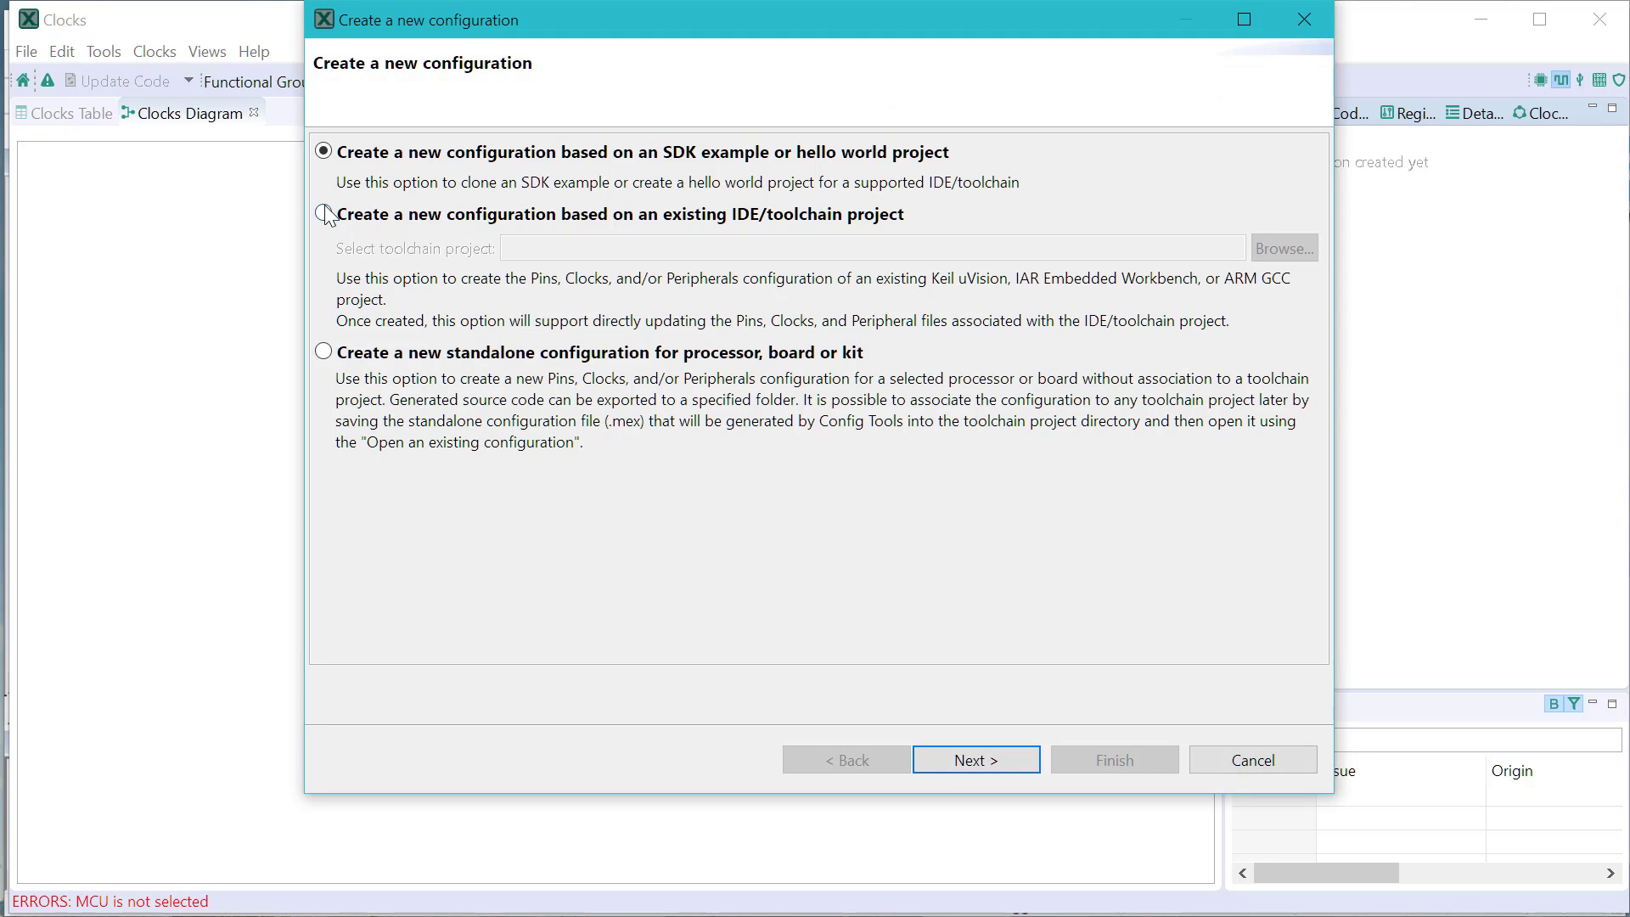
click(323, 213)
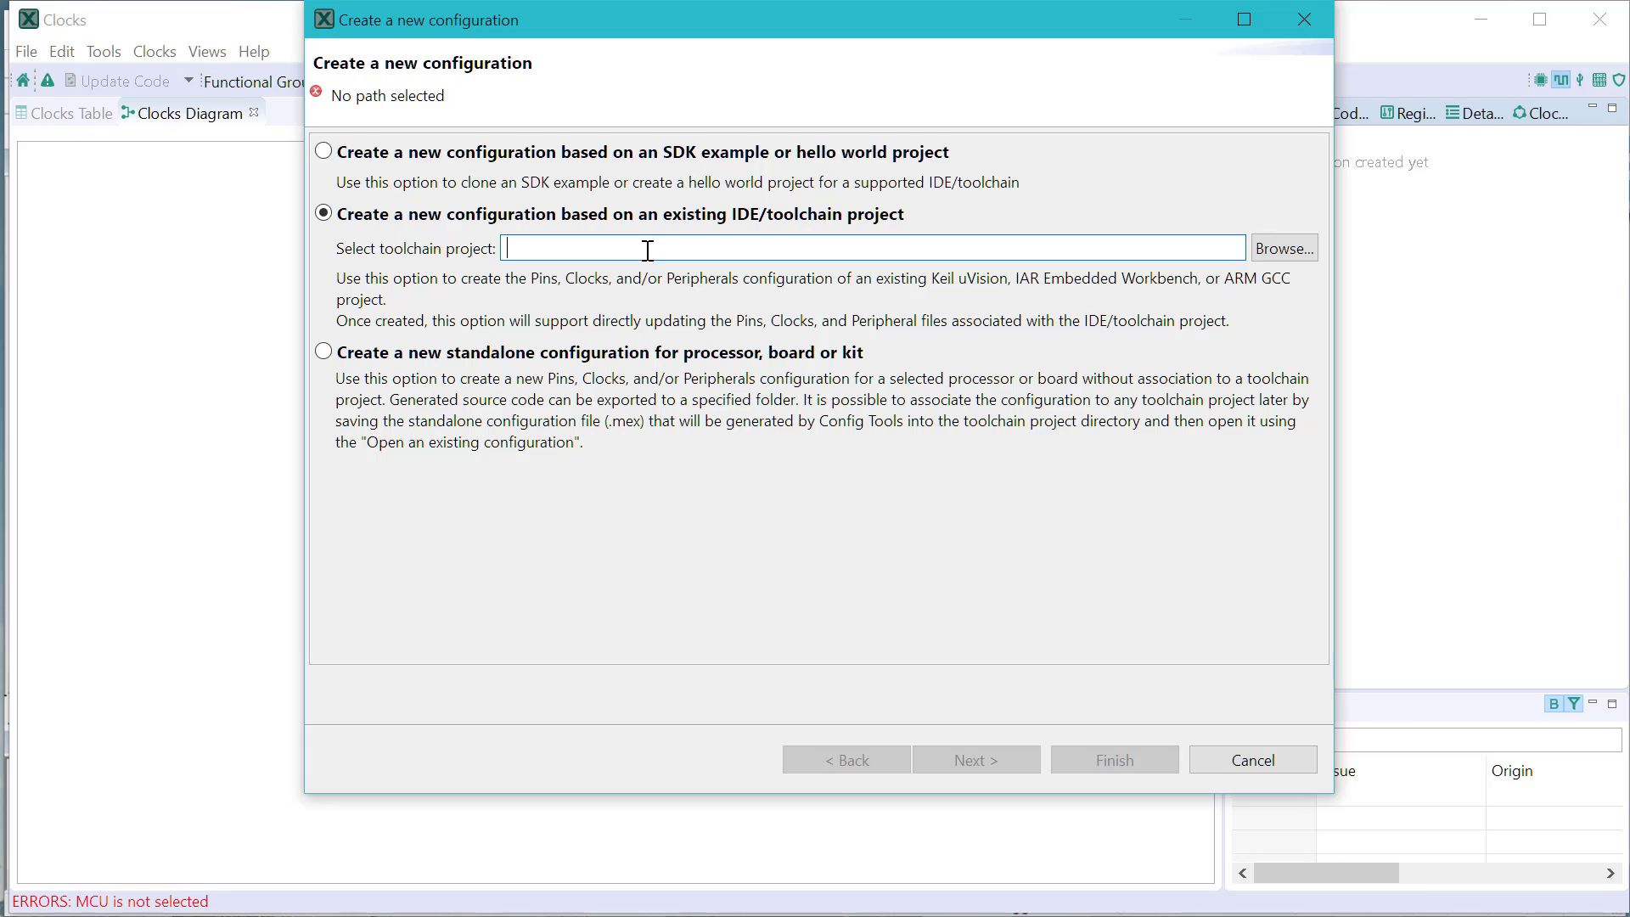
text(c:\nxp\iled_blinky\demo_apps\led_blinky\mdk\)
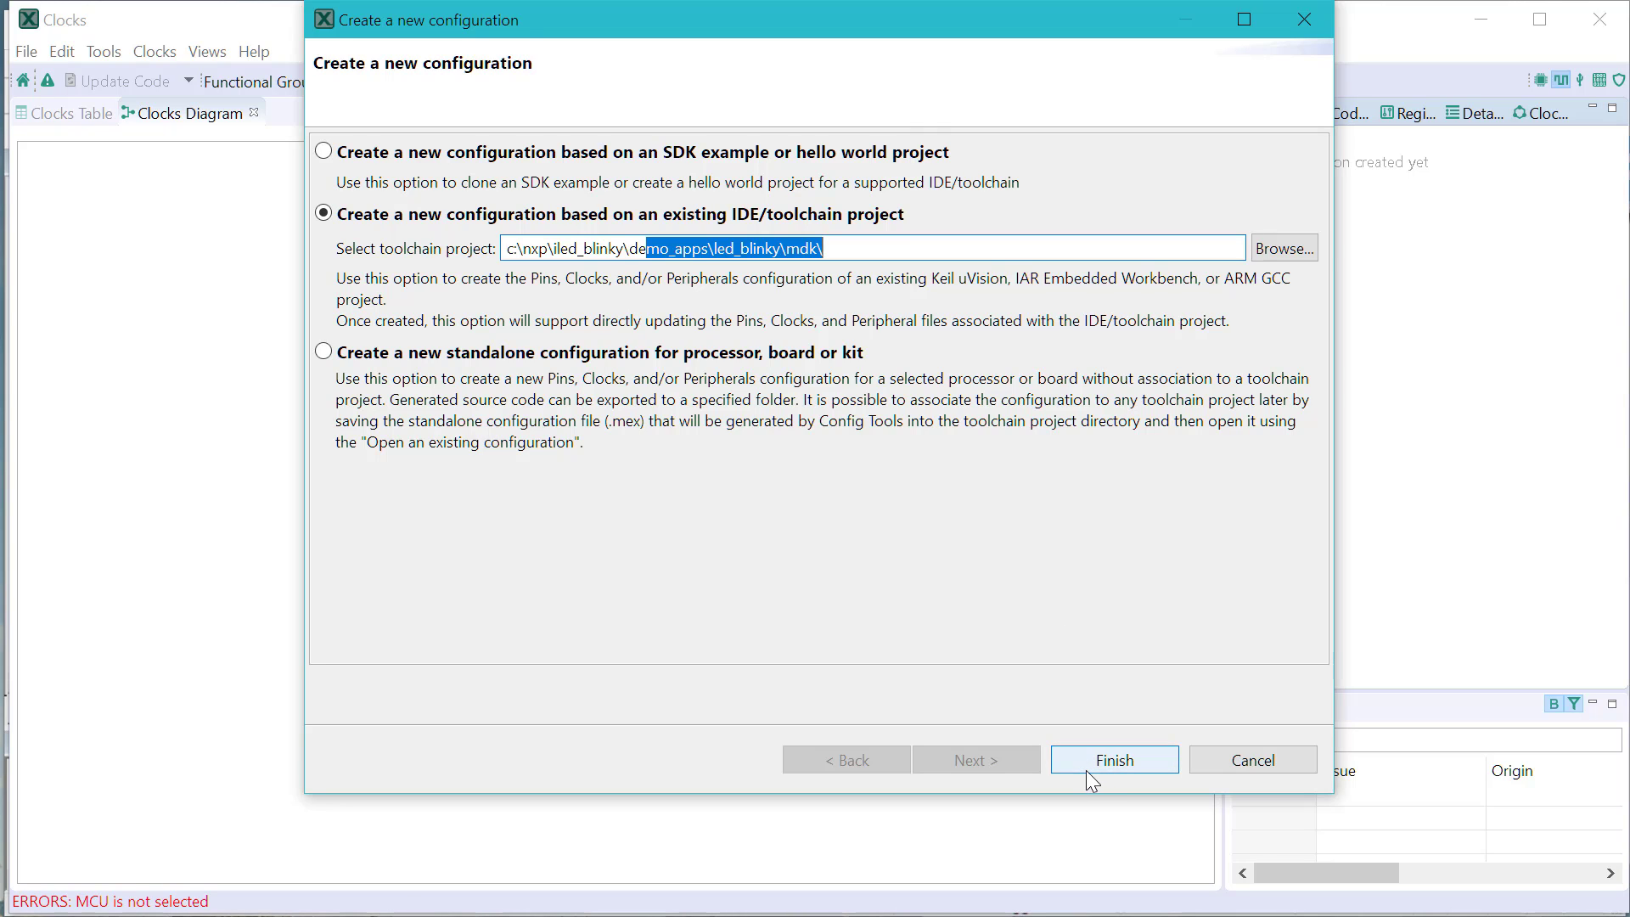
click(1114, 759)
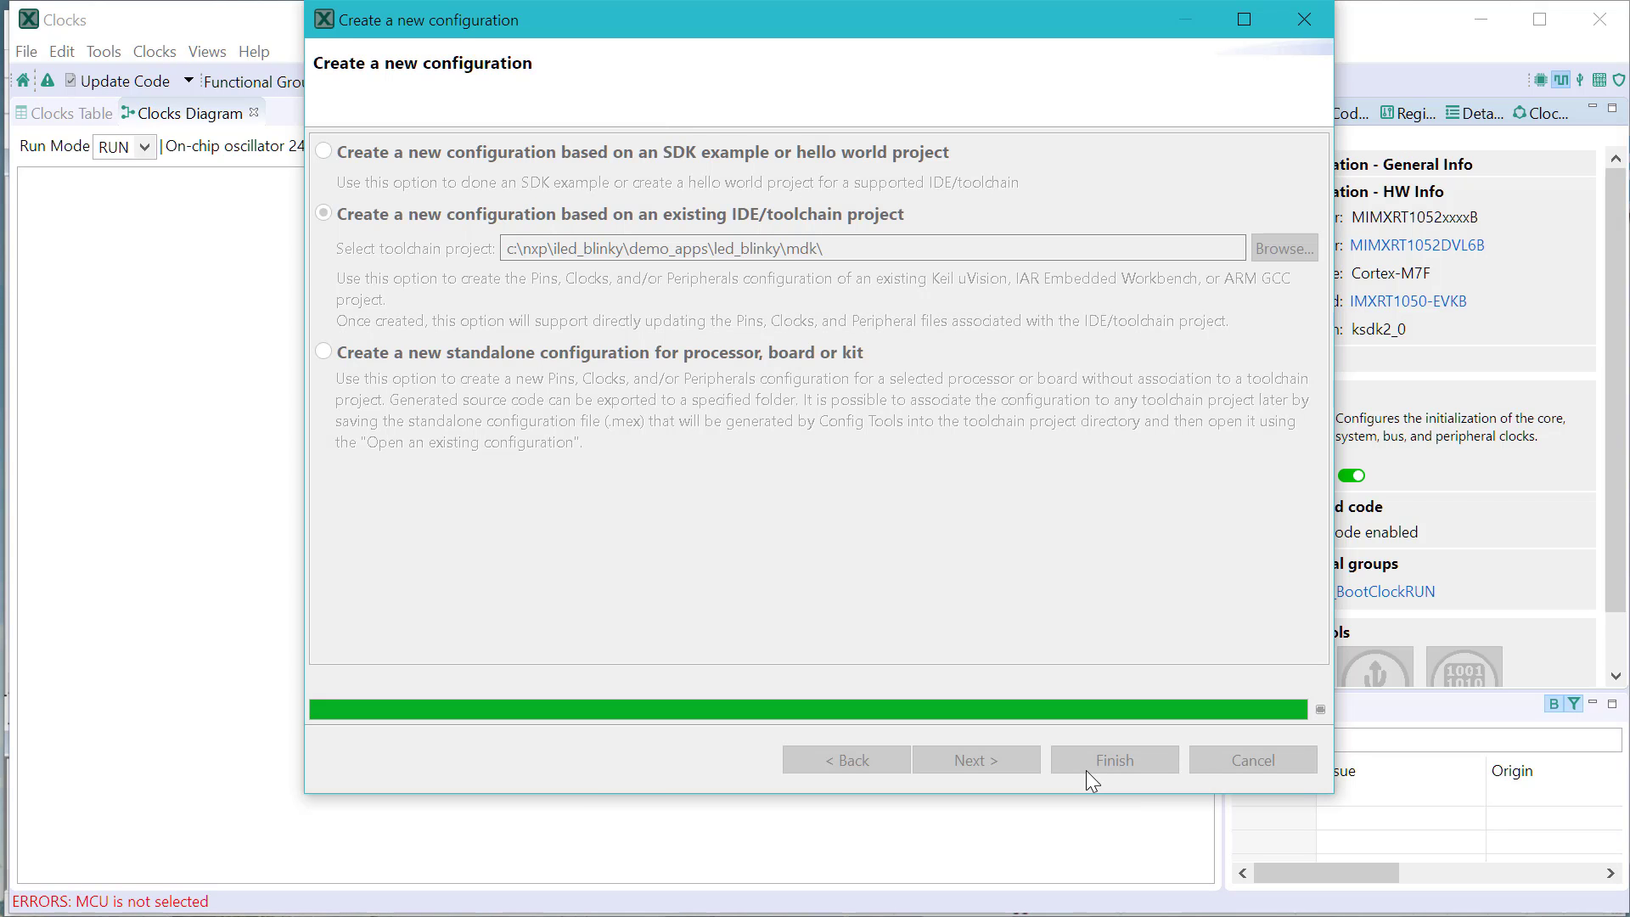
- Close the configuration overview to reveal the Pins tool for iled_blinky.mex
click(1114, 759)
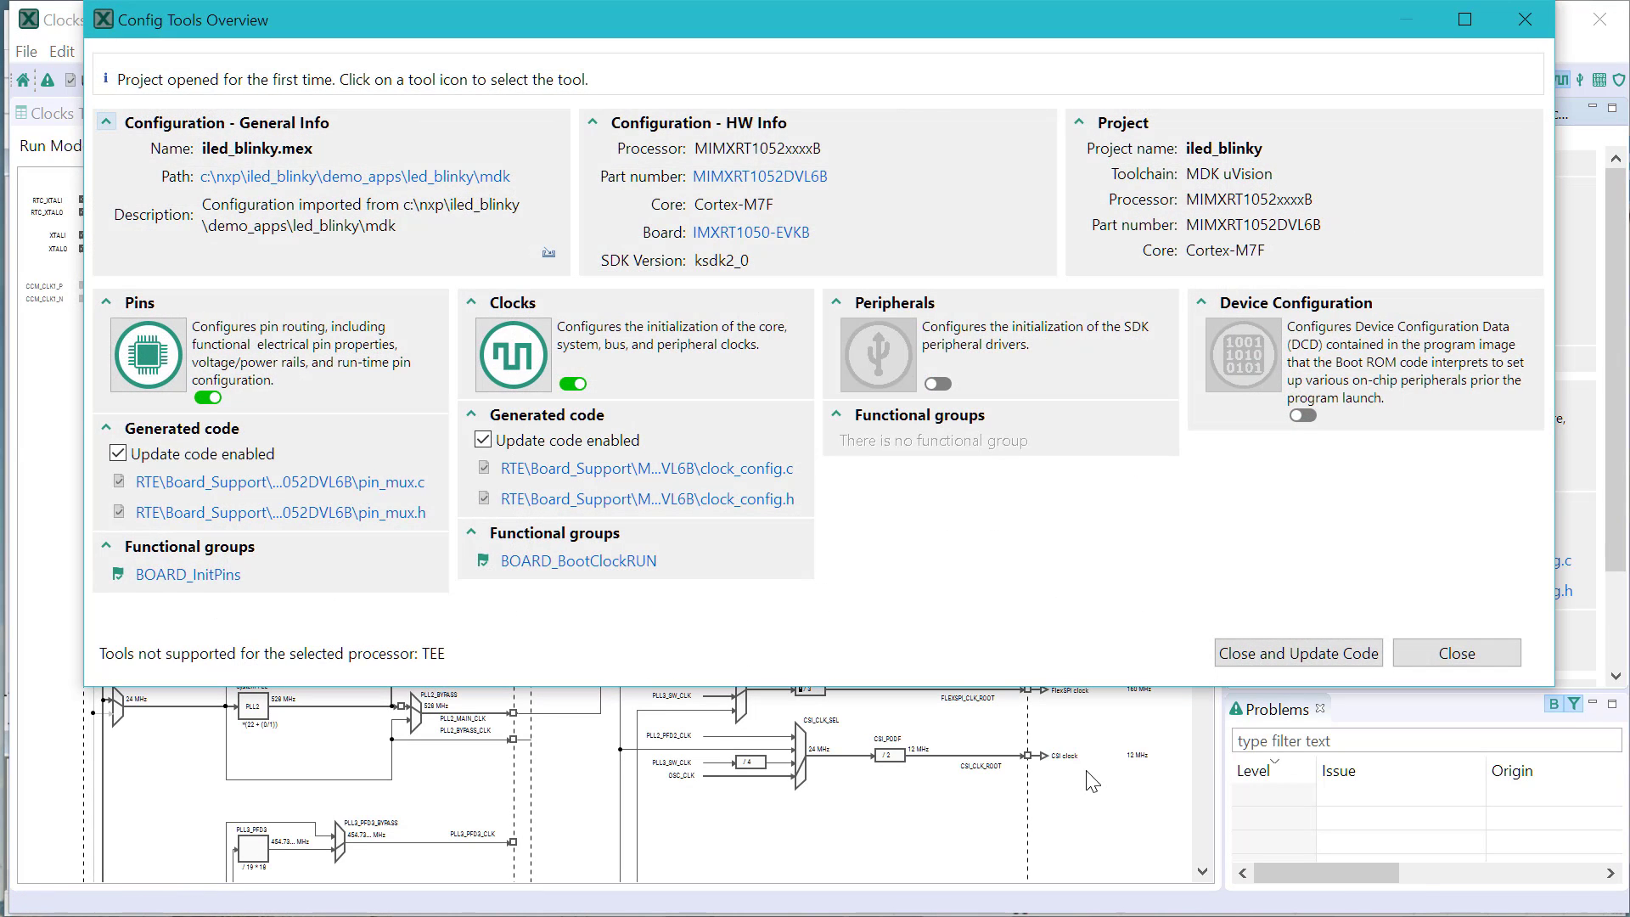
mouse_move(392, 426)
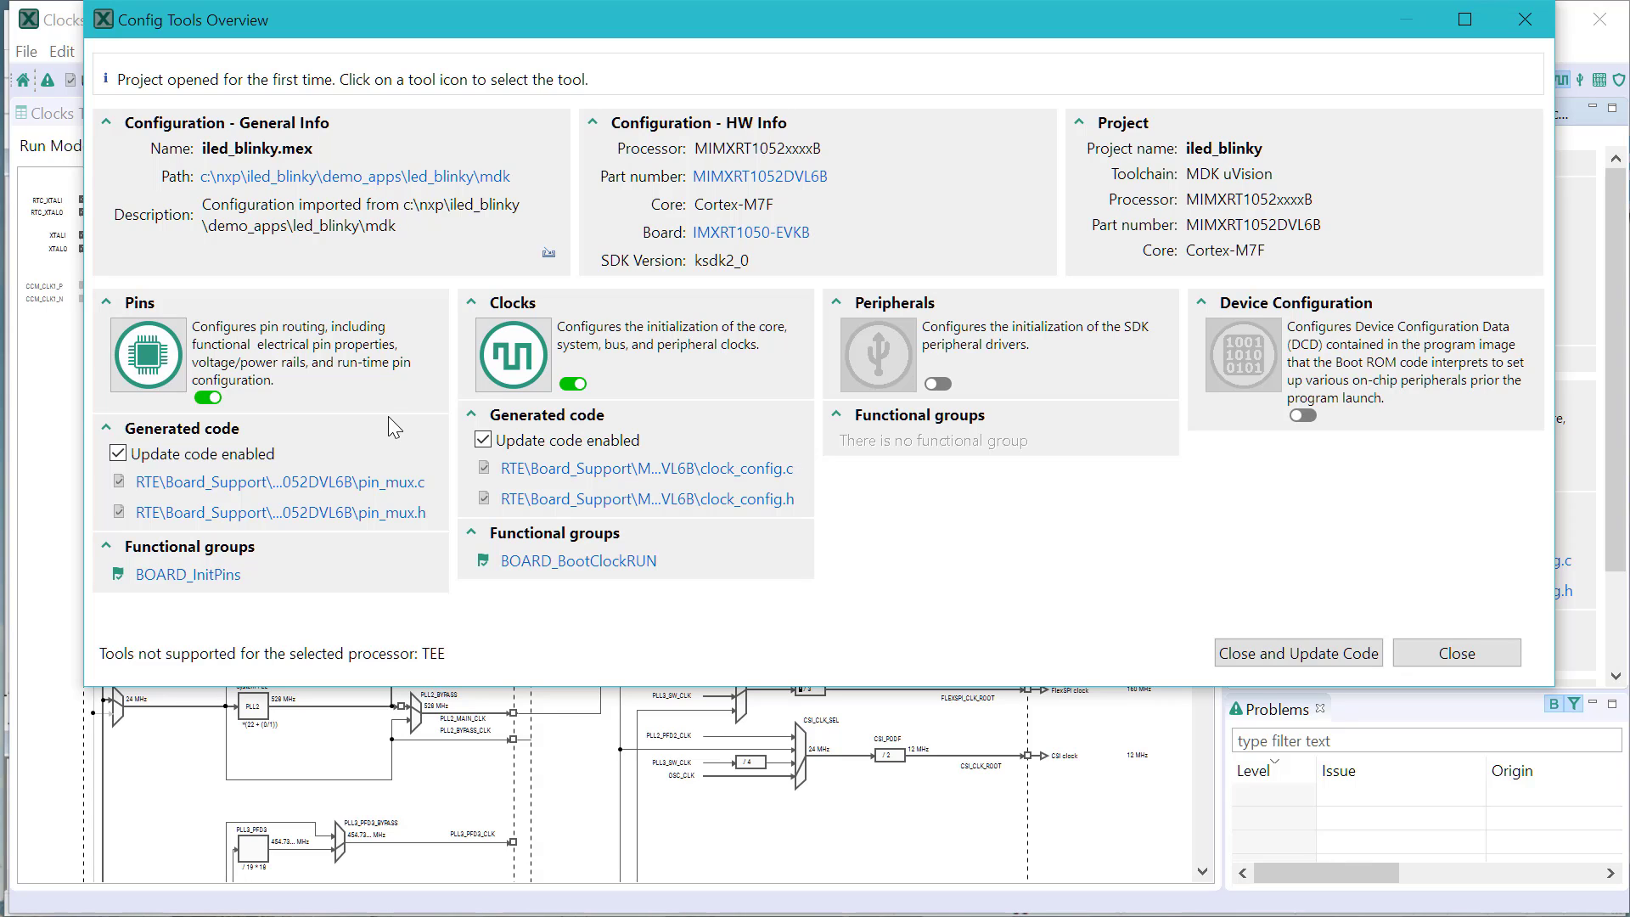
mouse_move(553, 520)
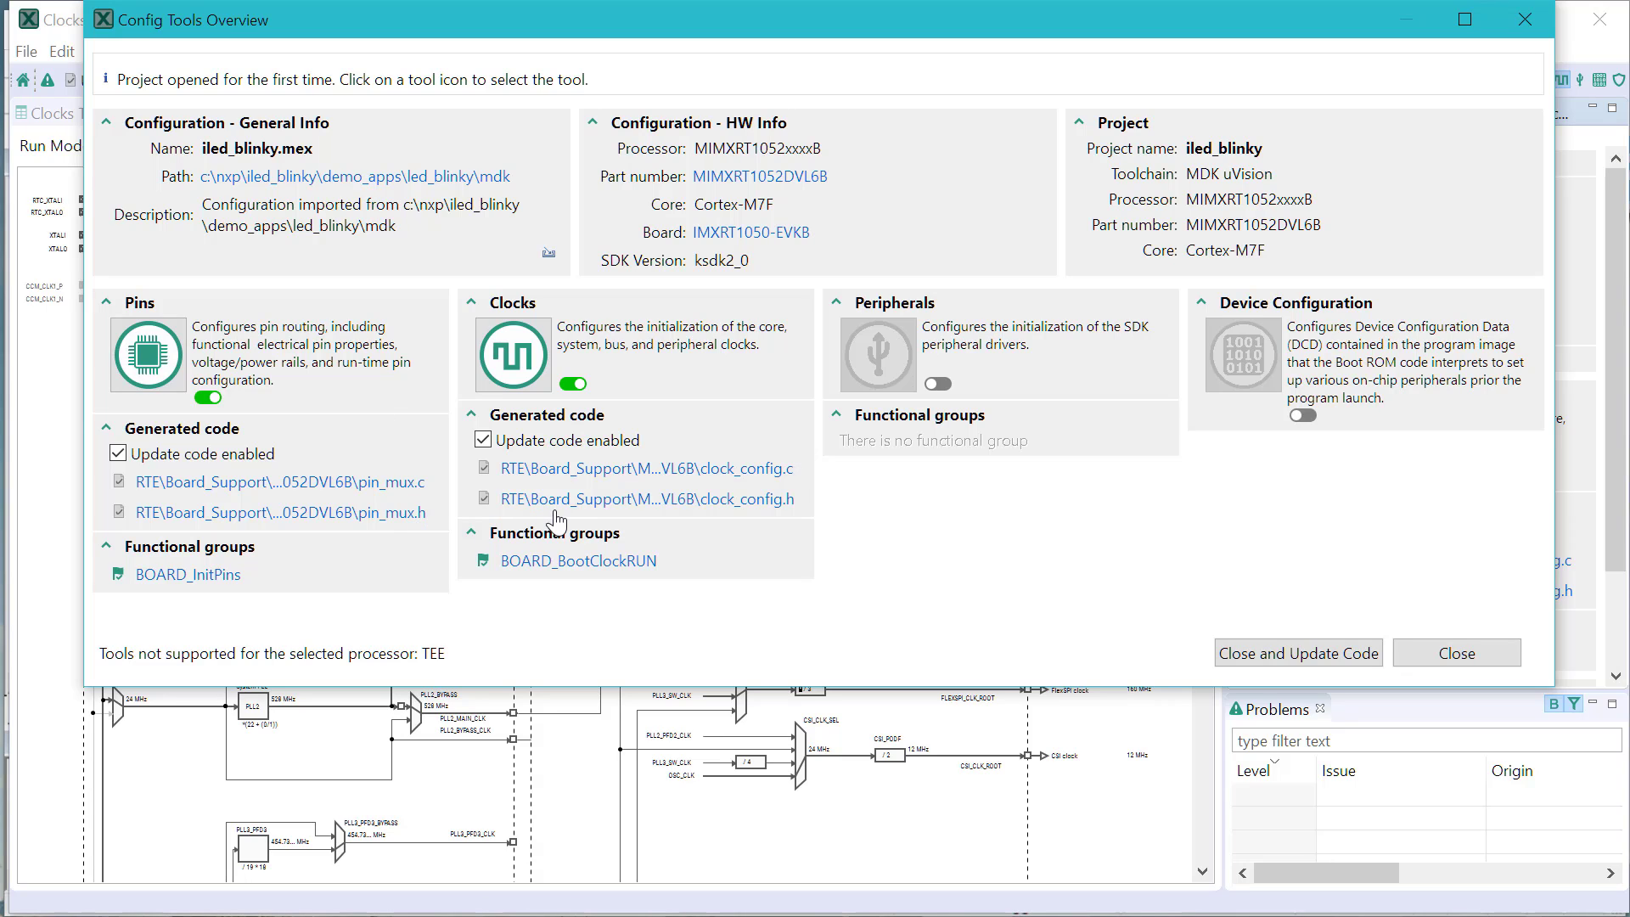
mouse_move(397, 439)
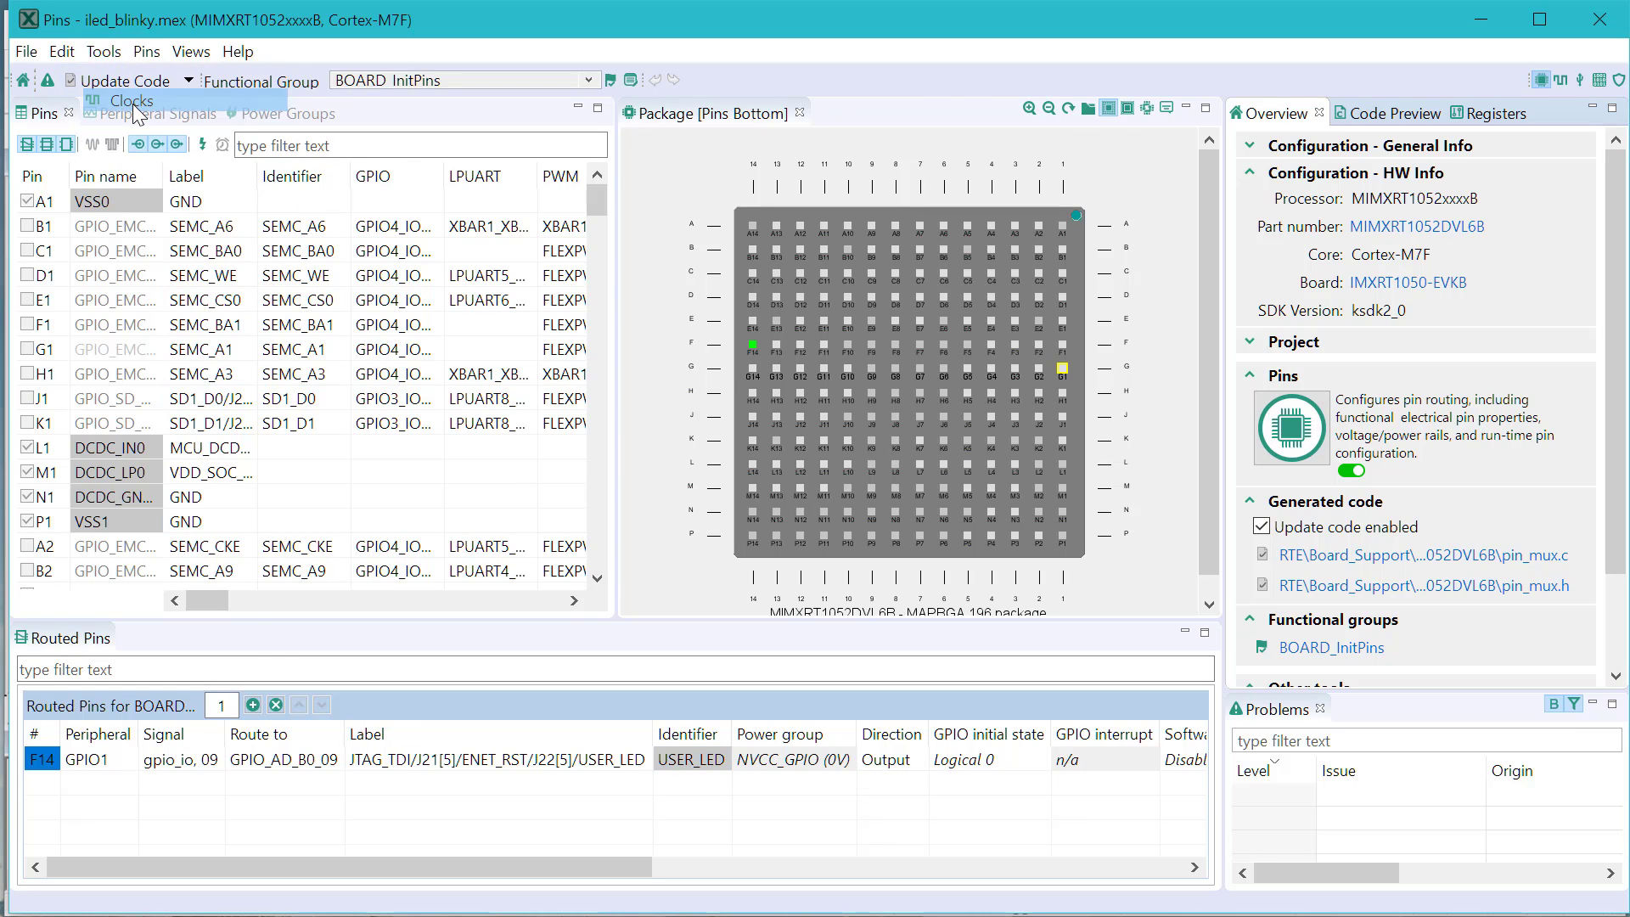
- In the Clocks tool set the AHB_PODF divider to /2 and check AHB_CLK_ROOT reads 300 MHz in the Clocks Table
click(127, 100)
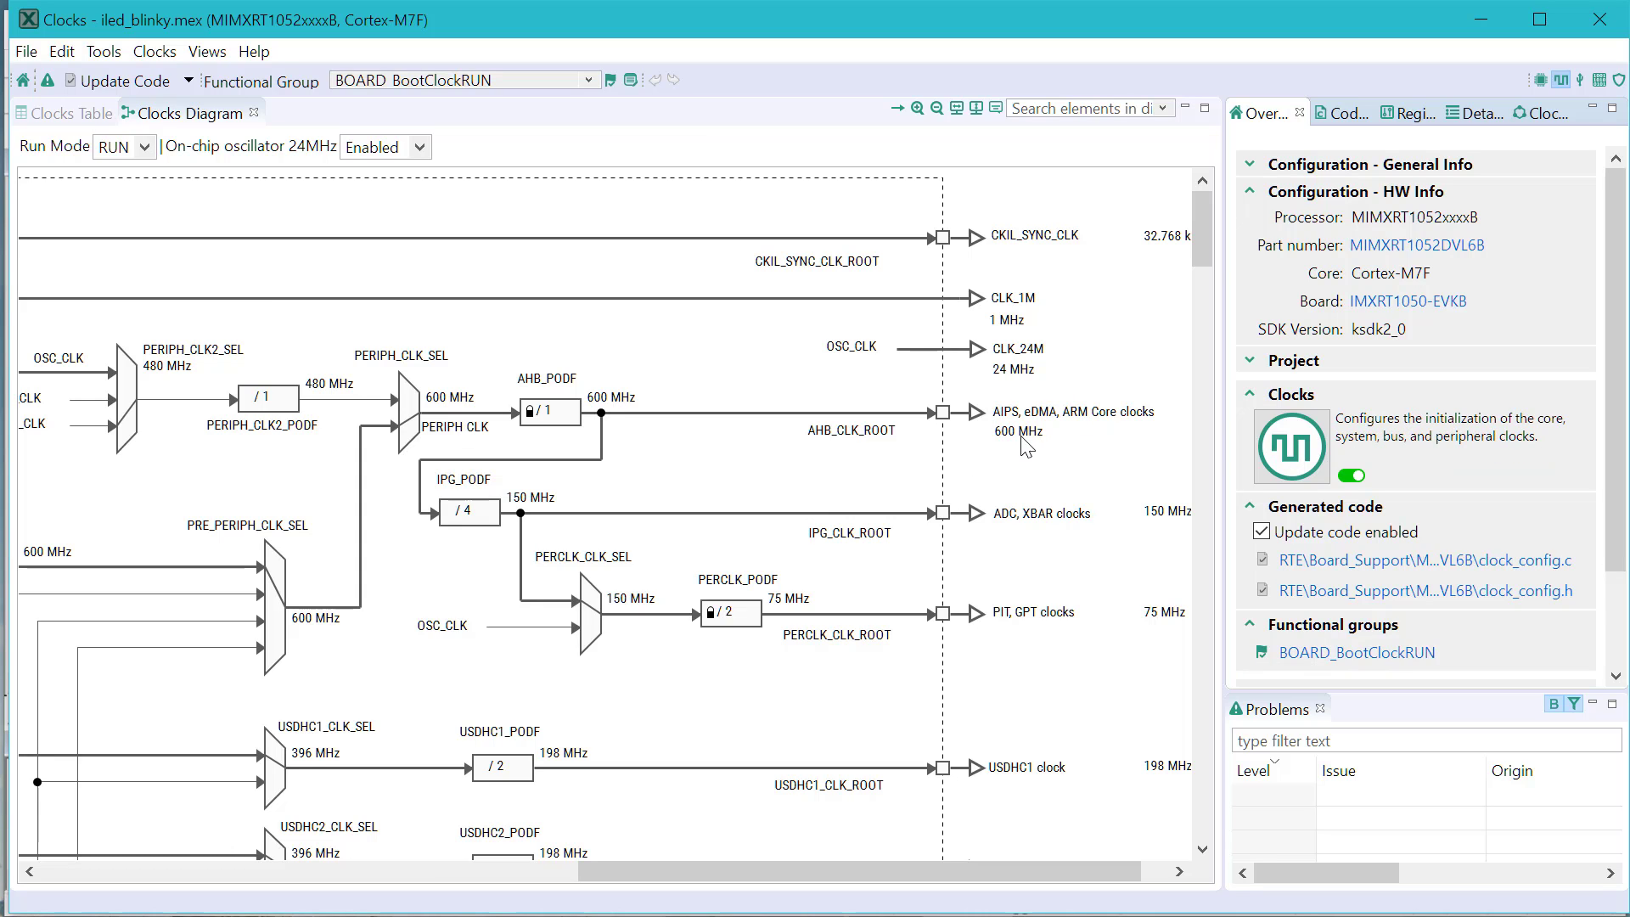
mouse_move(886, 437)
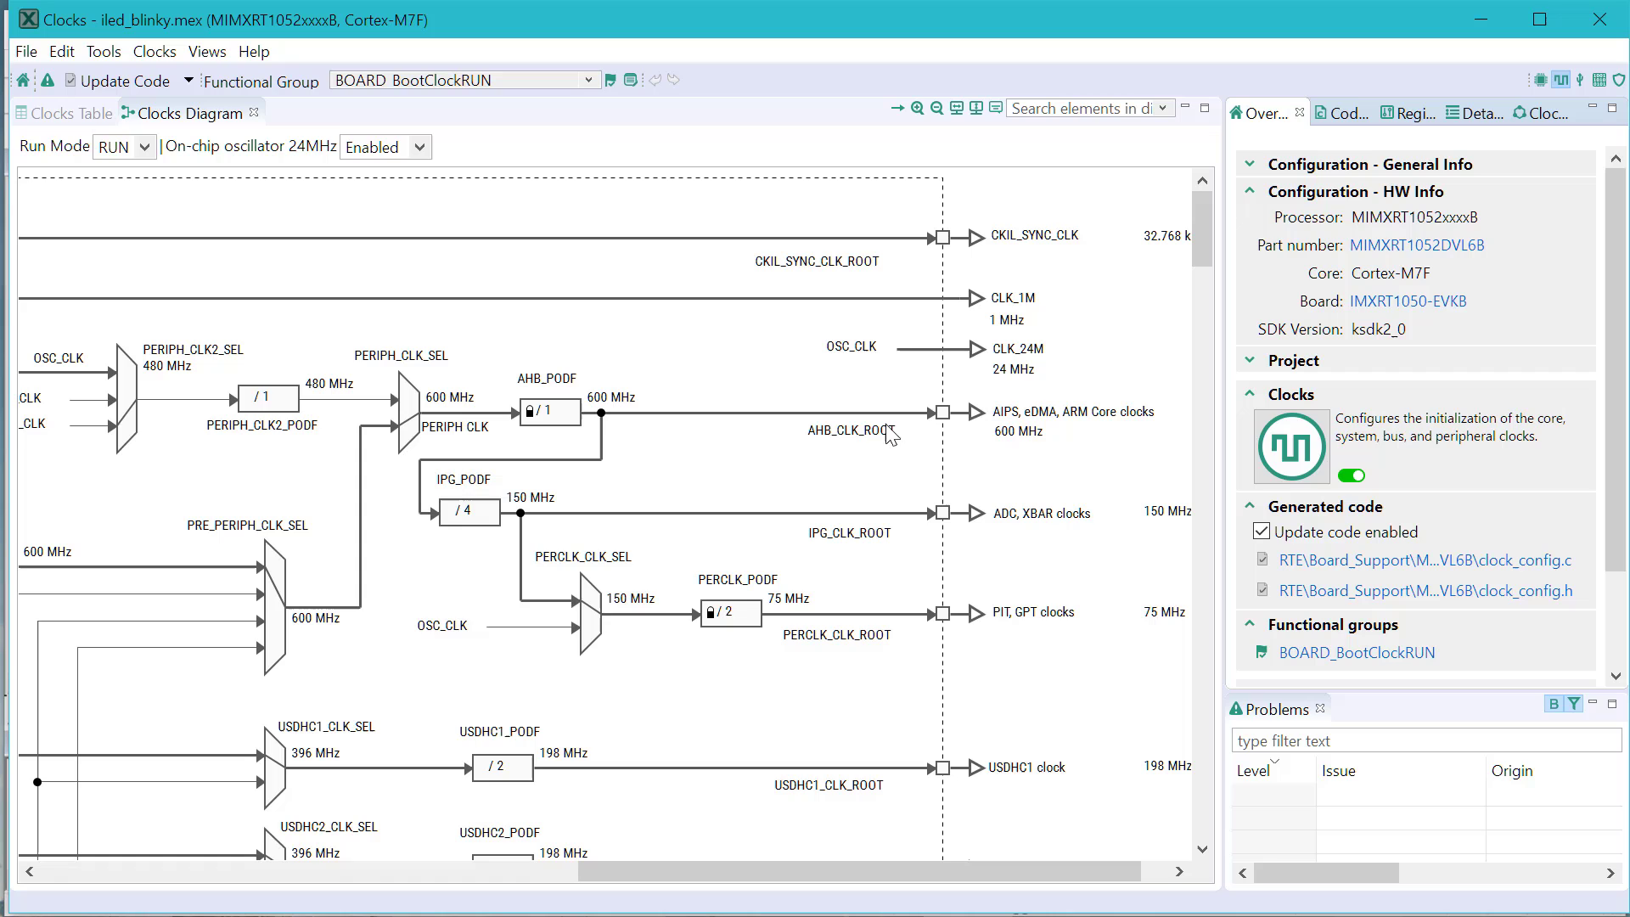
click(554, 409)
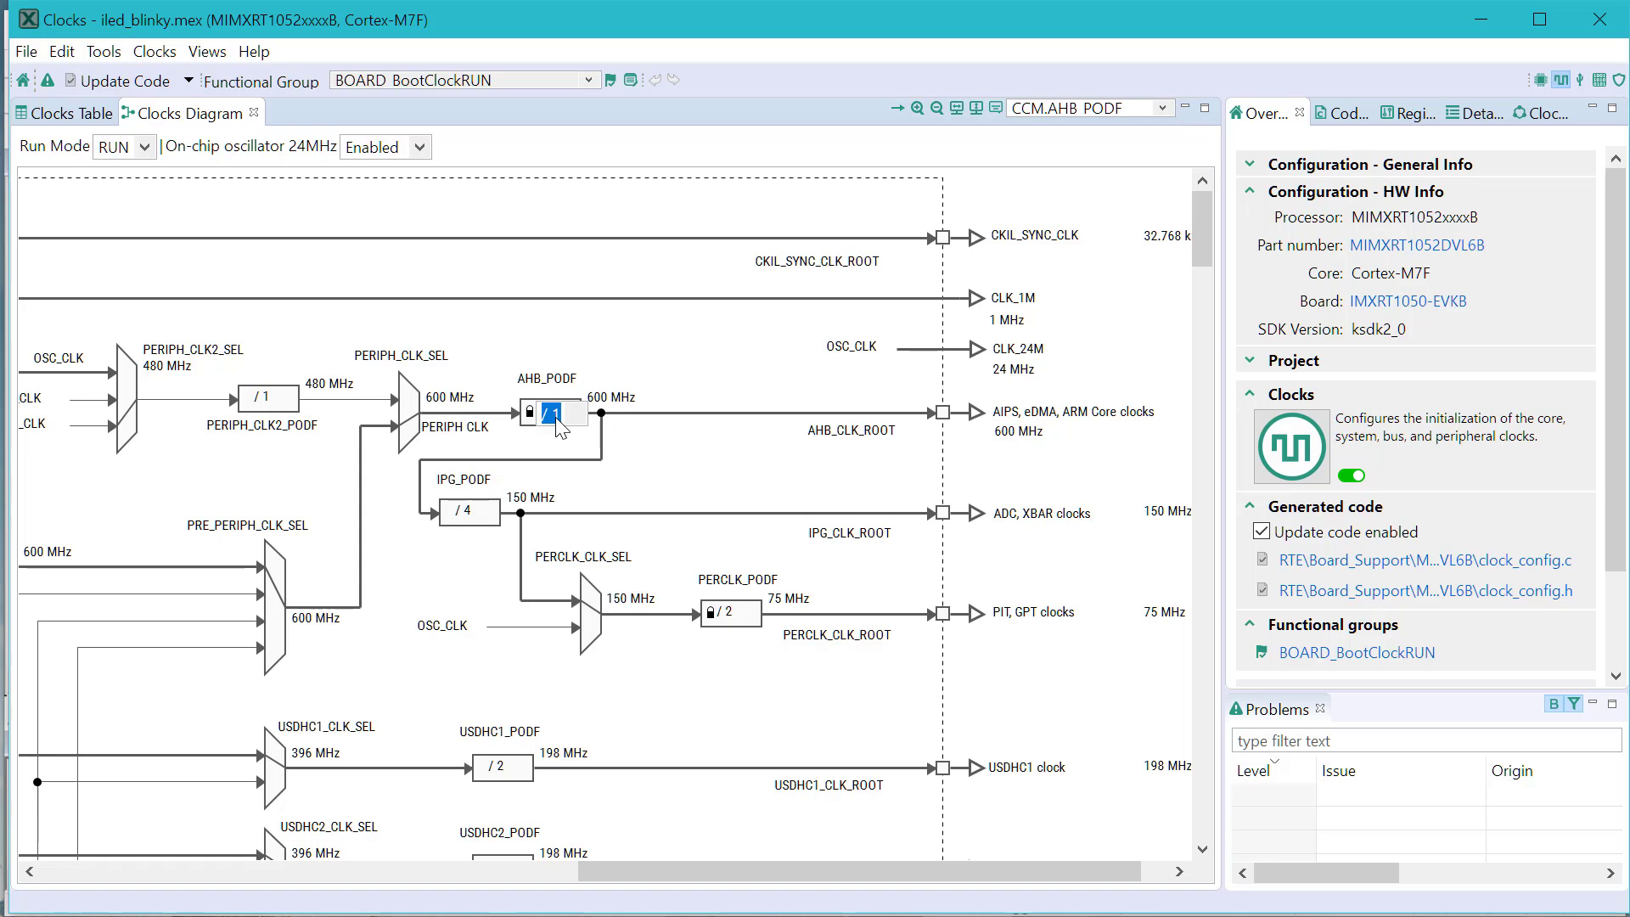
click(560, 413)
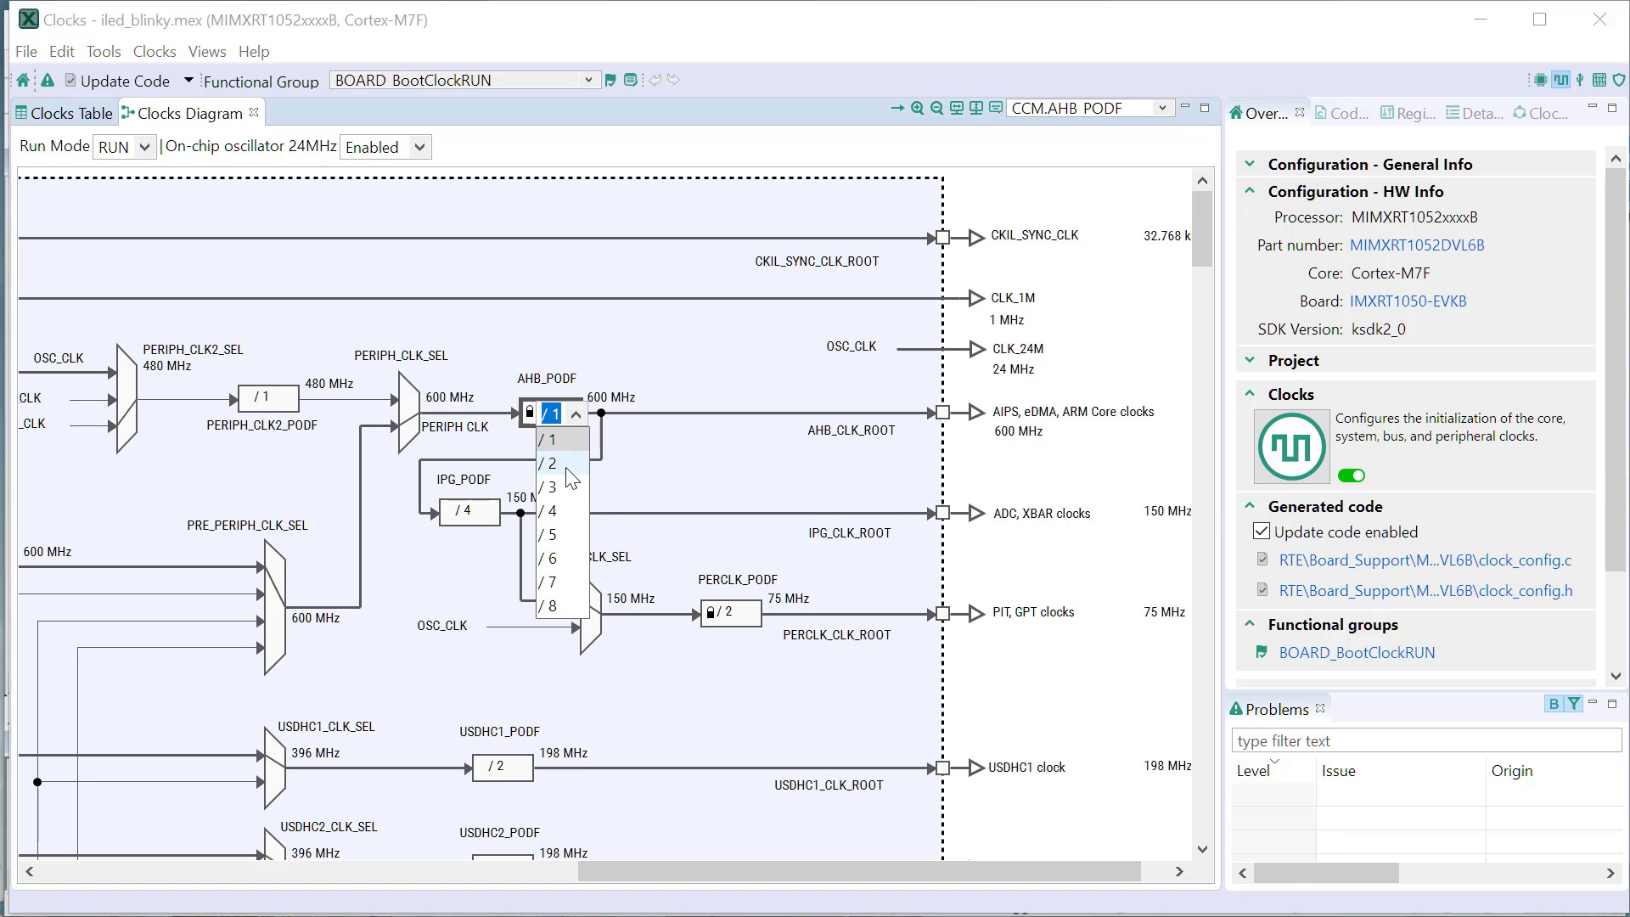
click(550, 462)
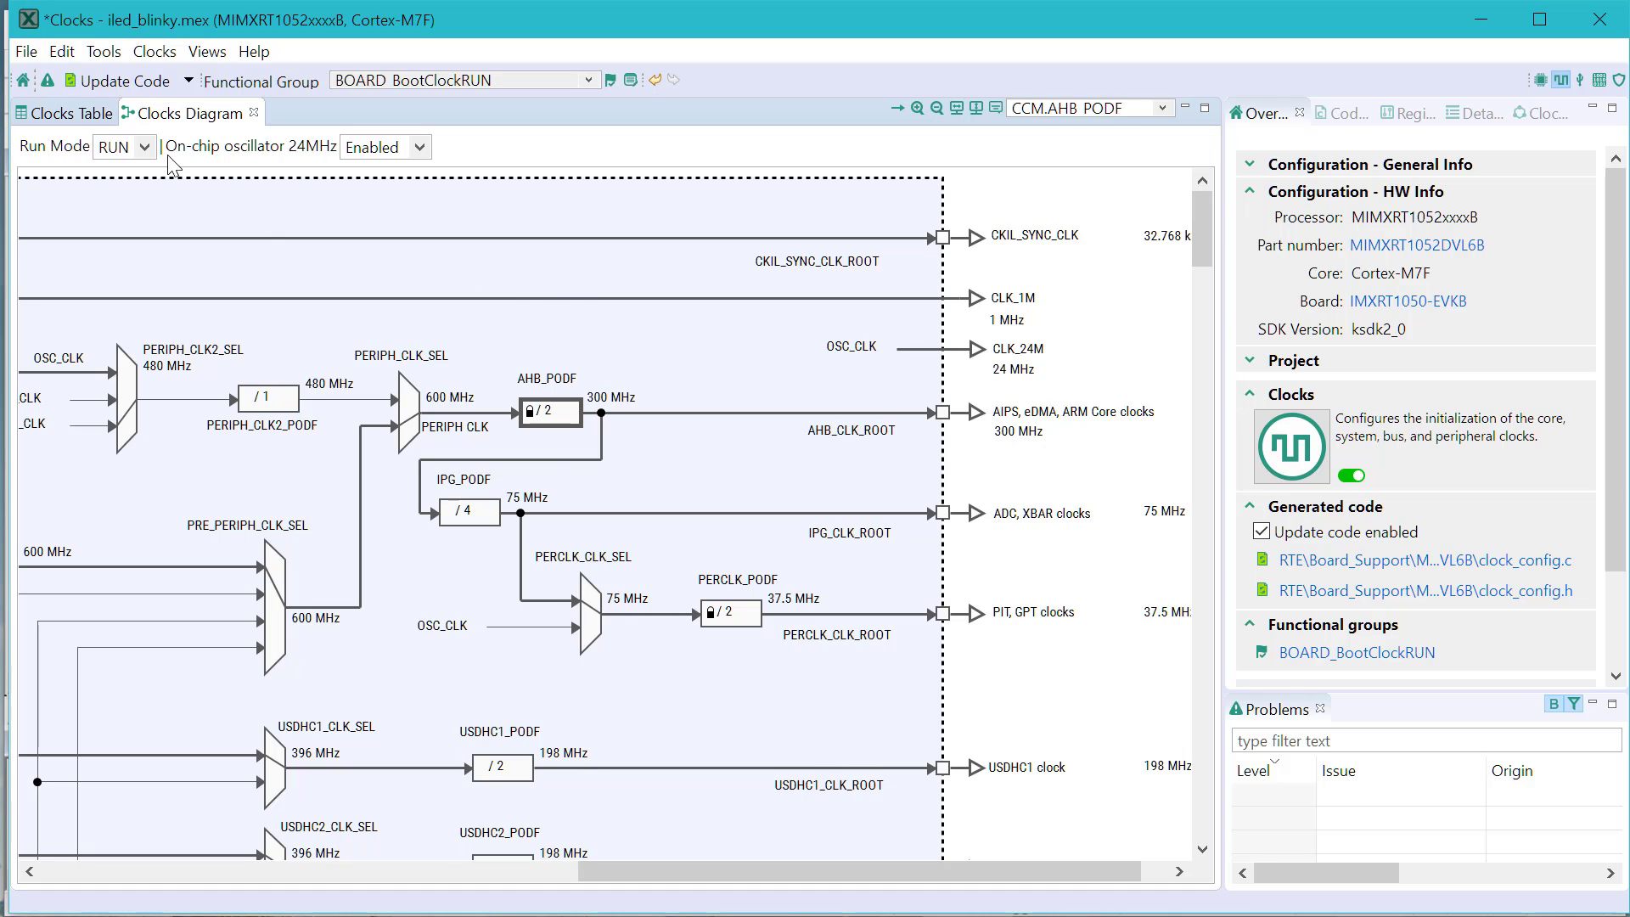
click(61, 114)
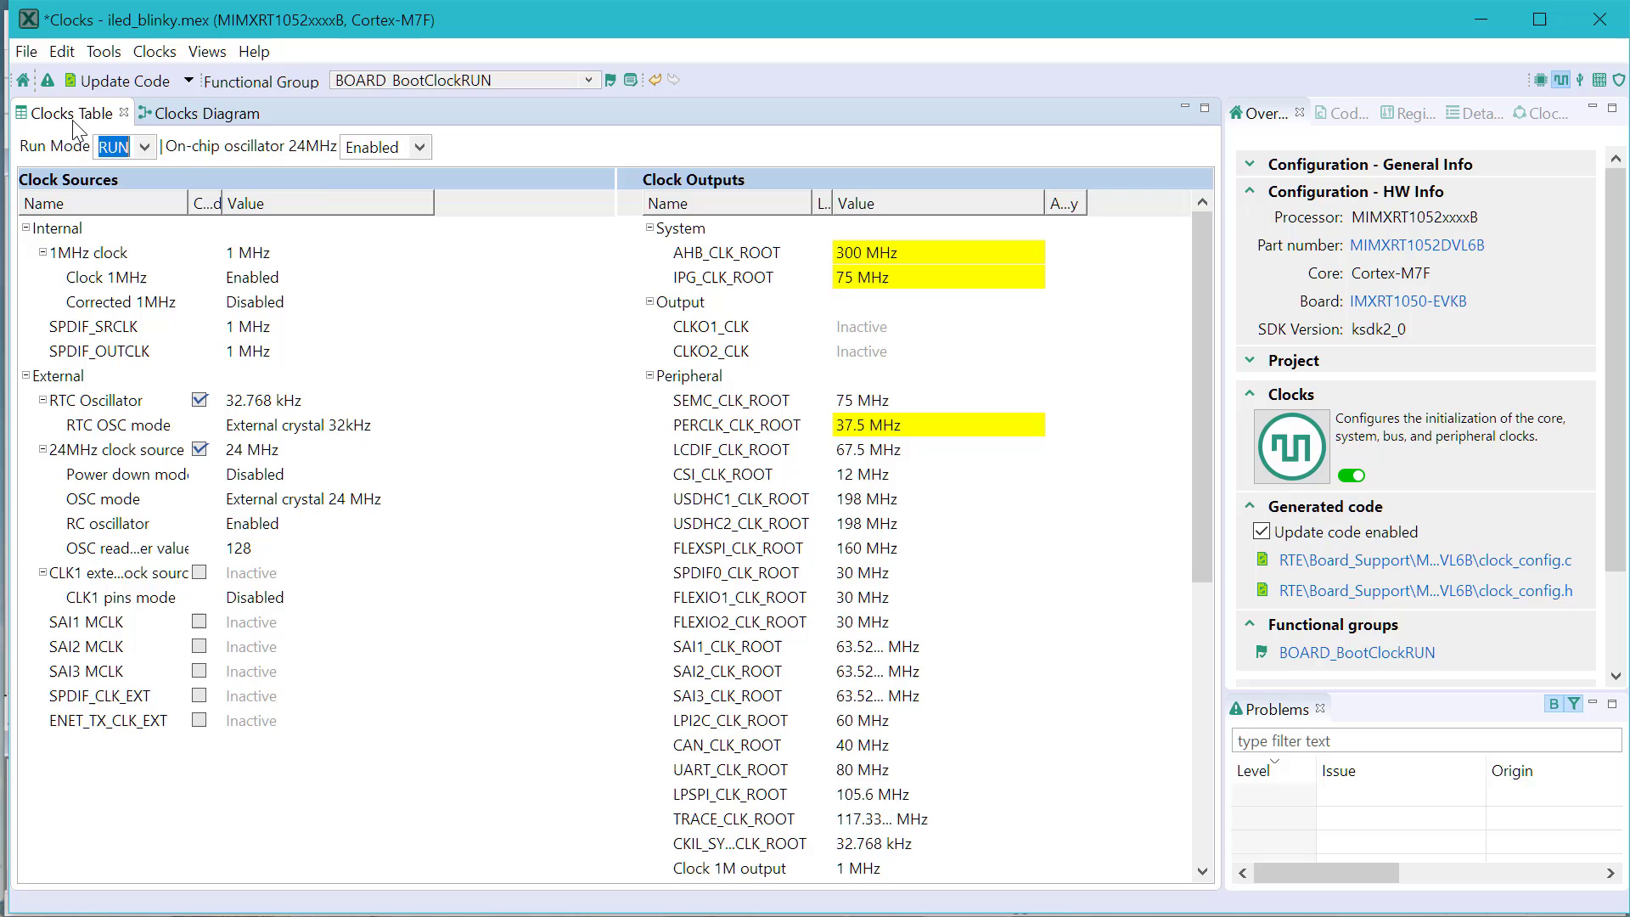
mouse_move(928, 312)
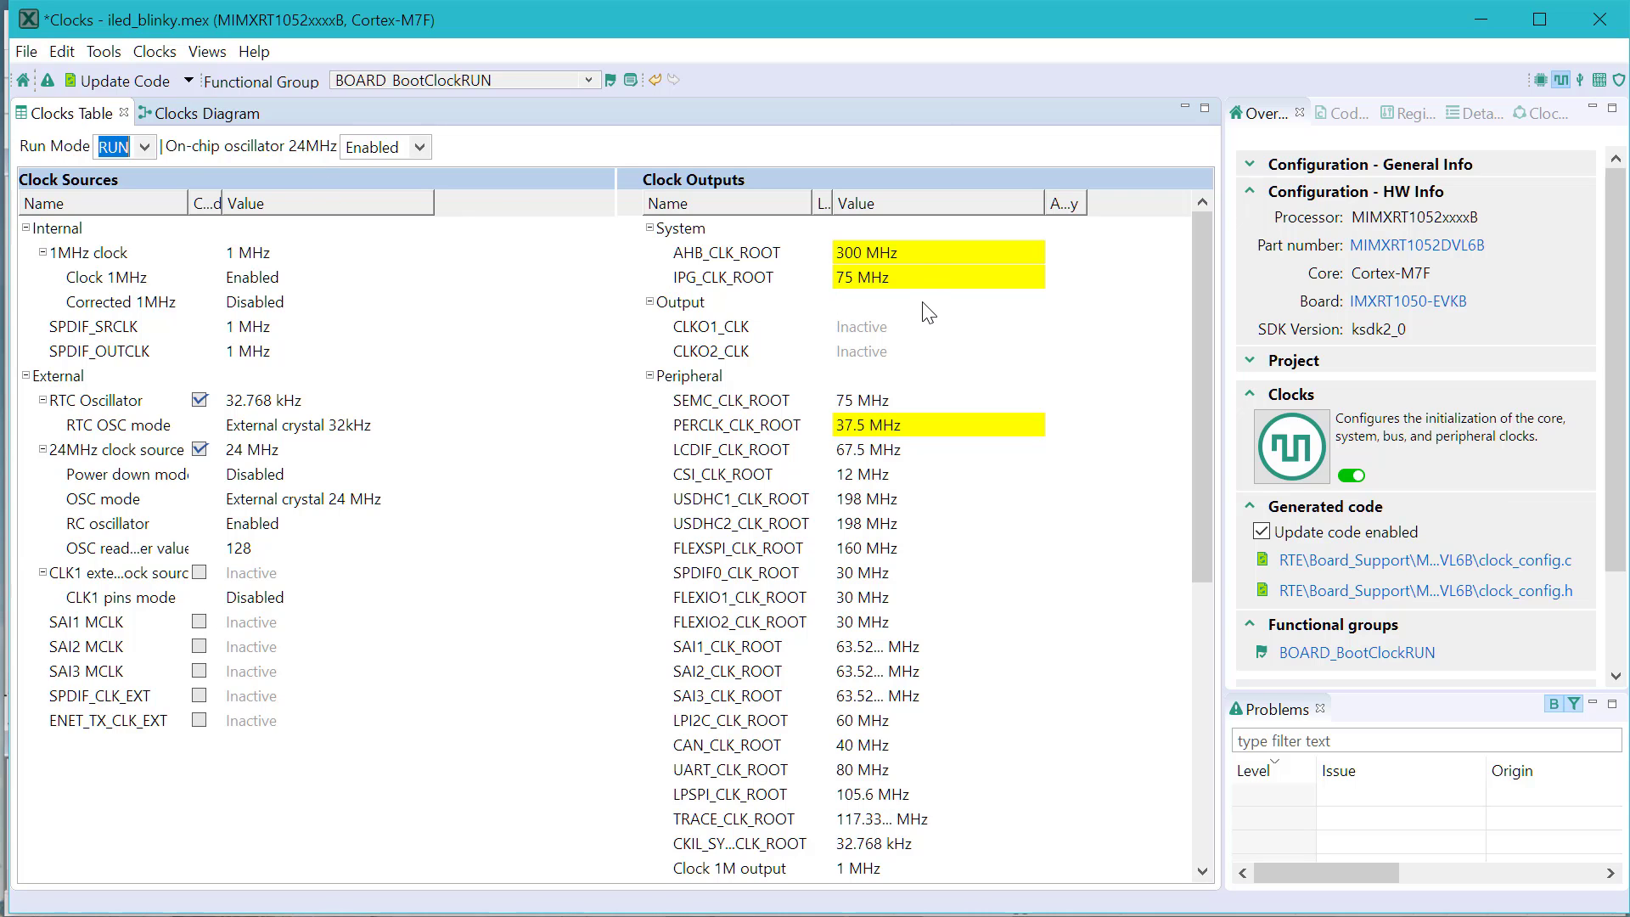
mouse_move(750, 324)
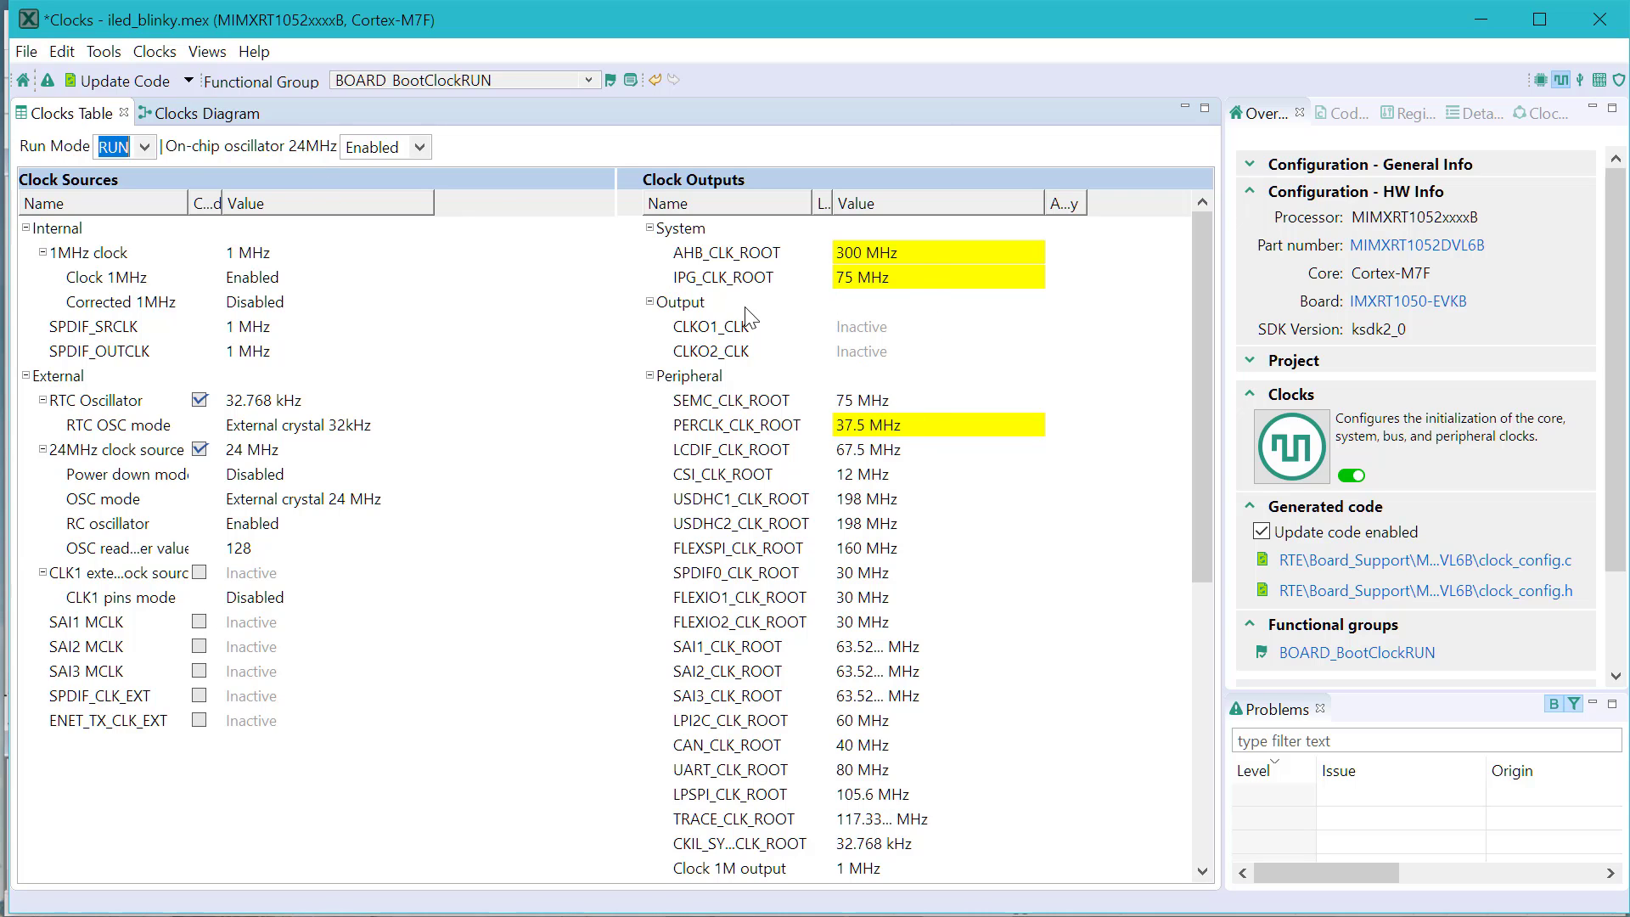
mouse_move(123, 83)
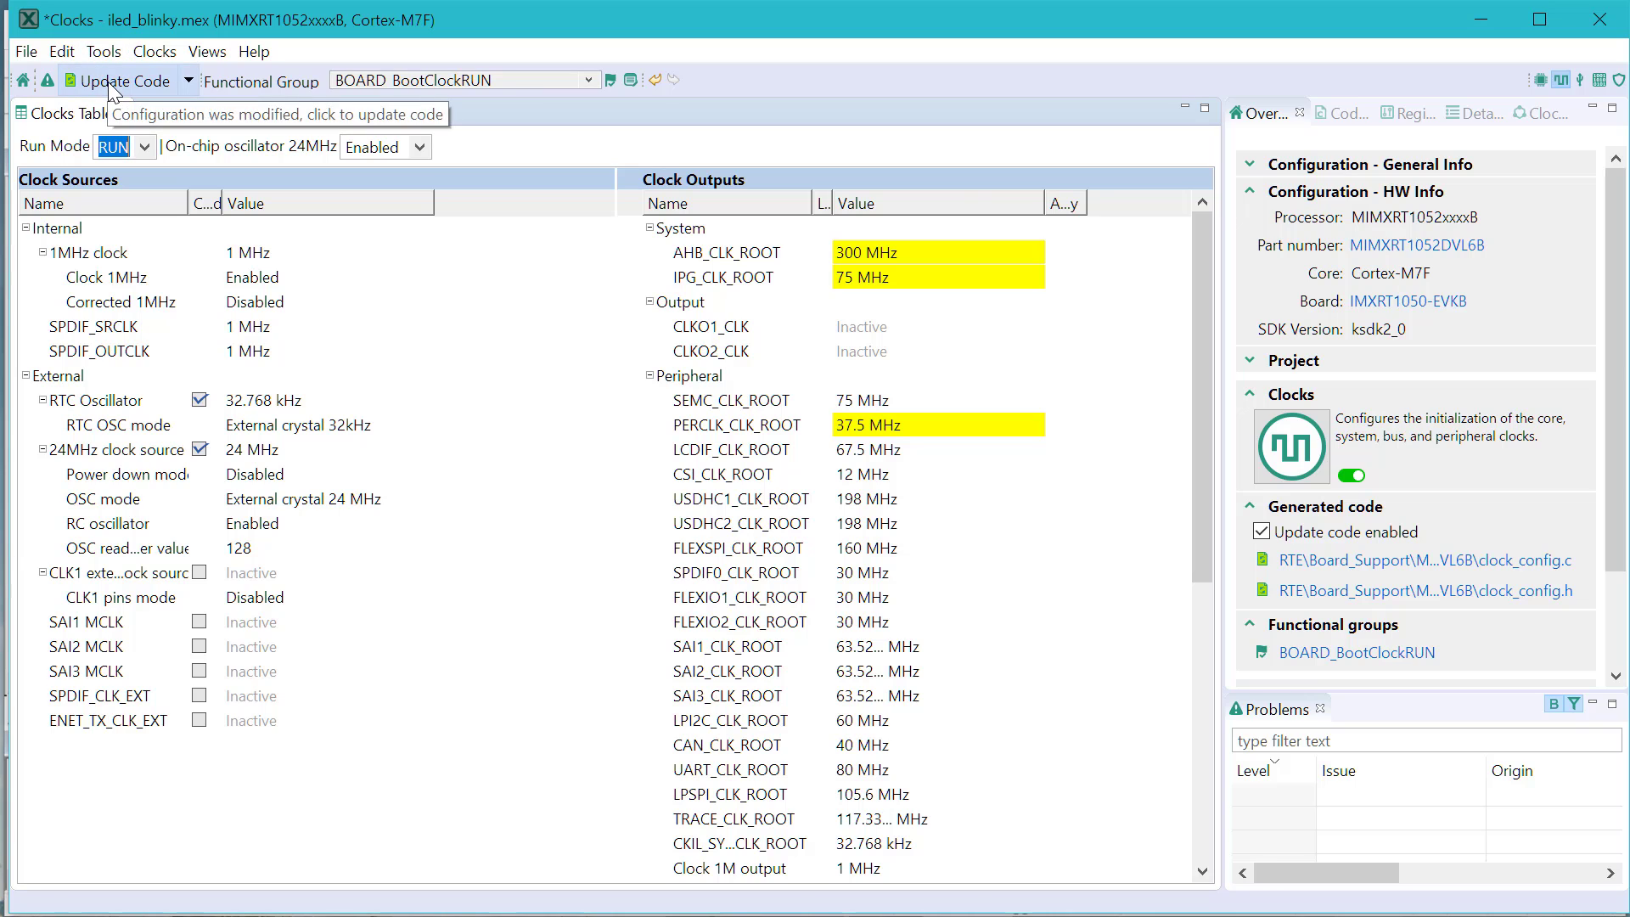
- Update Code to write the regenerated clock_config.c and clock_config.h files
click(108, 80)
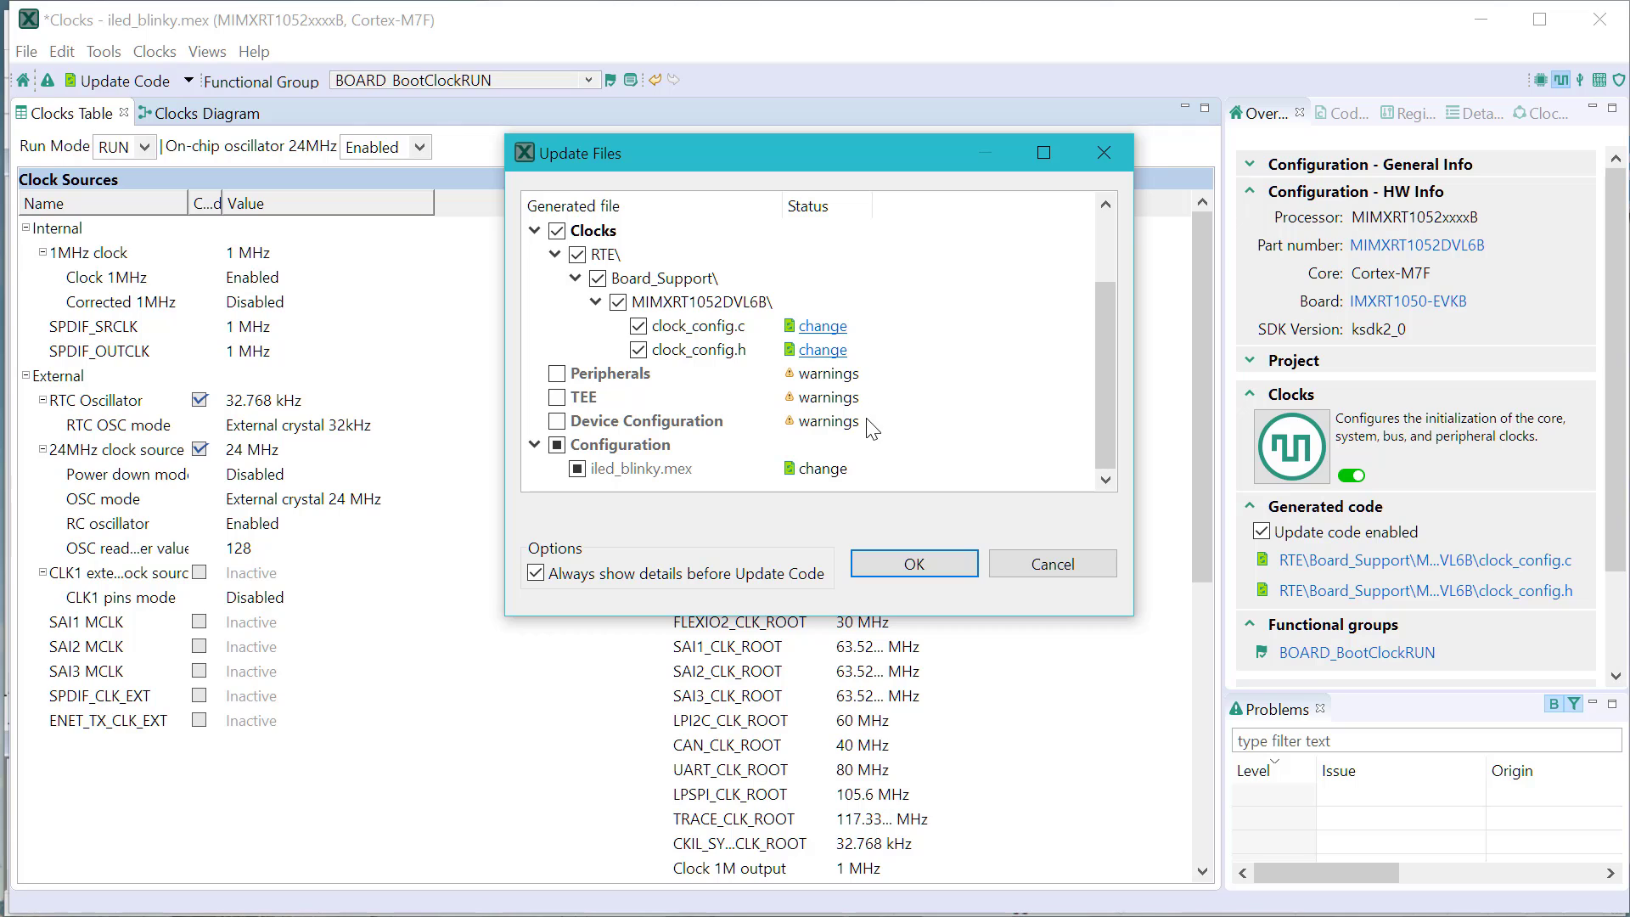
mouse_move(771, 491)
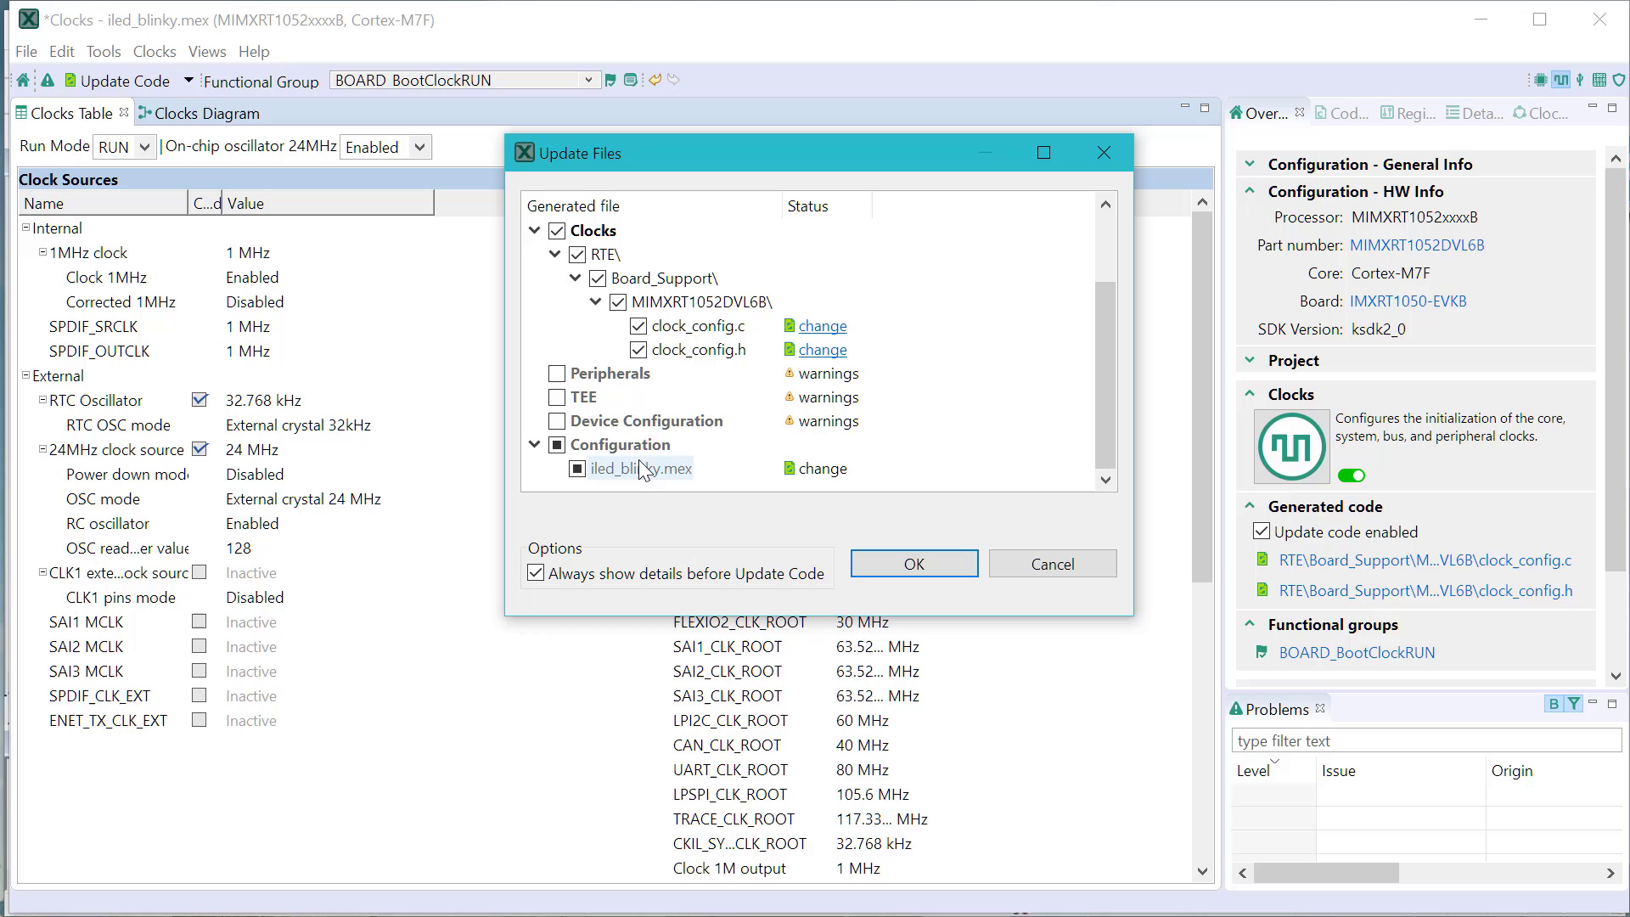
mouse_move(640, 473)
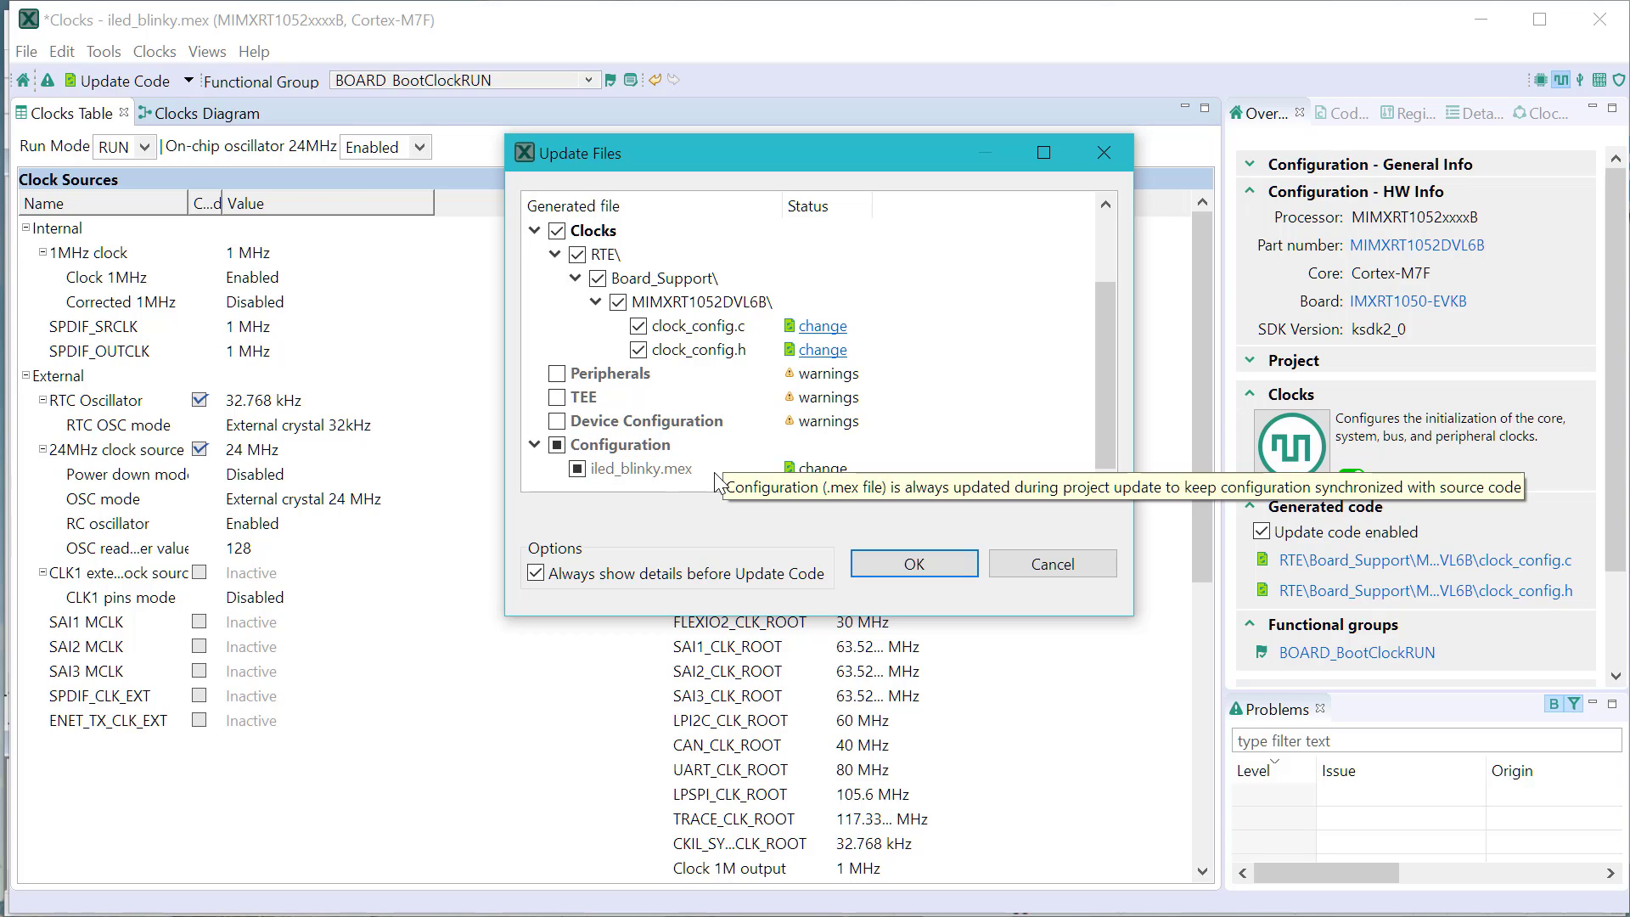
mouse_move(915, 446)
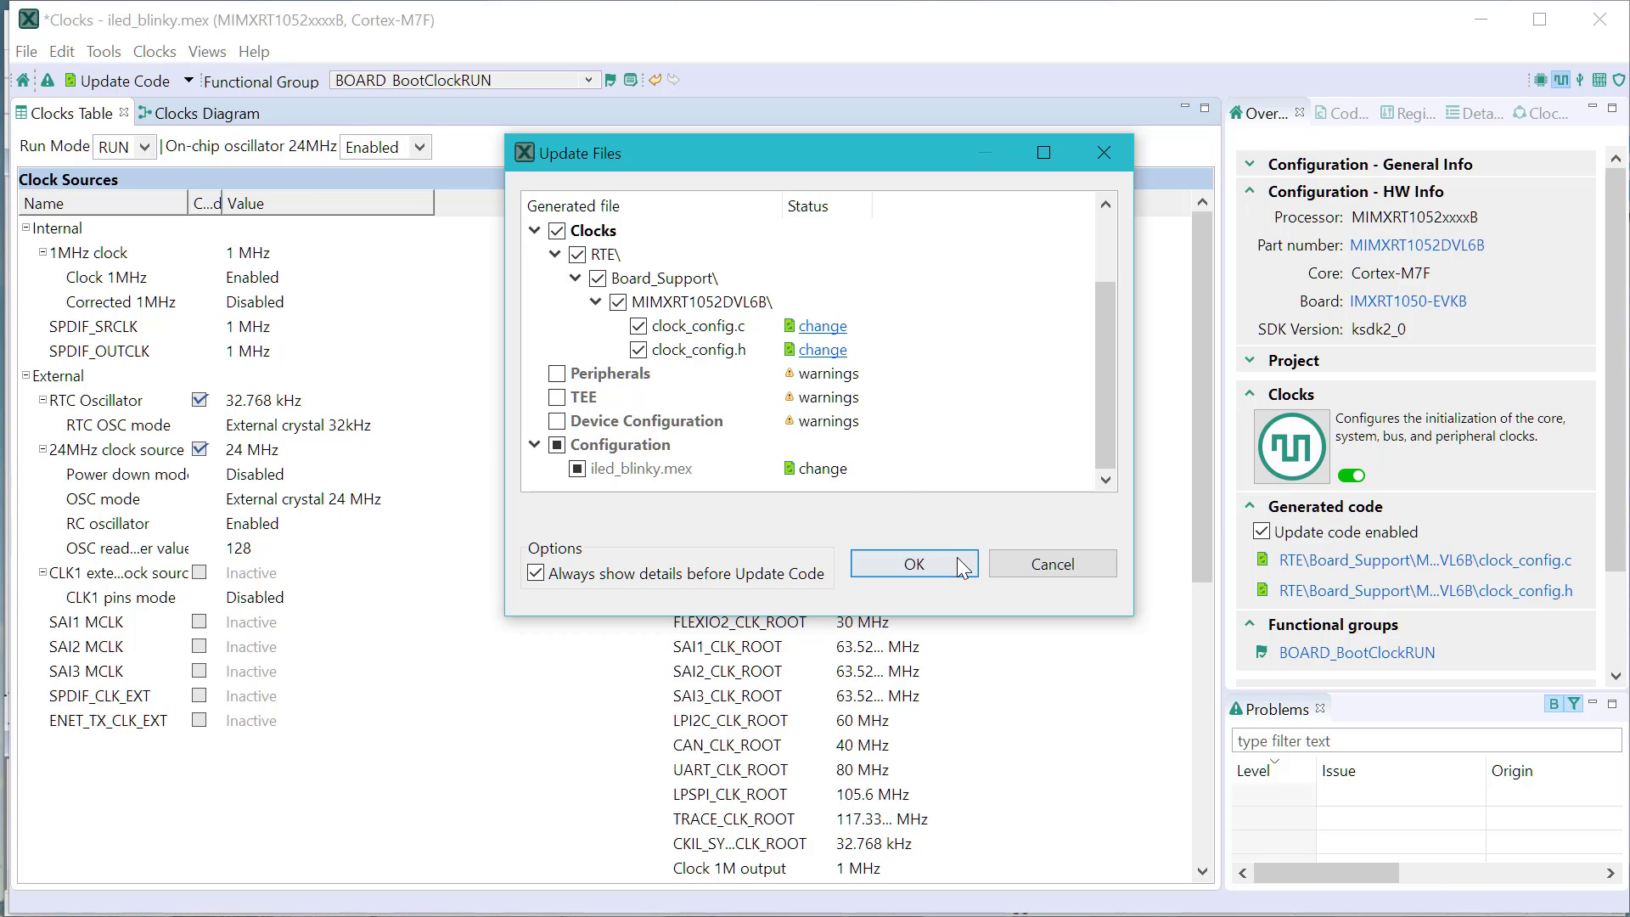
click(913, 563)
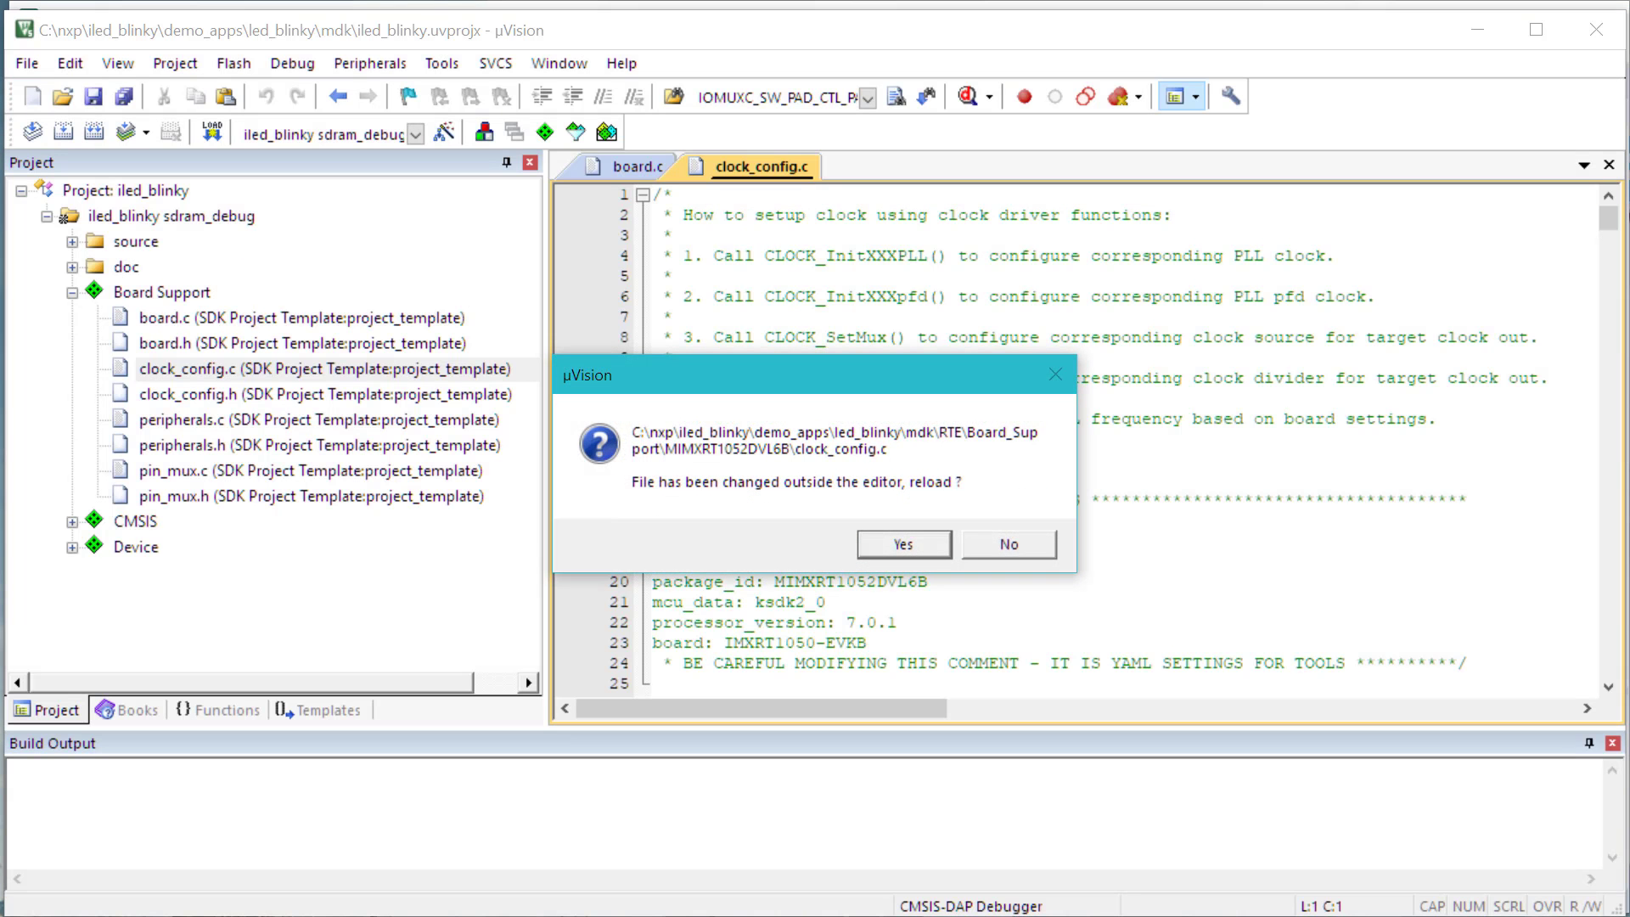
mouse_move(919, 601)
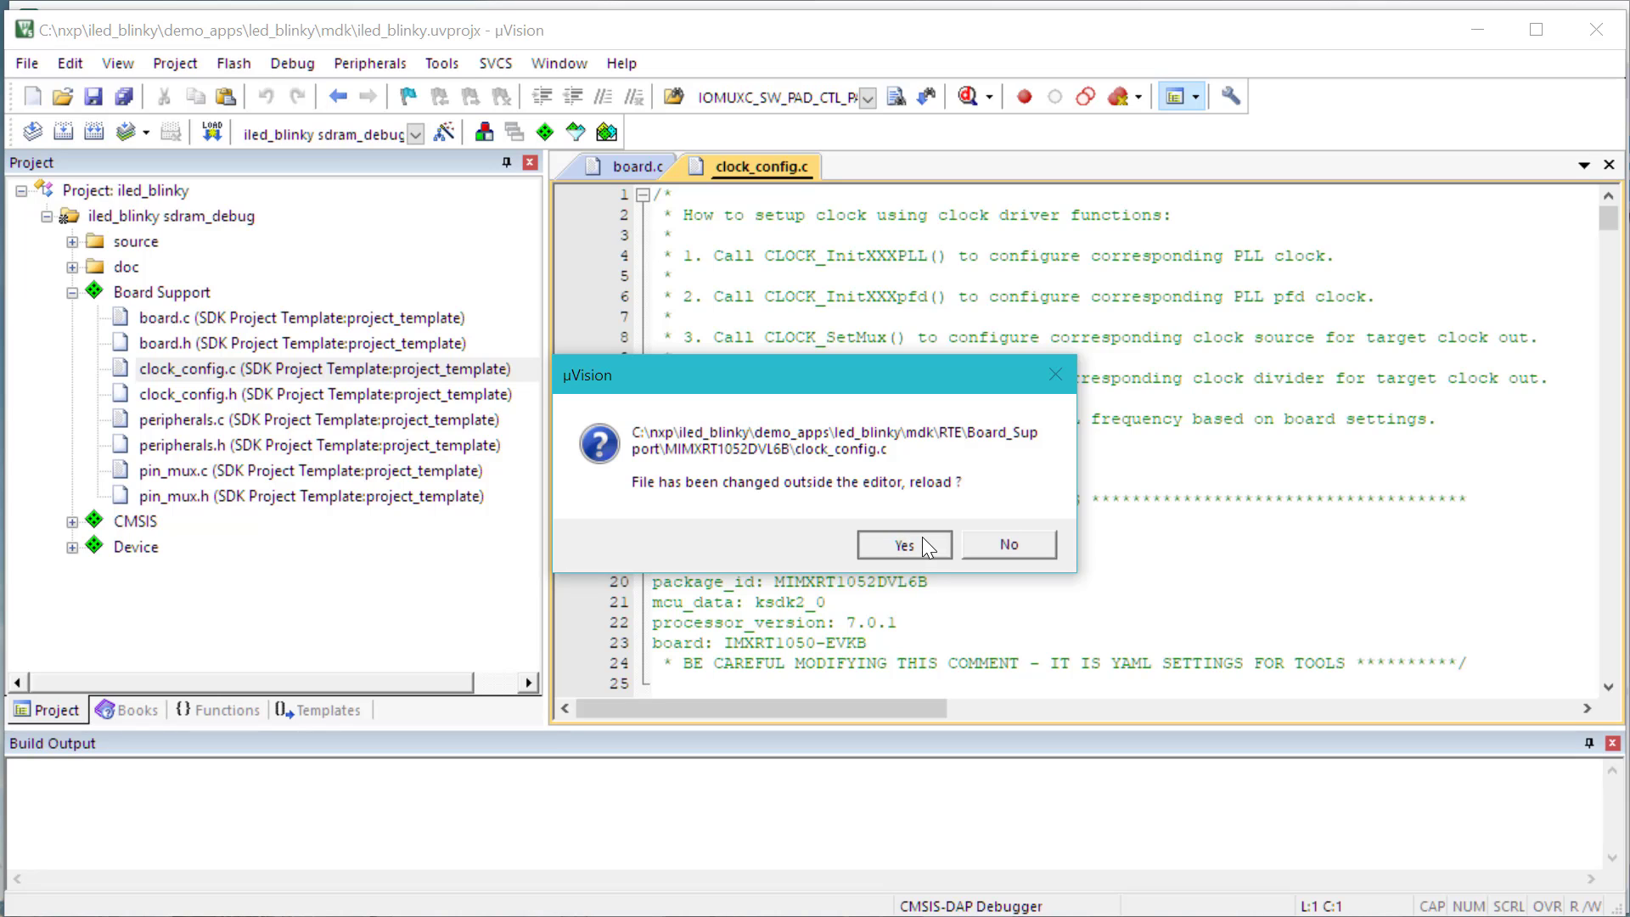
- Reload the externally changed clock_config.c in the µVision editor
click(903, 543)
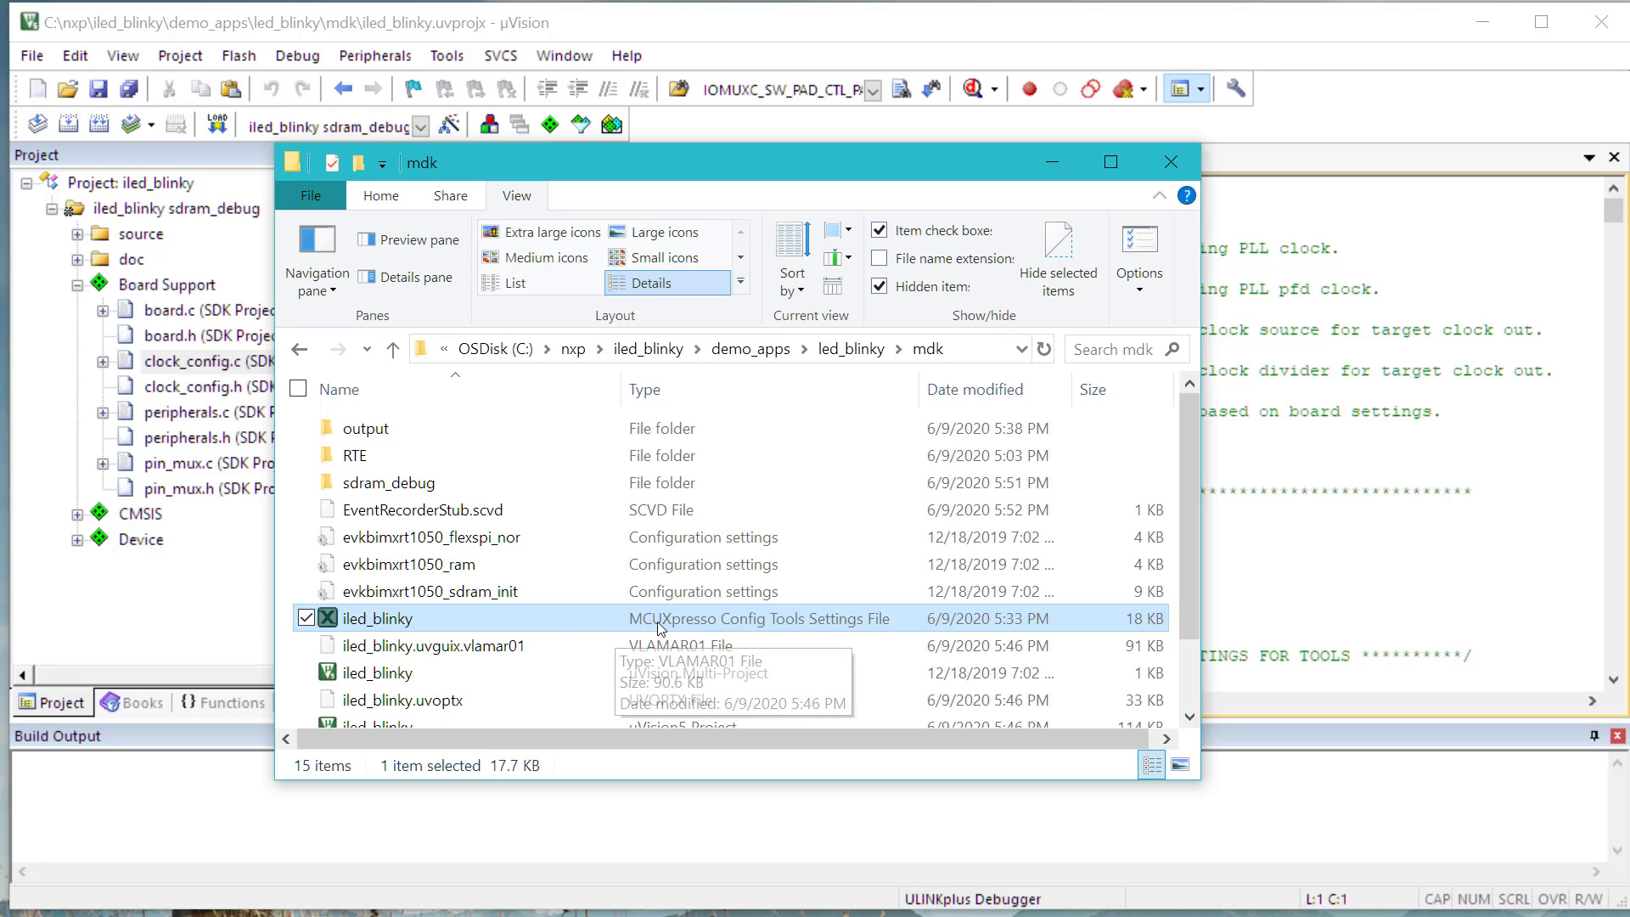
mouse_move(523, 636)
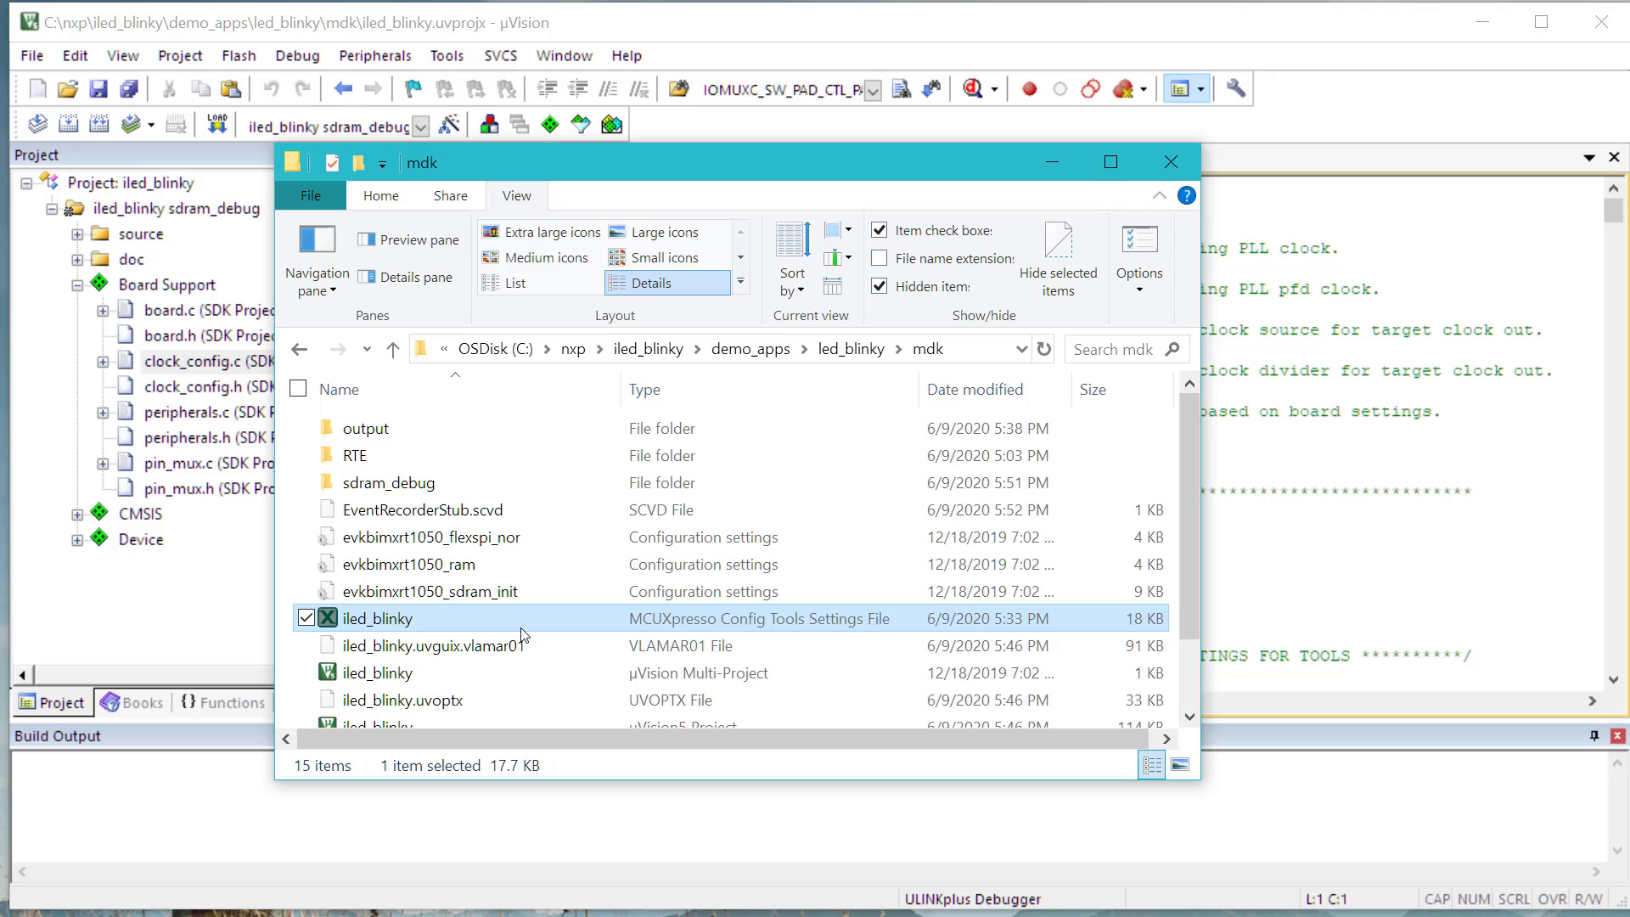
- Open the RTE and Board_Support folders toward the regenerated clock_config files
double_click(353, 455)
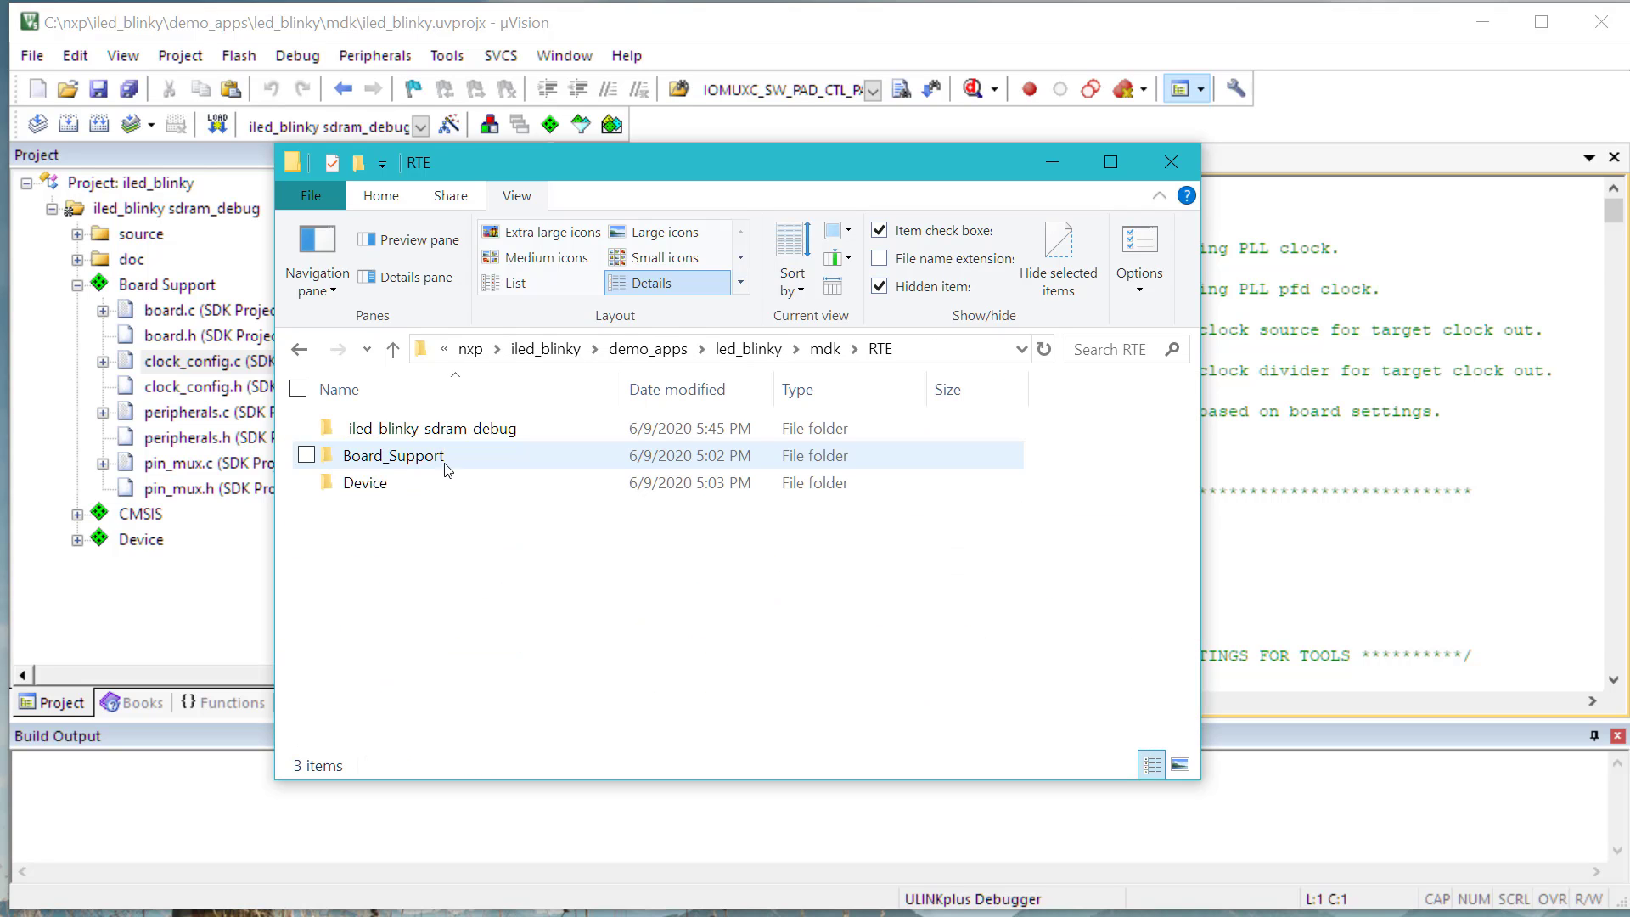
double_click(392, 455)
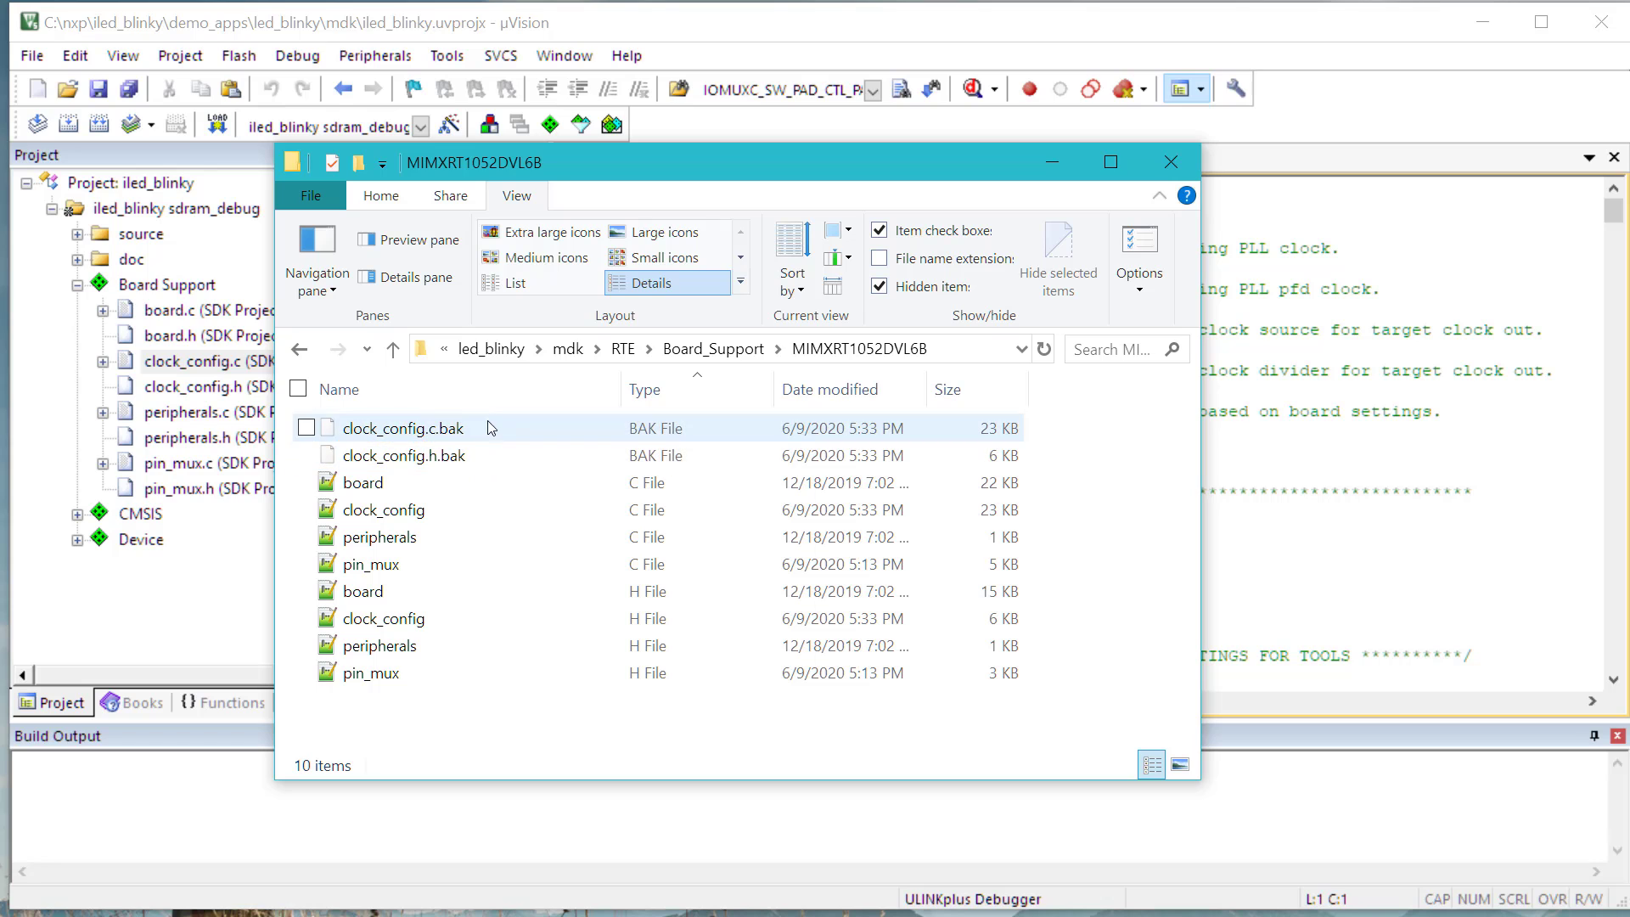
mouse_move(596, 458)
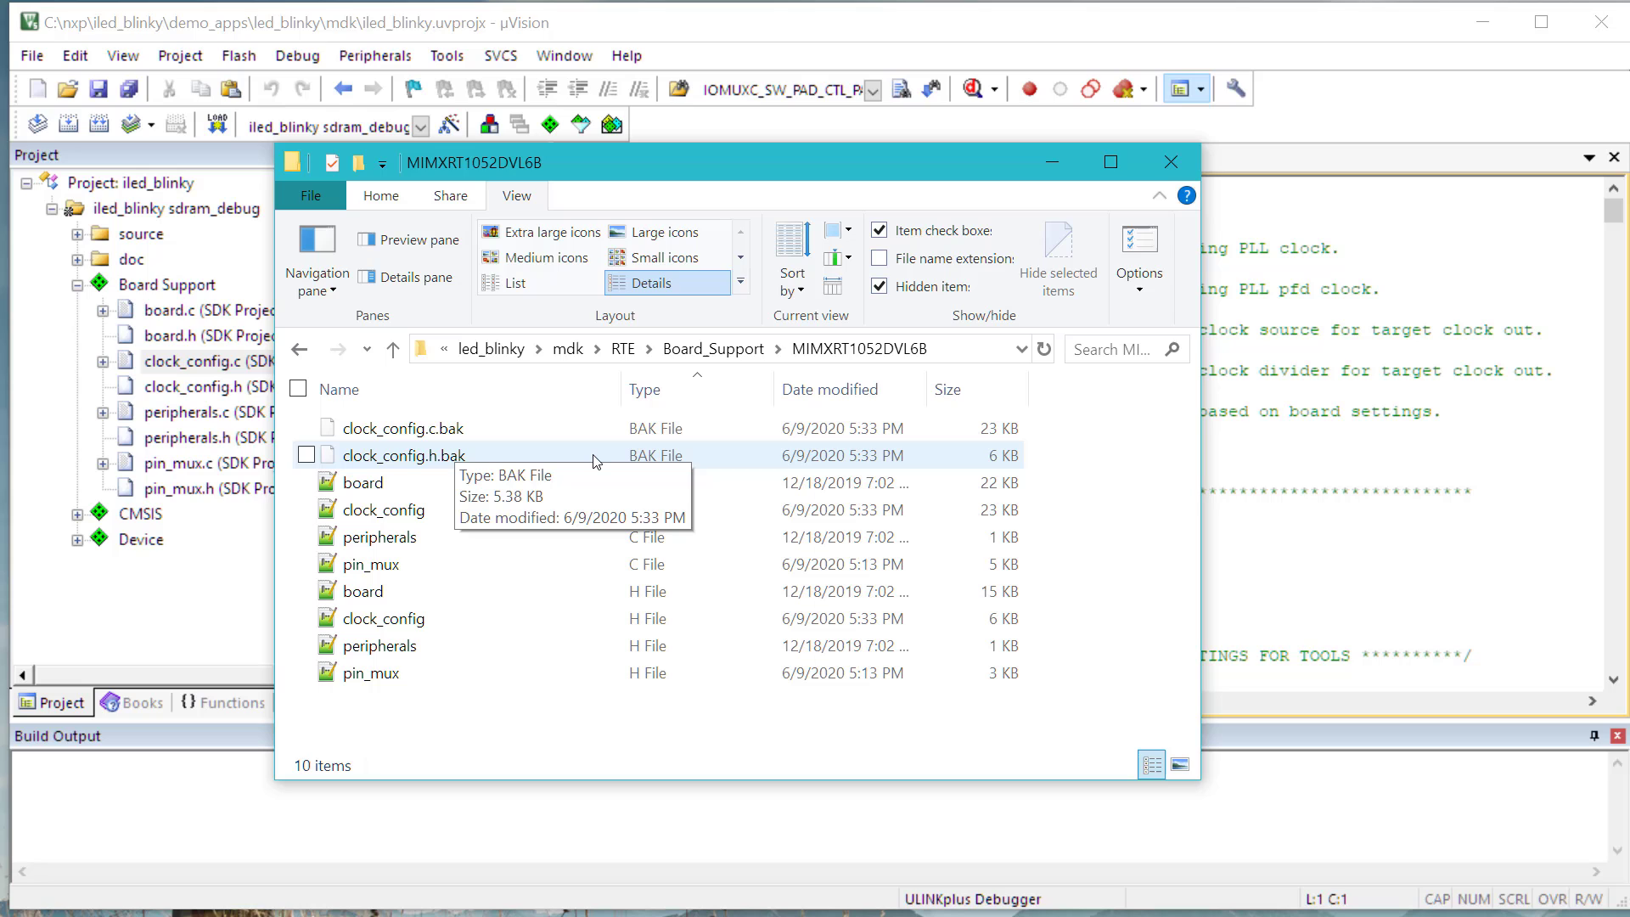
mouse_move(634, 455)
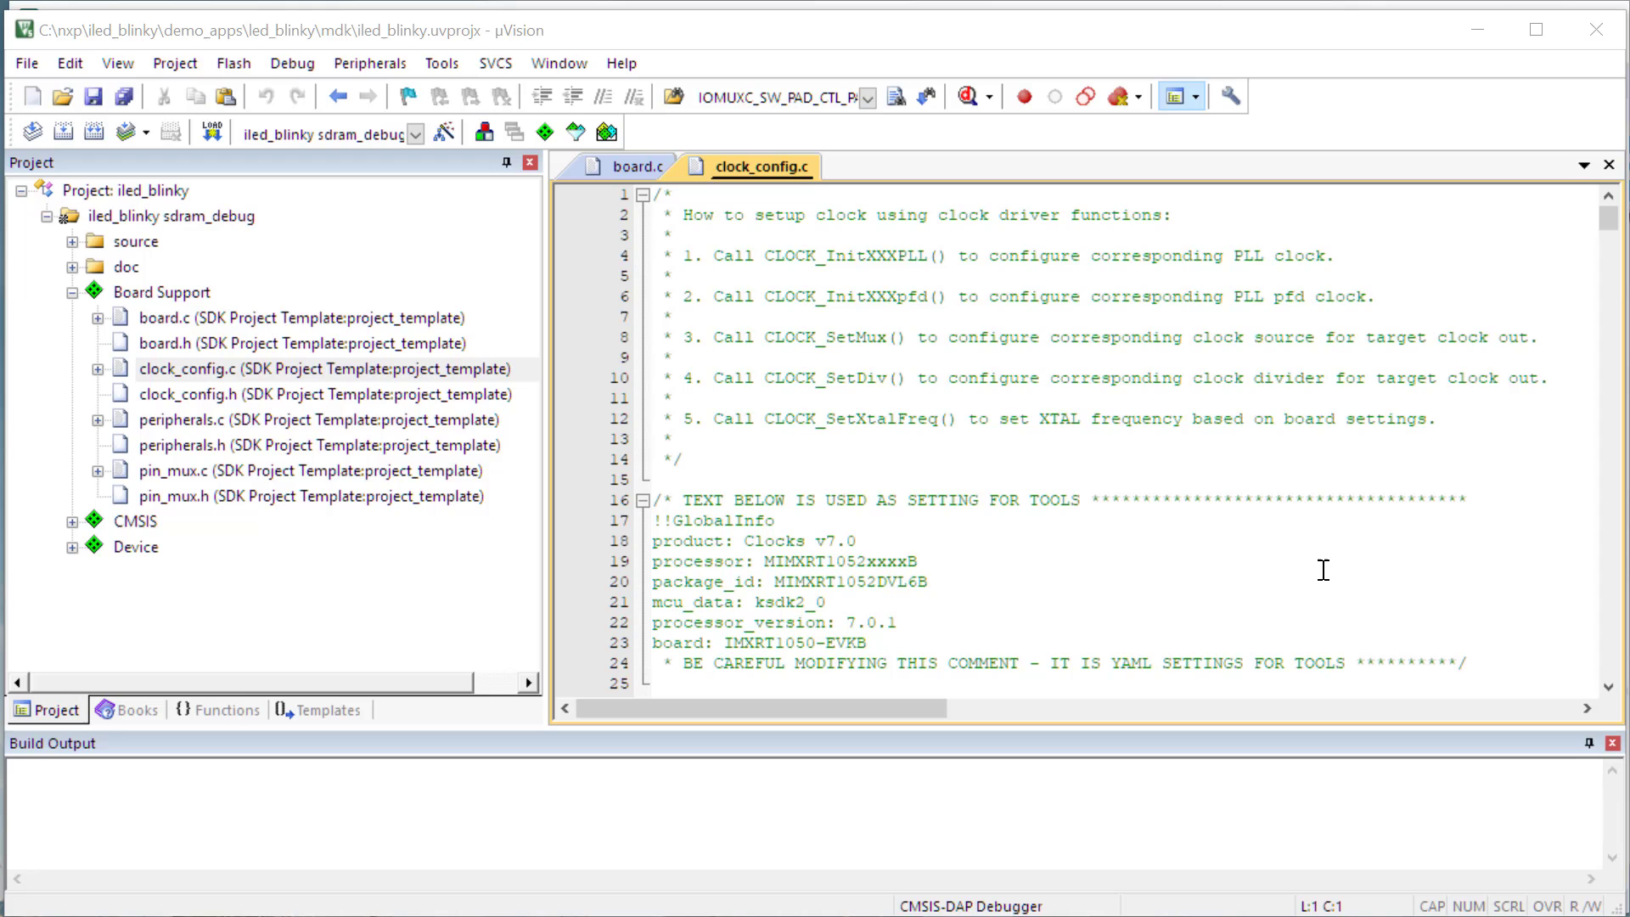
mouse_move(1165, 540)
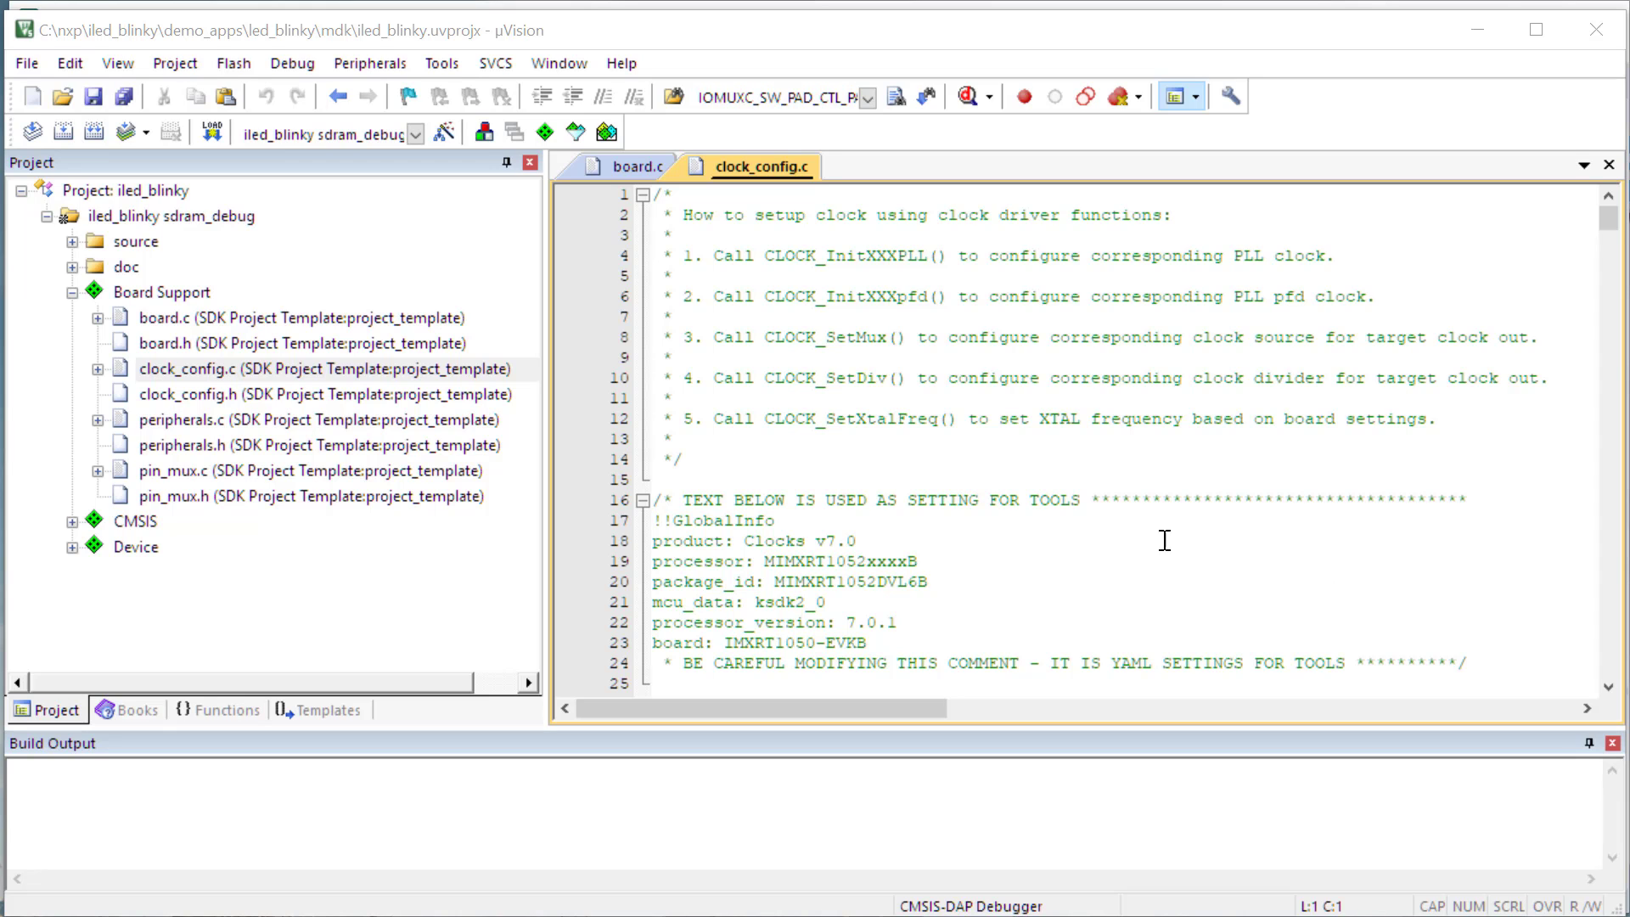
- Toggle 'Include in target build' for fsl_flexspi_nor_boot.c in the Device group's component options
click(72, 547)
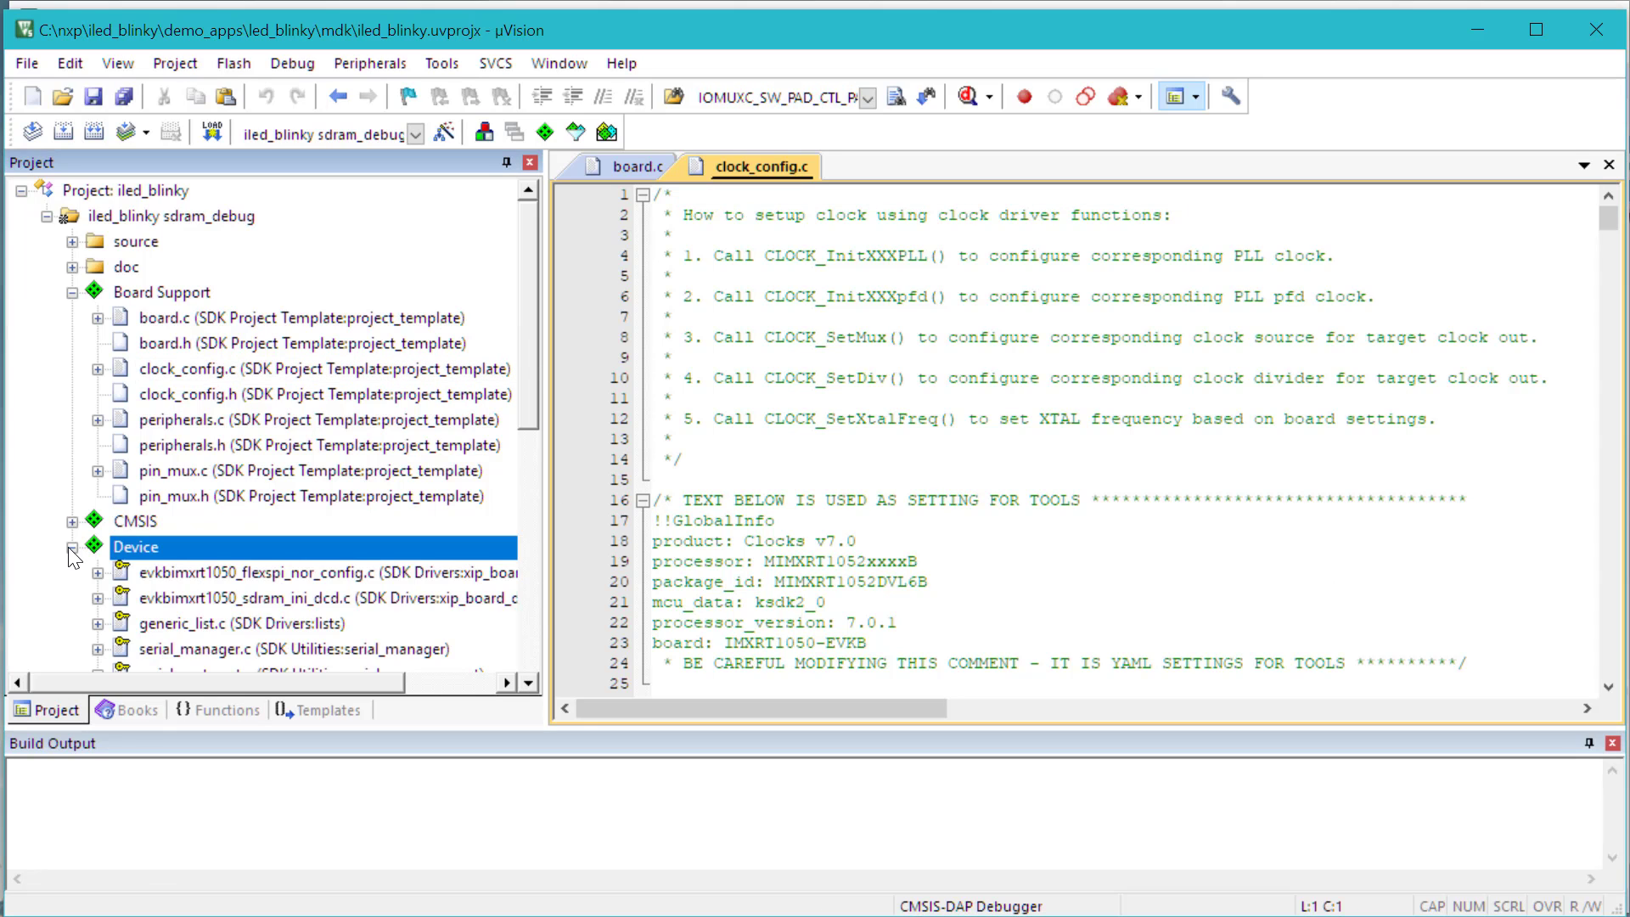
scroll(down, 3)
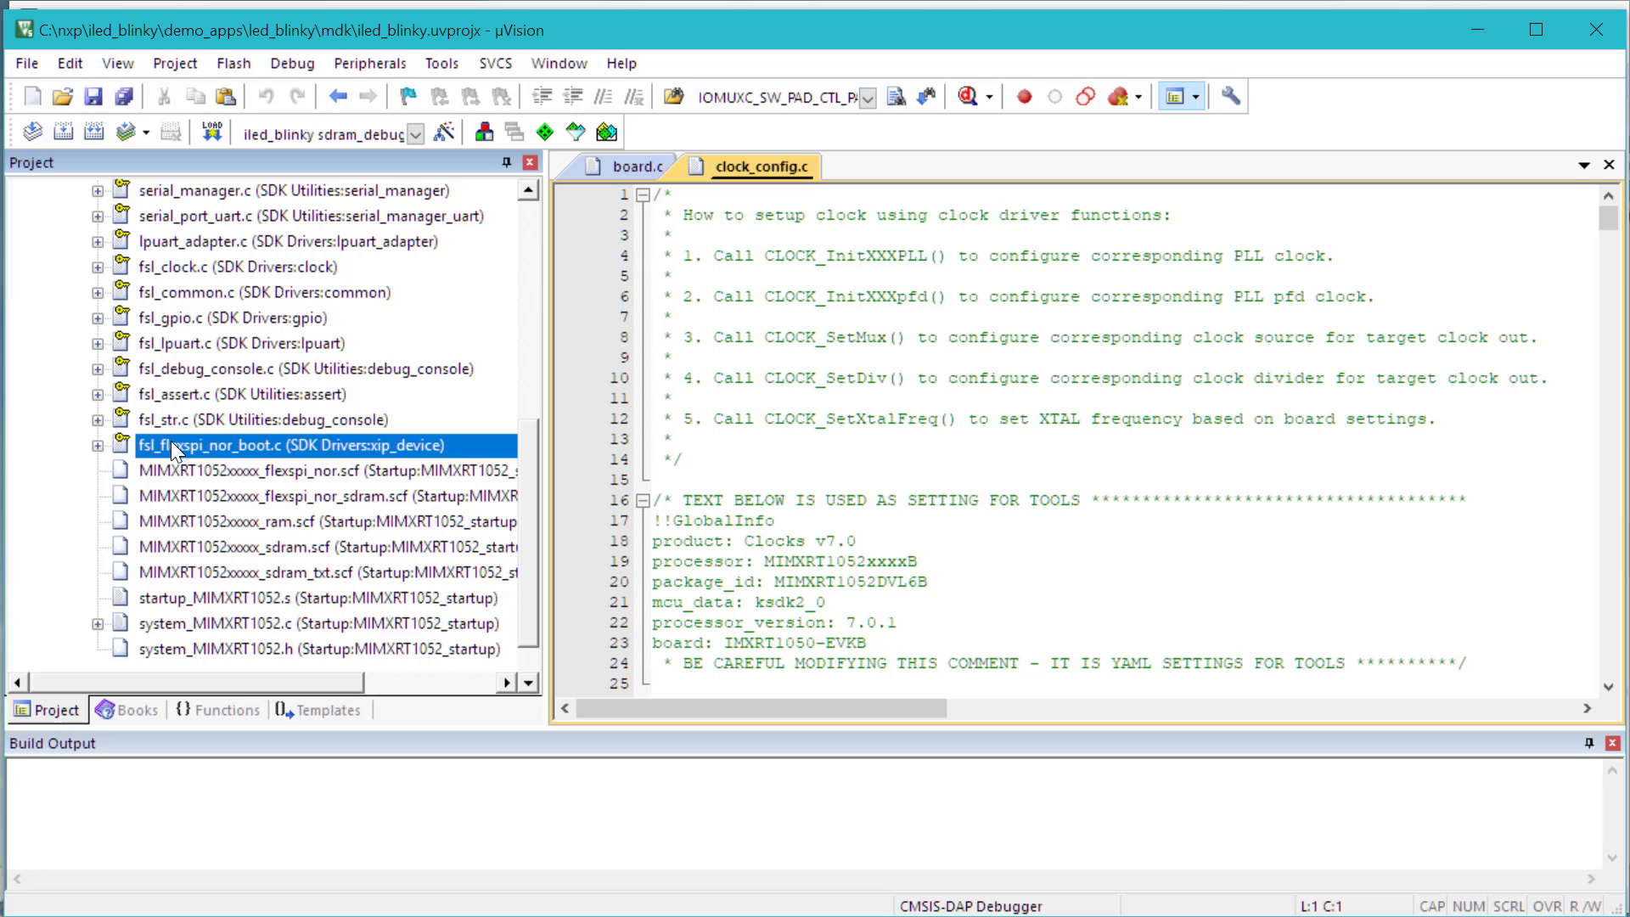
right_click(173, 445)
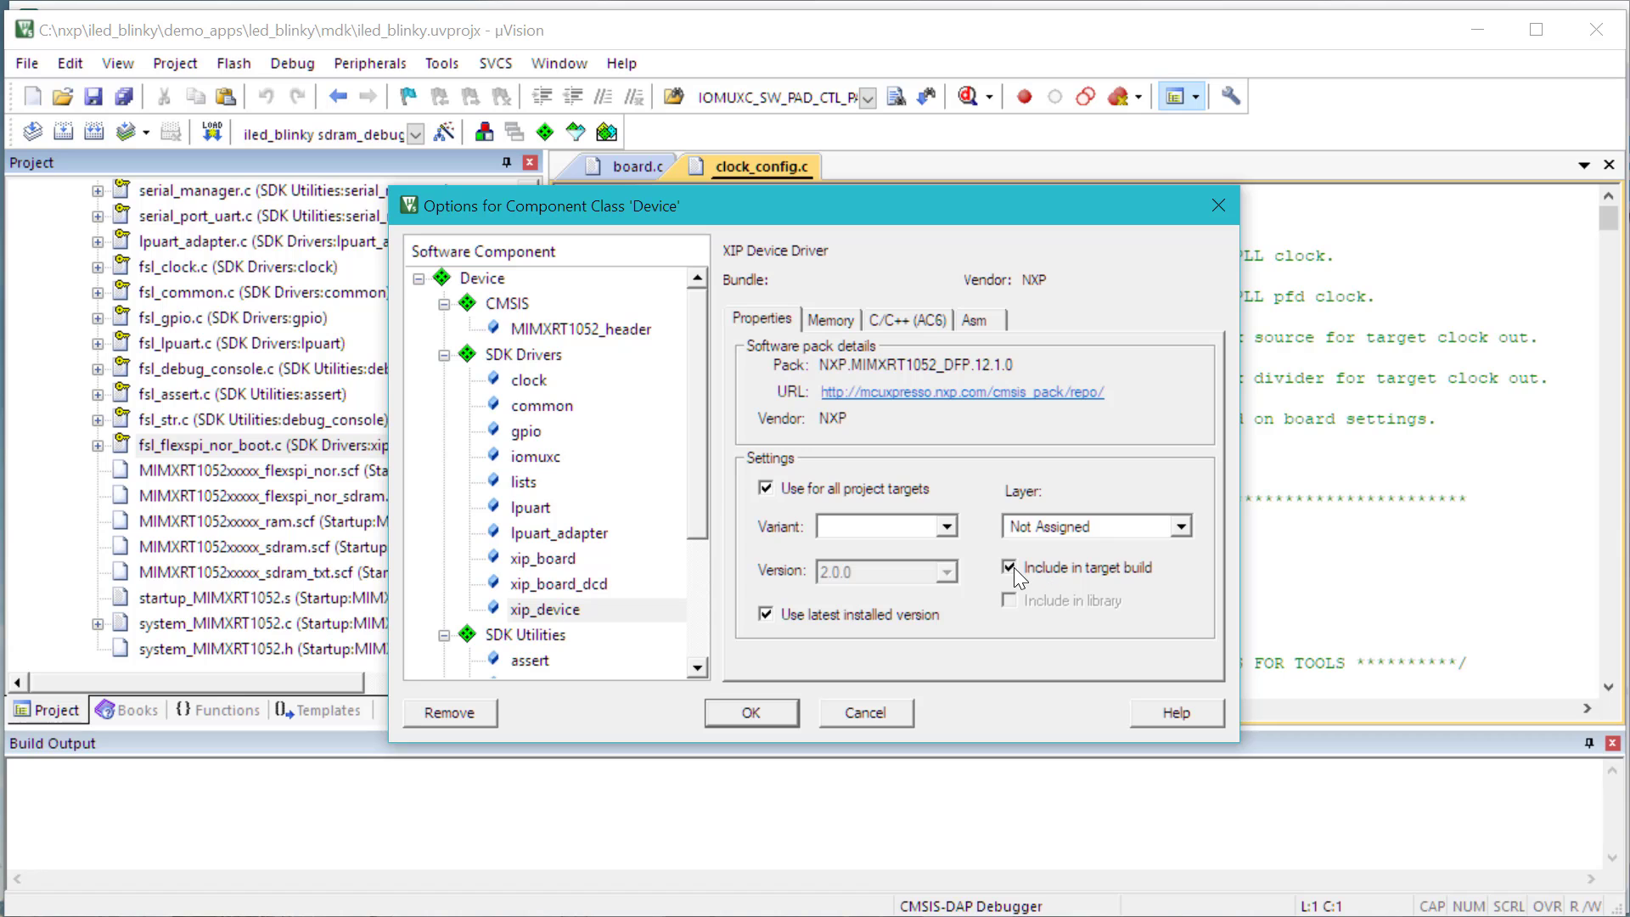
click(751, 711)
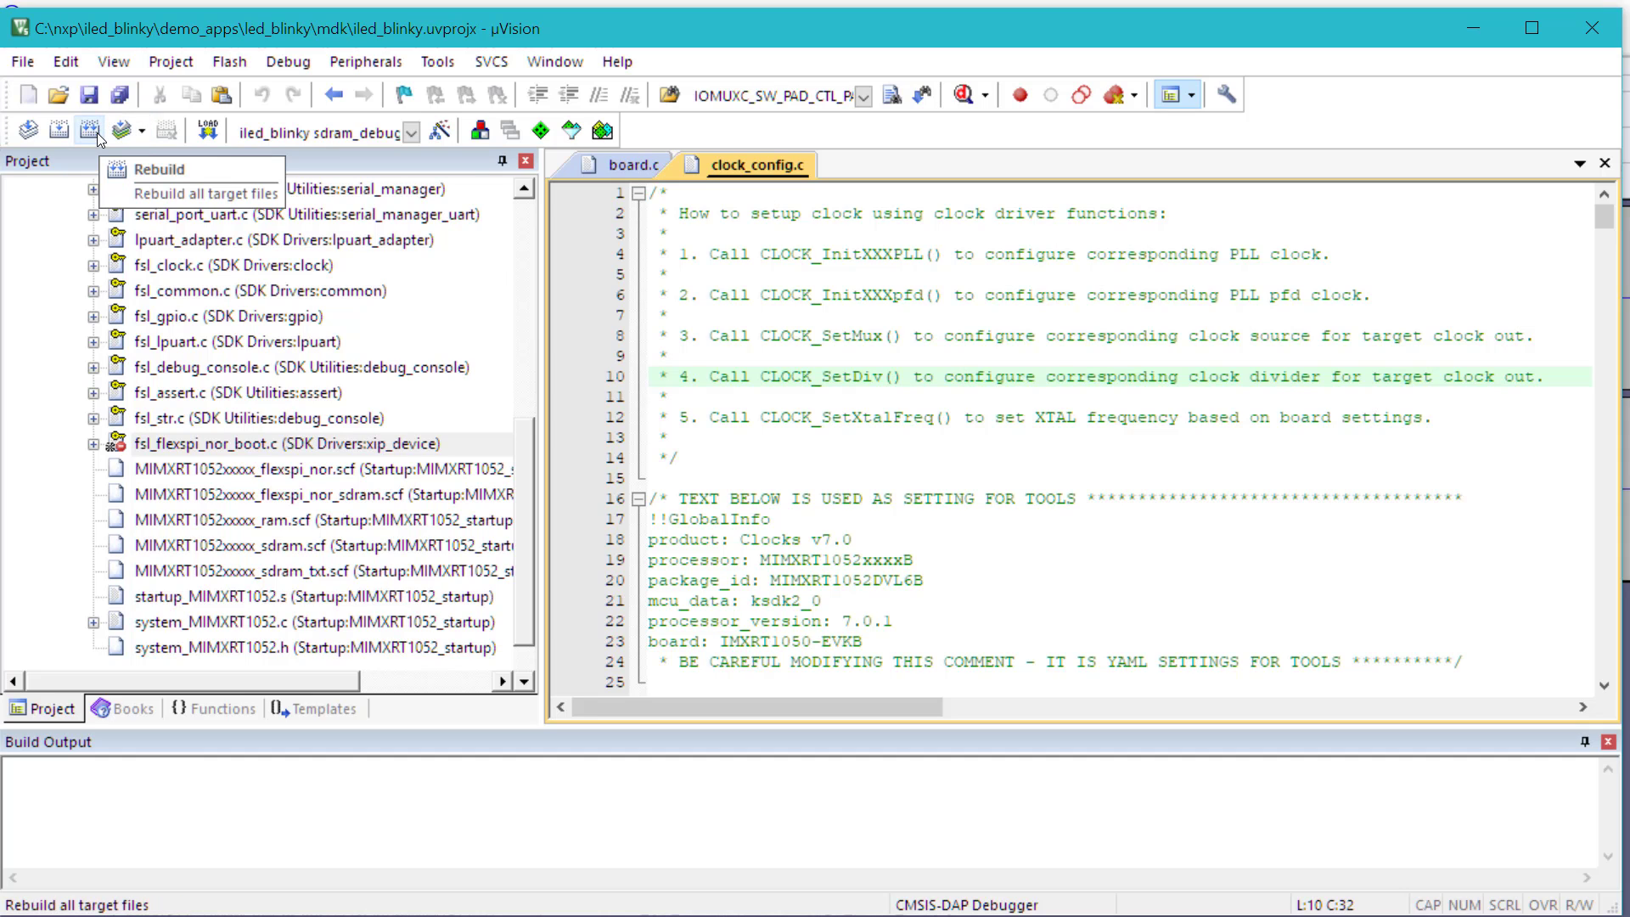
- Rebuild all target files
click(160, 170)
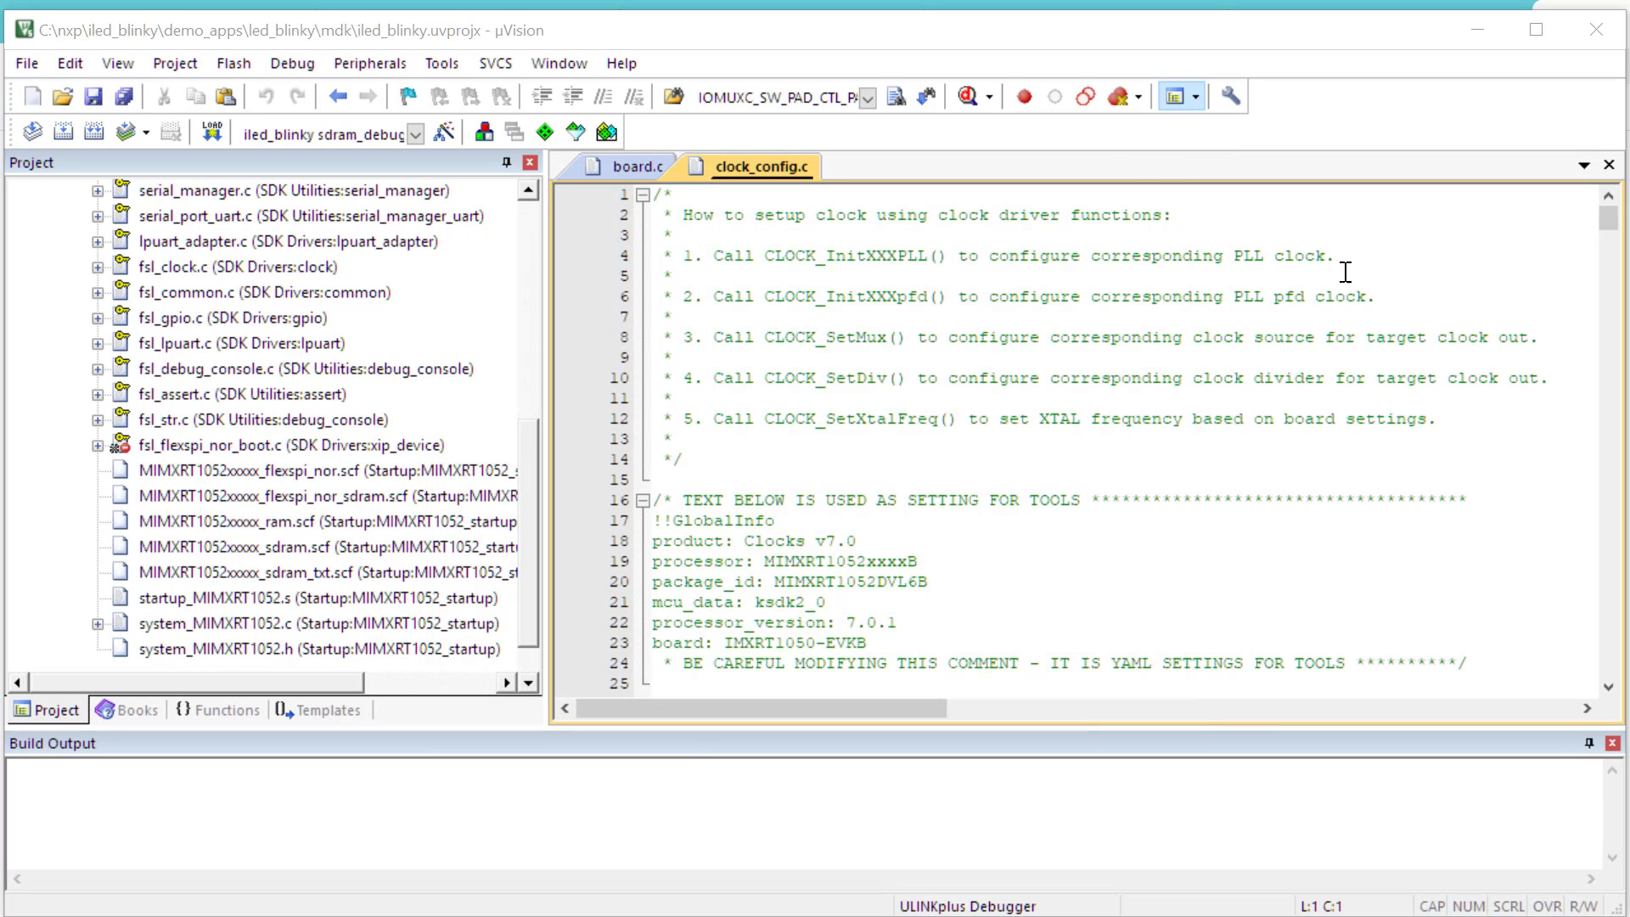
mouse_move(963, 98)
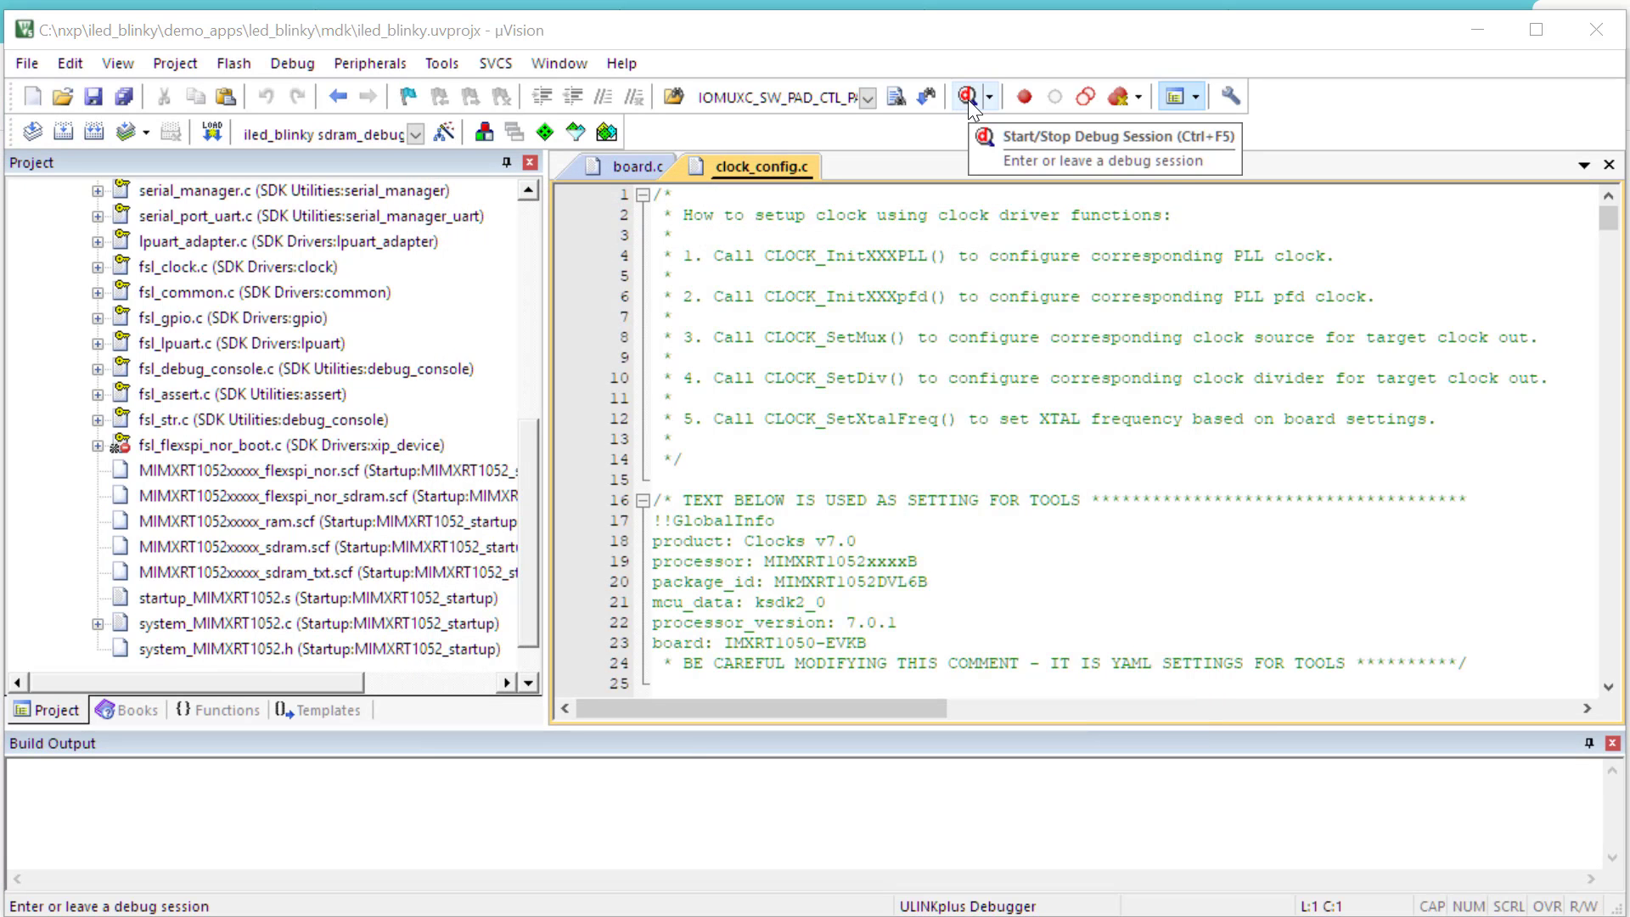
- Run a debug session, read the ~300 MHz core clock in System Analyzer, then end the session
click(965, 95)
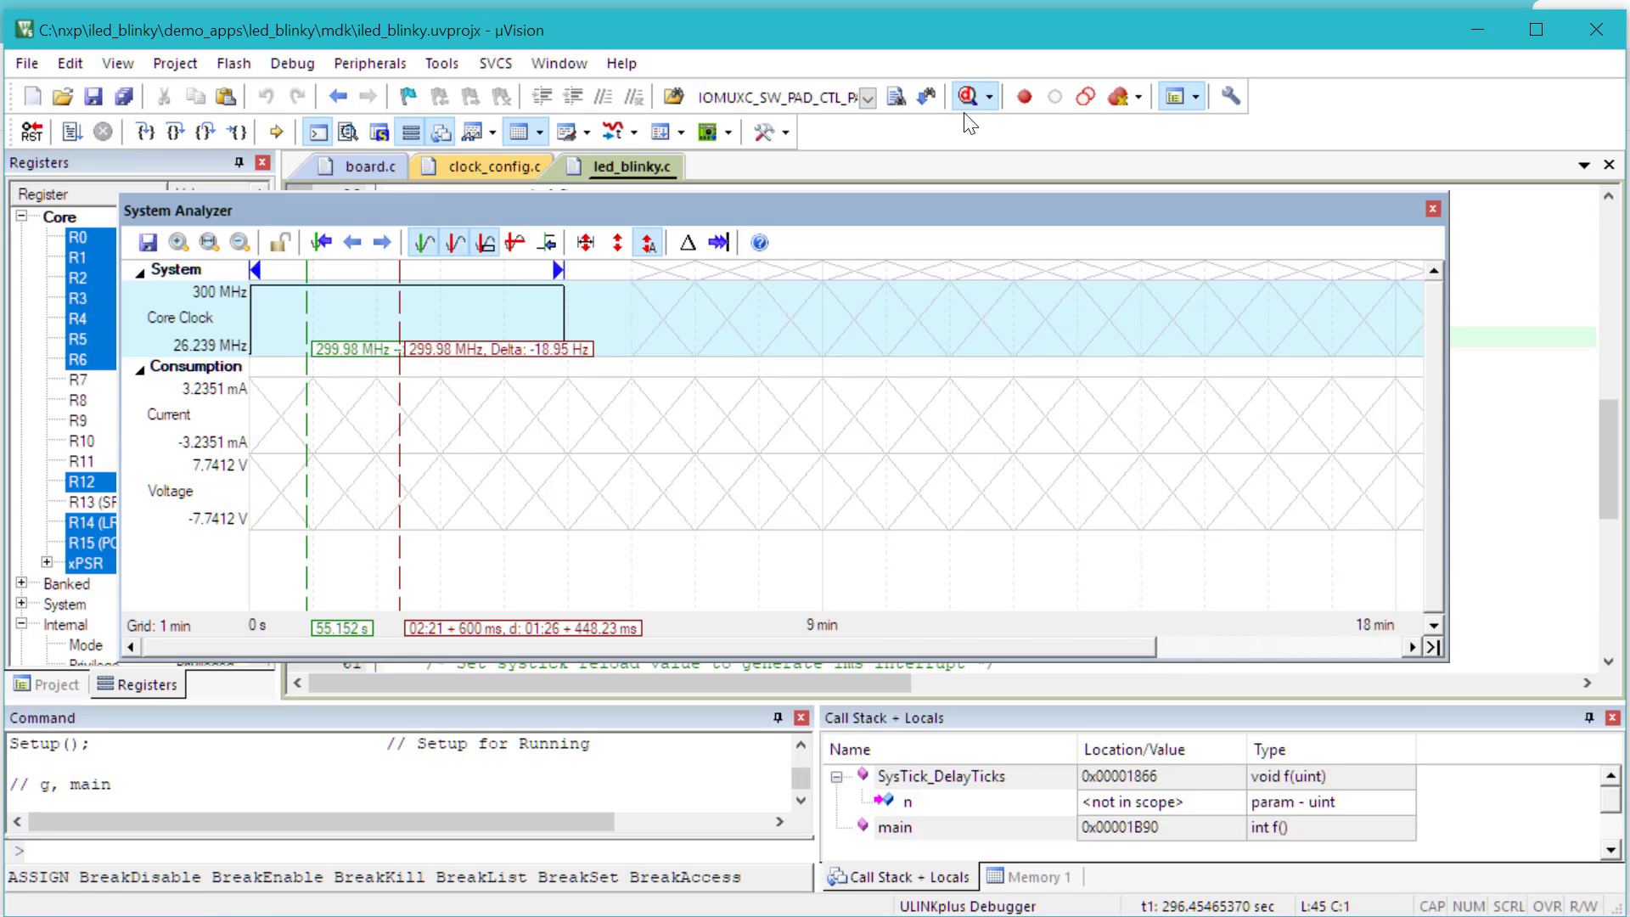
click(967, 95)
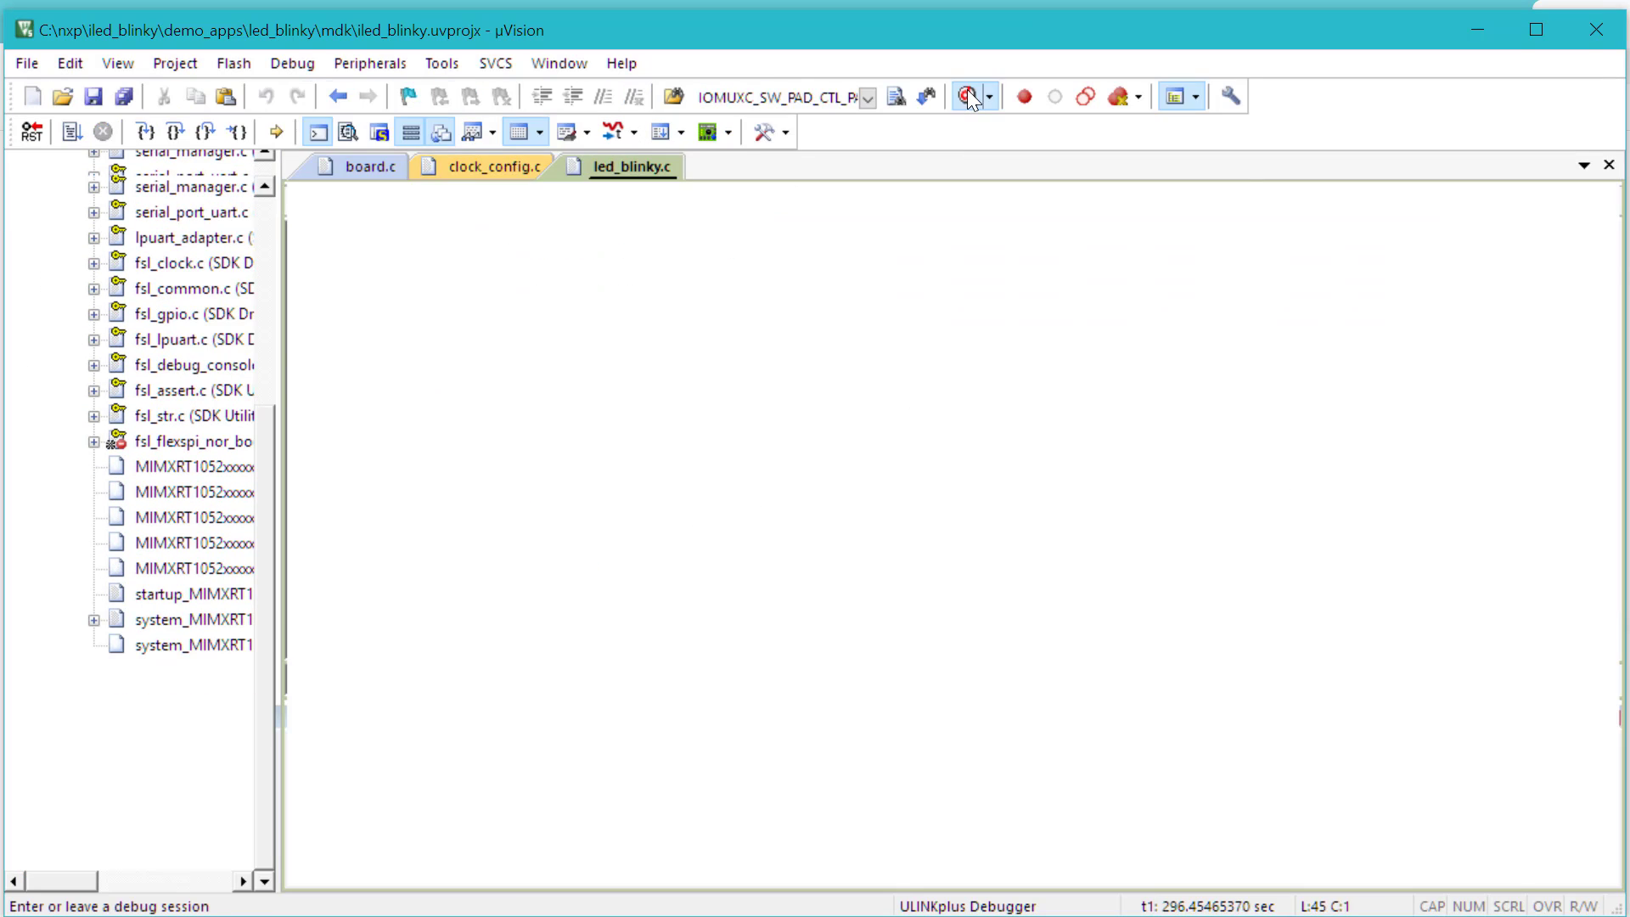
click(966, 95)
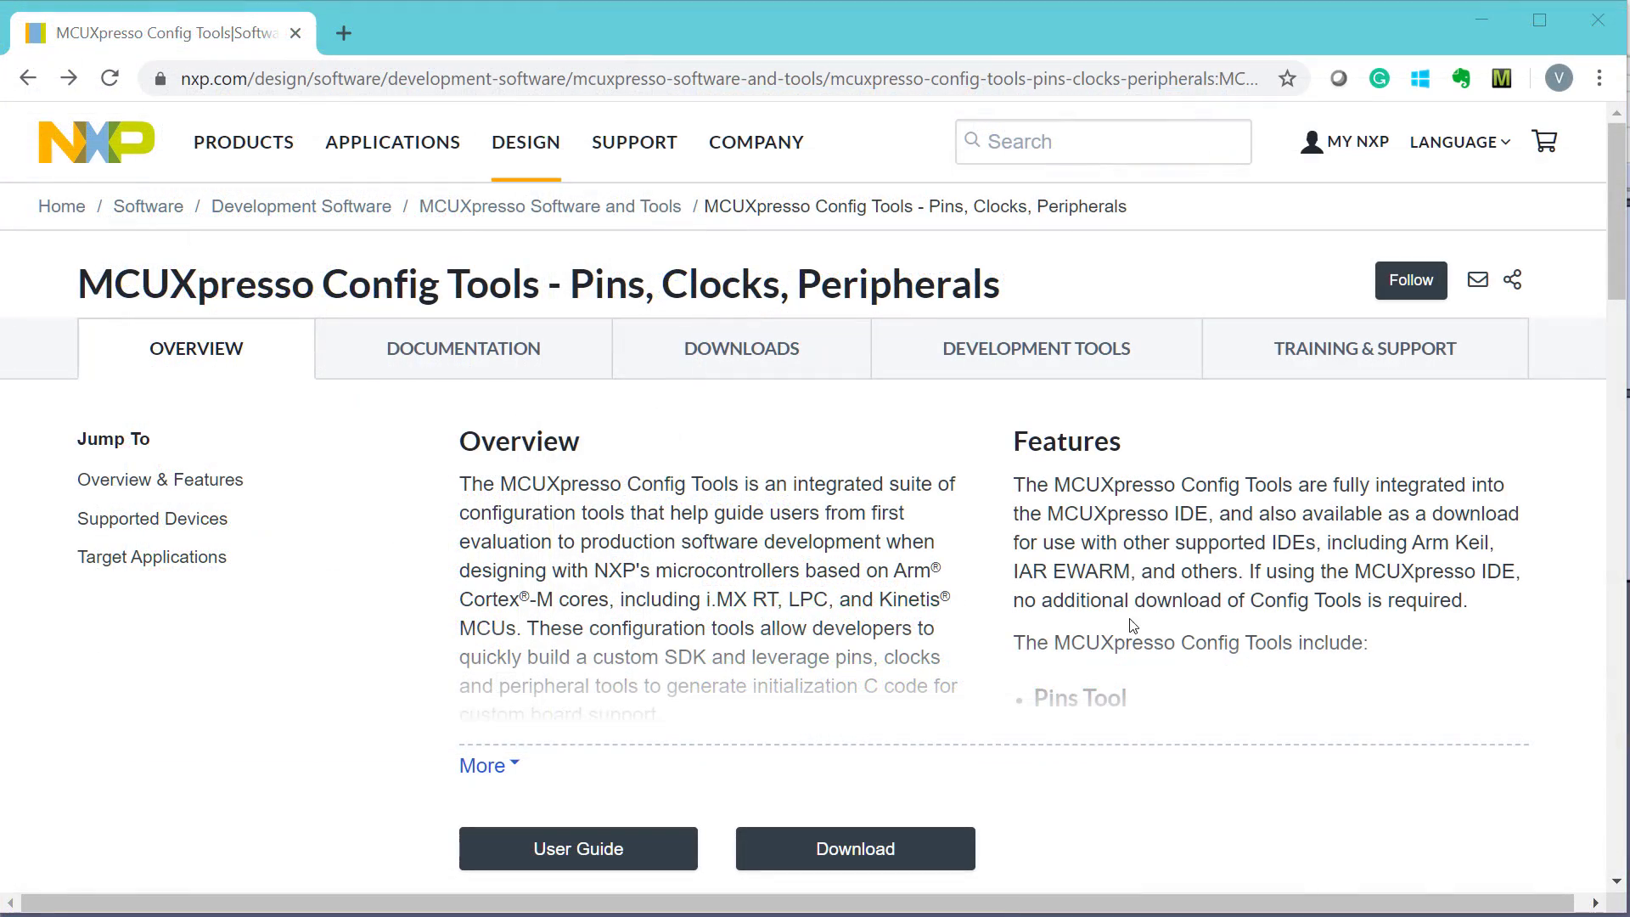
- Show the Documentation listing of MCUXpresso Config Tools user guides on the NXP page
scroll(down, 3)
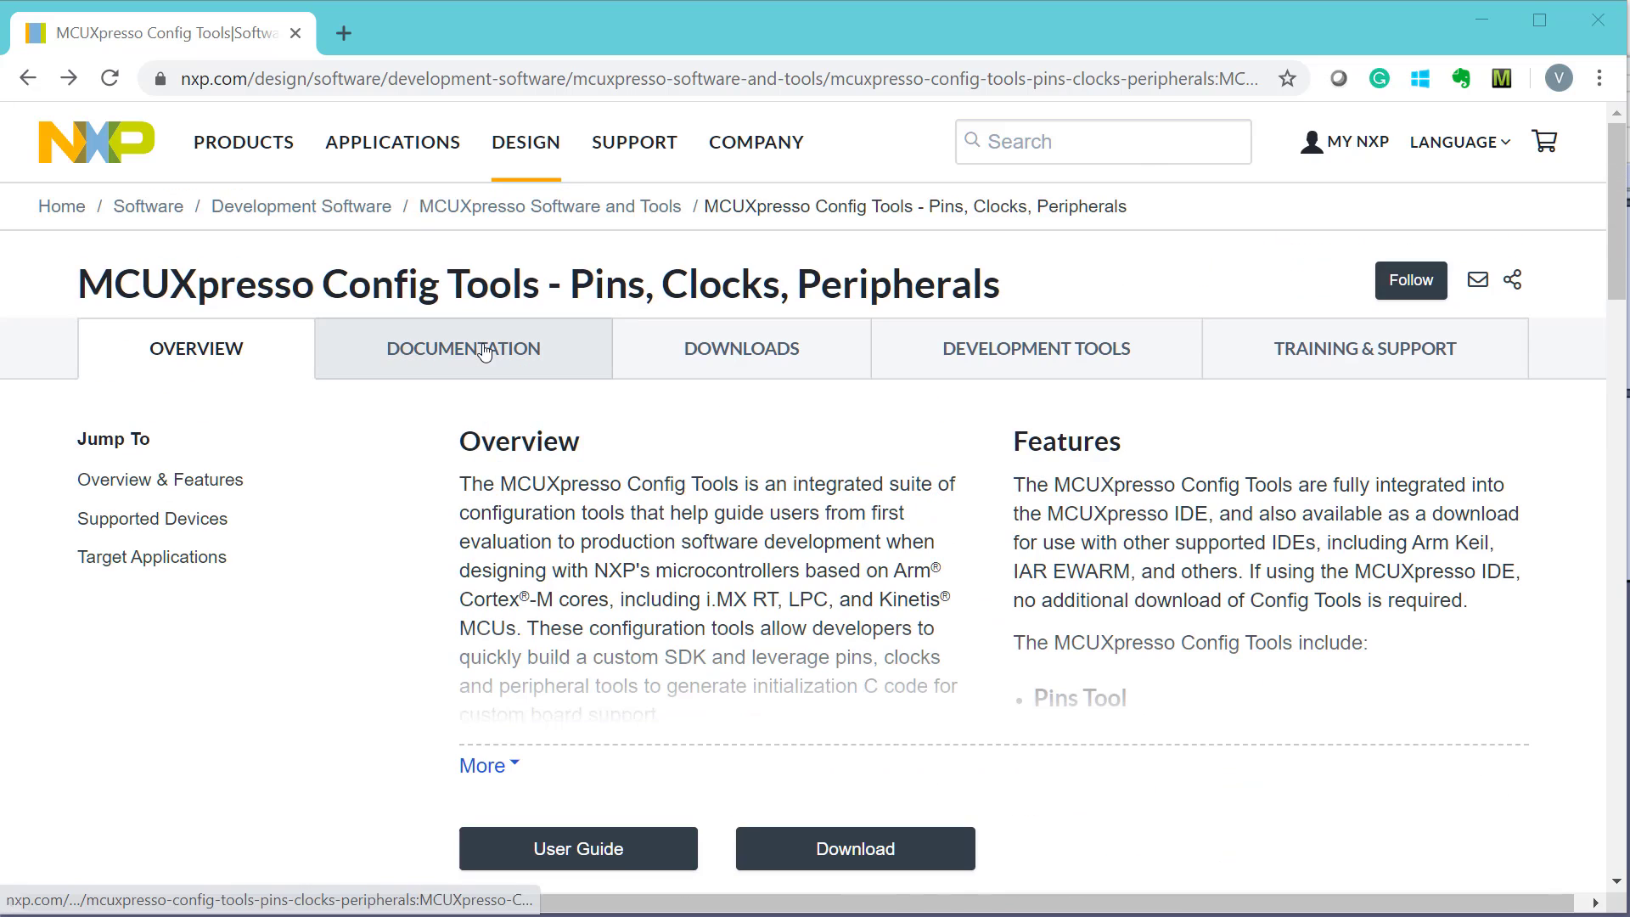
click(462, 348)
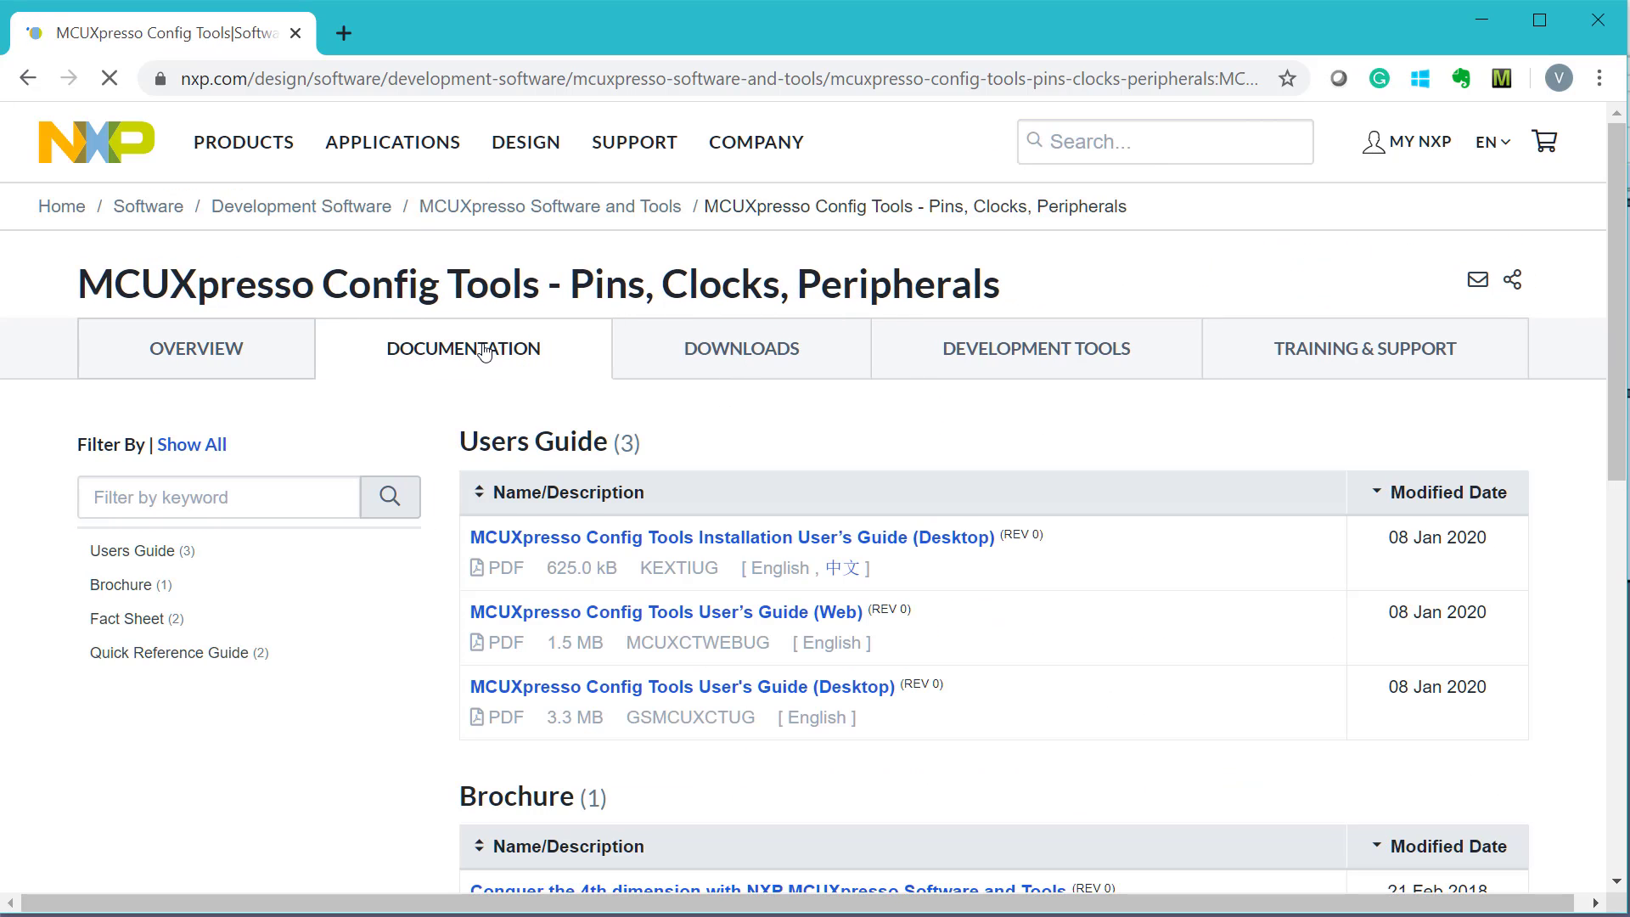